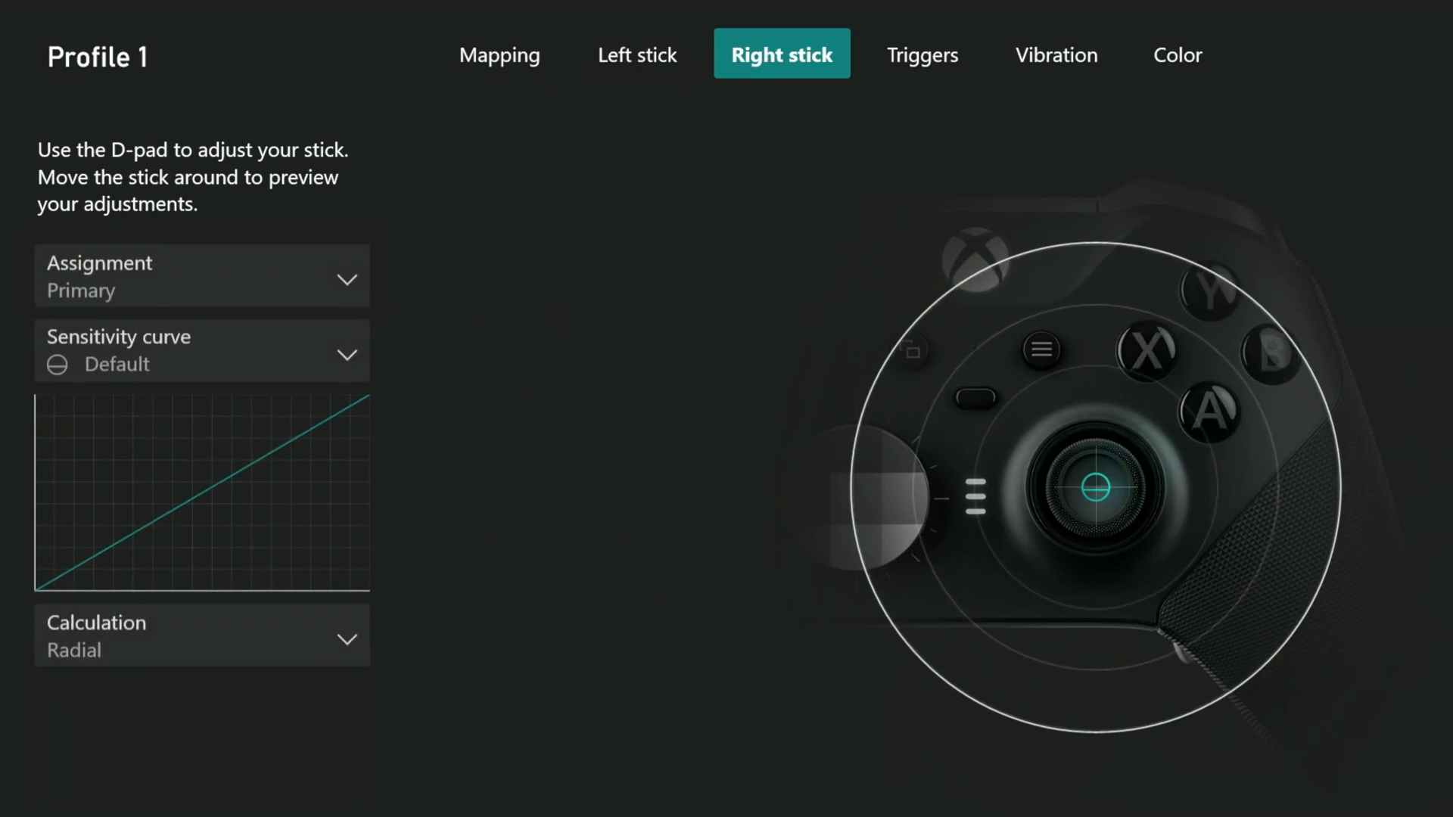
Step: Browse the Vibration and Right stick tabs, then show the P2 paddle's Shift button choices
click(1056, 53)
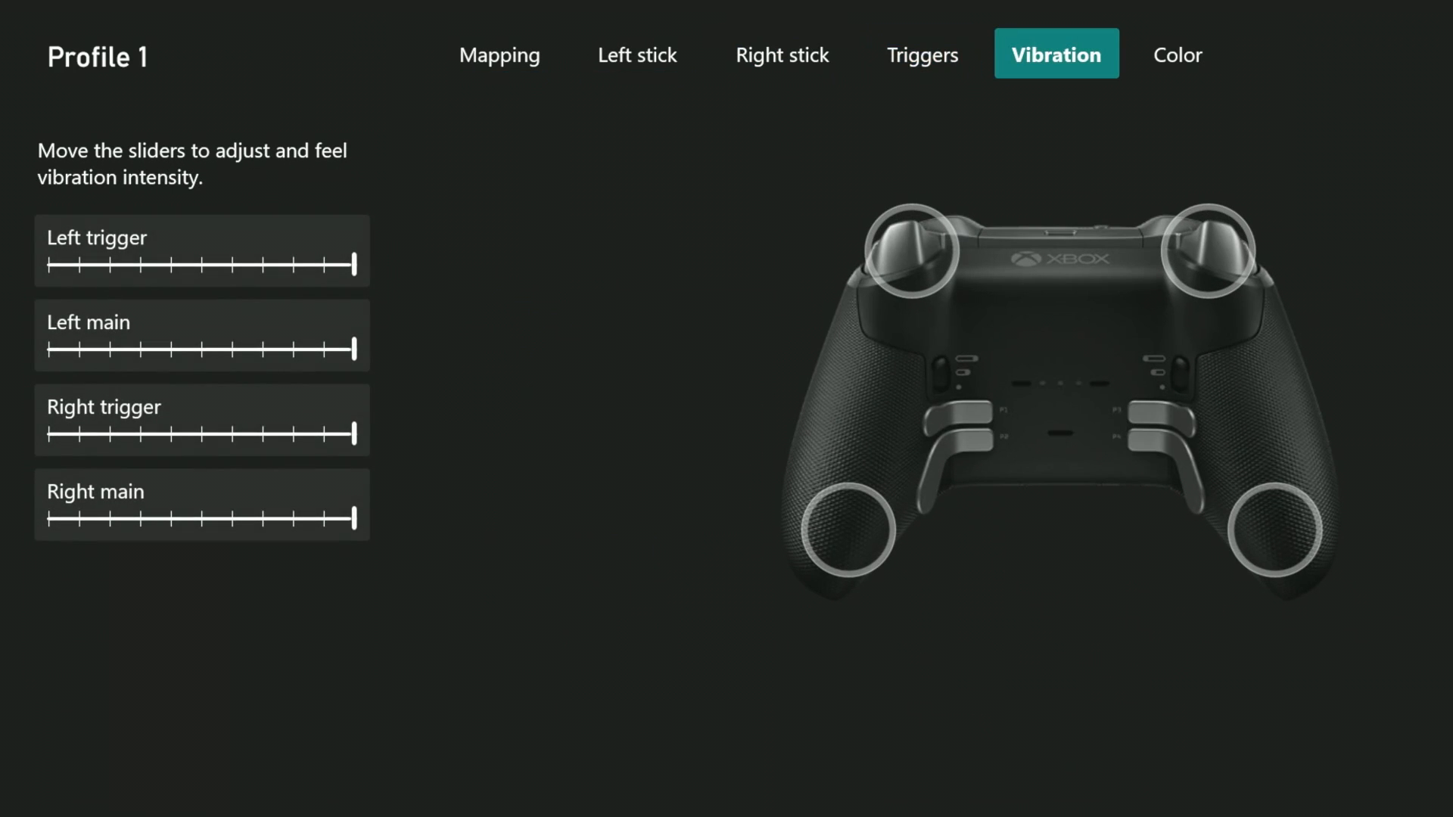
click(637, 55)
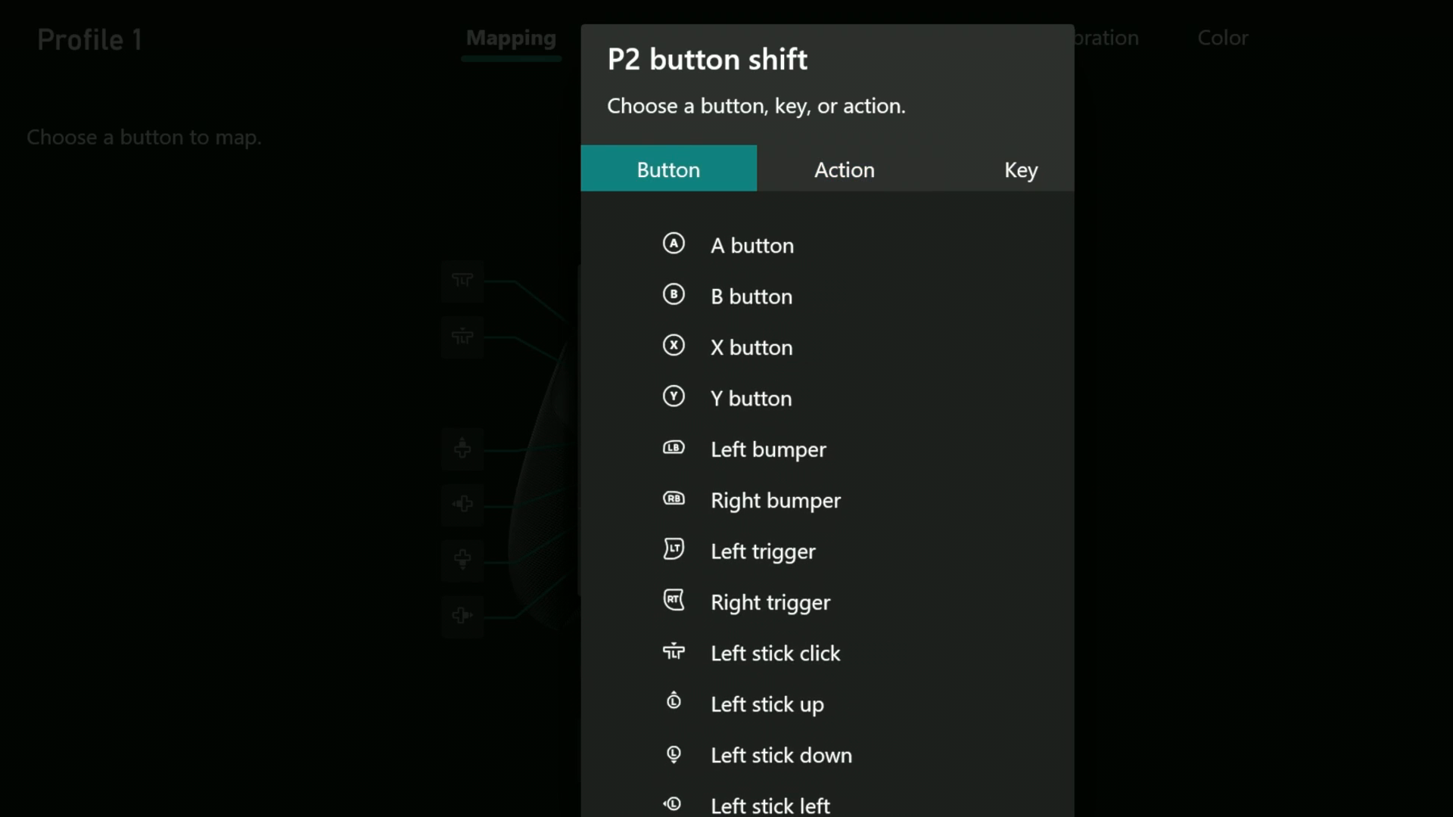
click(751, 346)
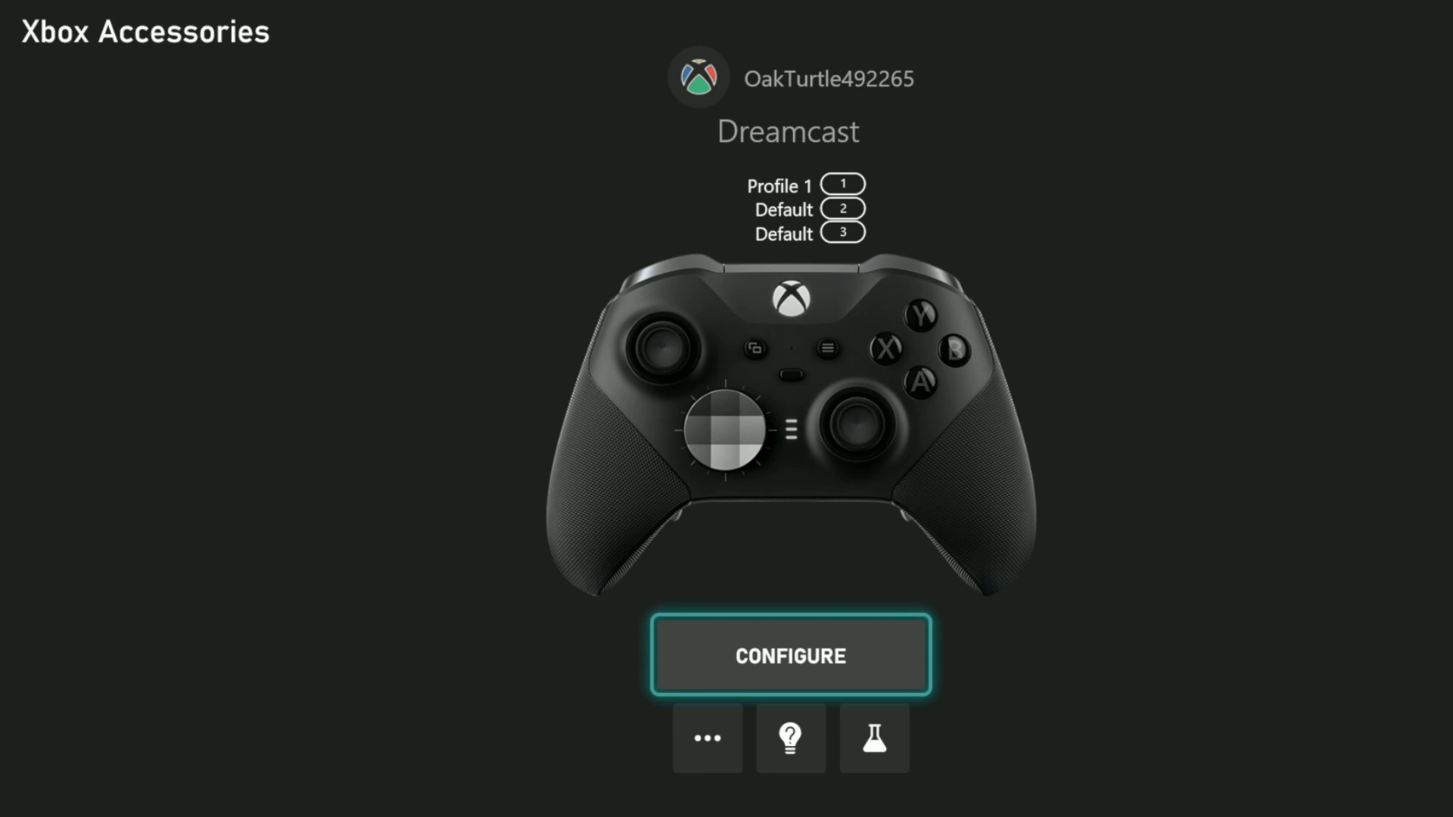
Step: Launch Xbox Accessories on Windows and continue with the signed-in account at Welcome back
click(789, 655)
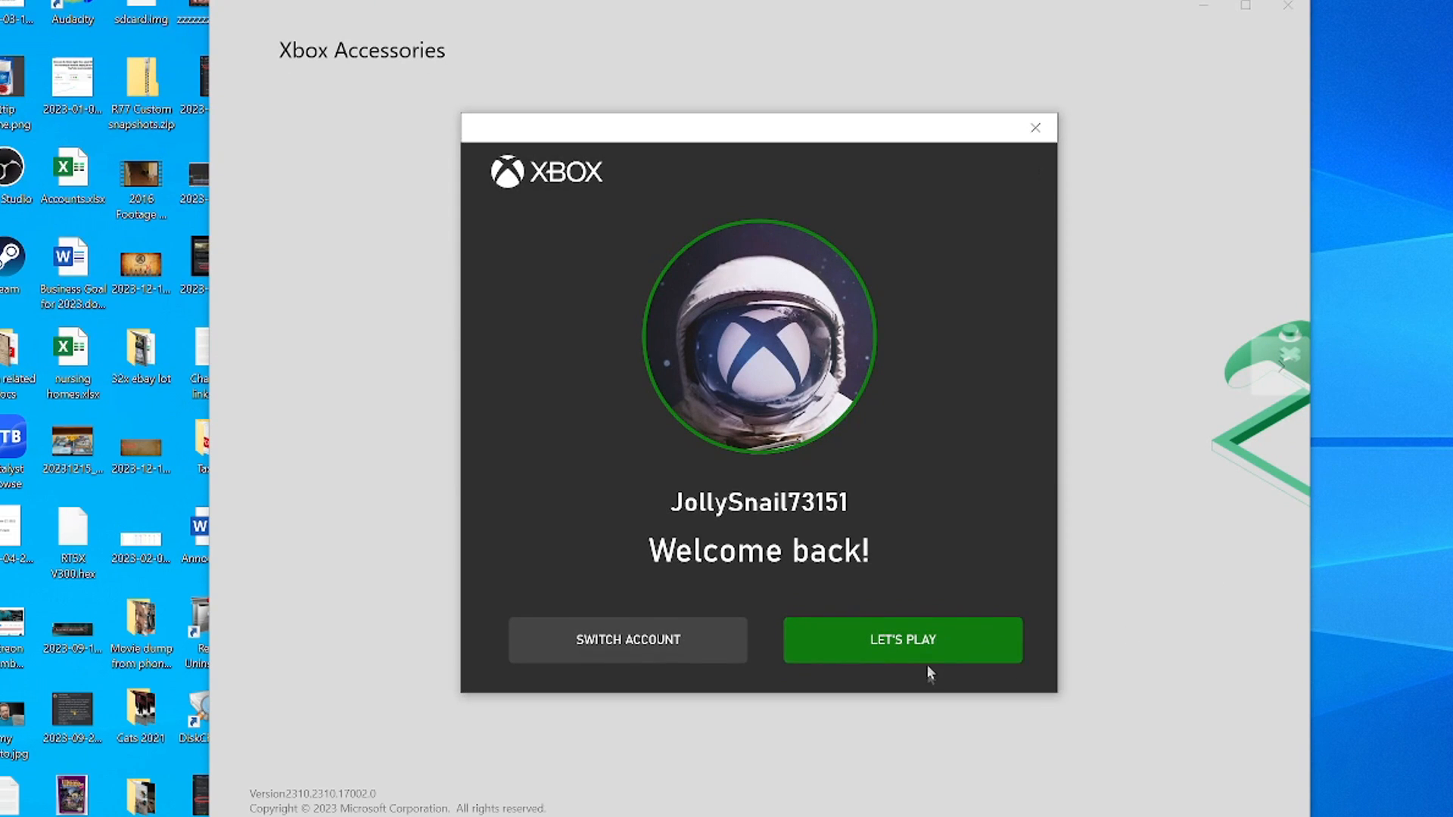
click(900, 639)
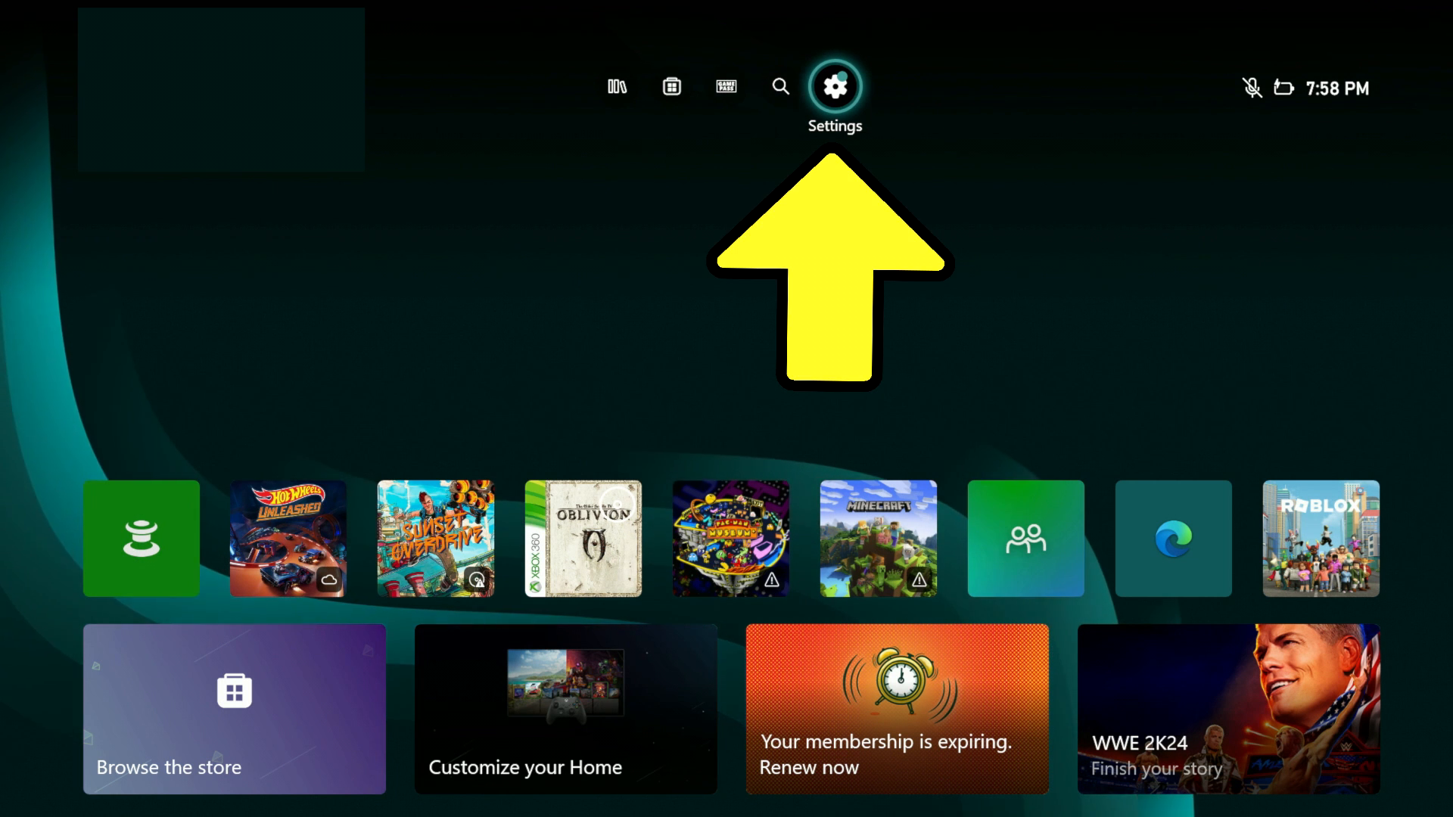
Step: Go to Settings > Devices & connections > Controllers & headsets and start controller setup
click(833, 87)
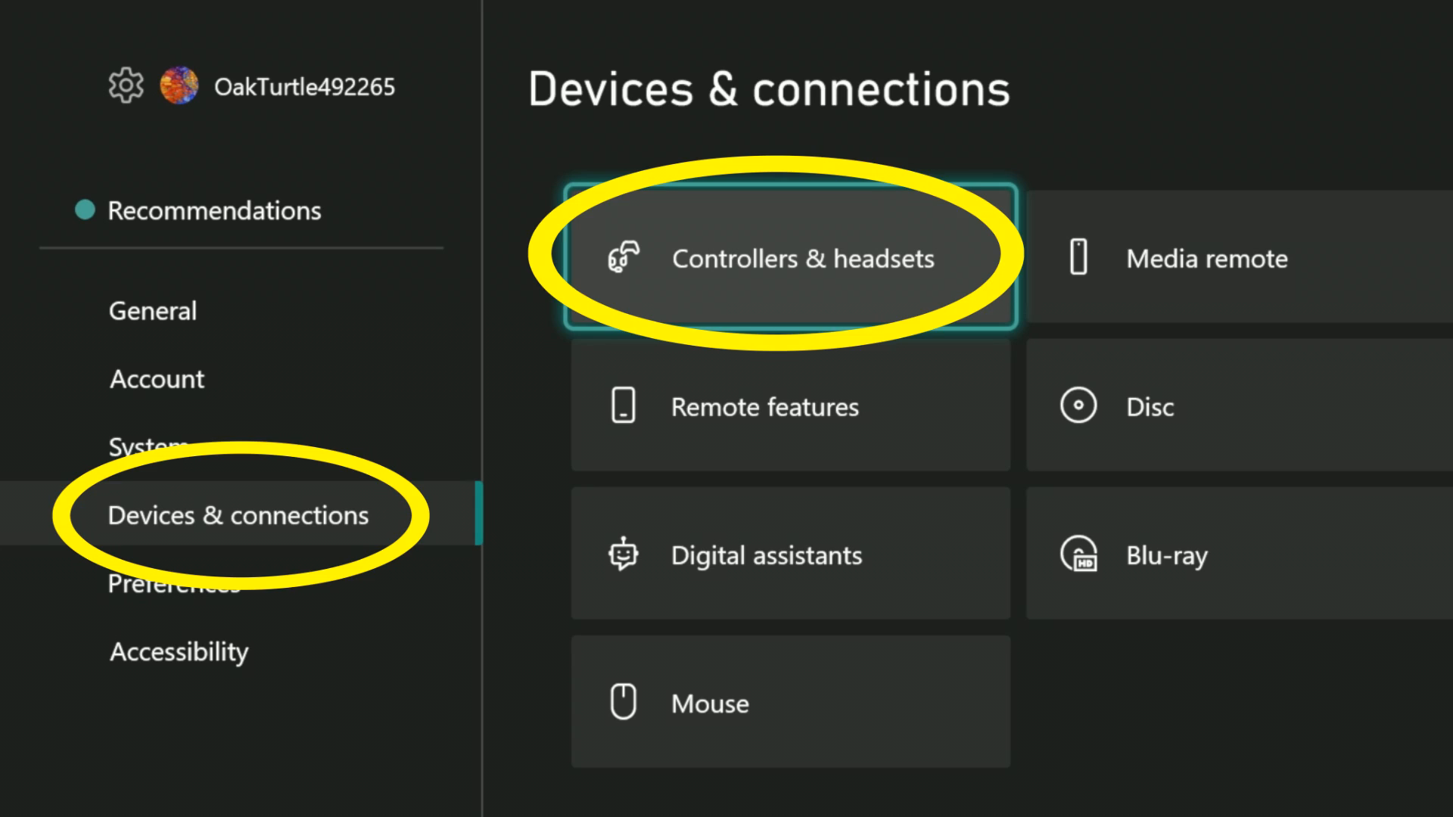
click(790, 258)
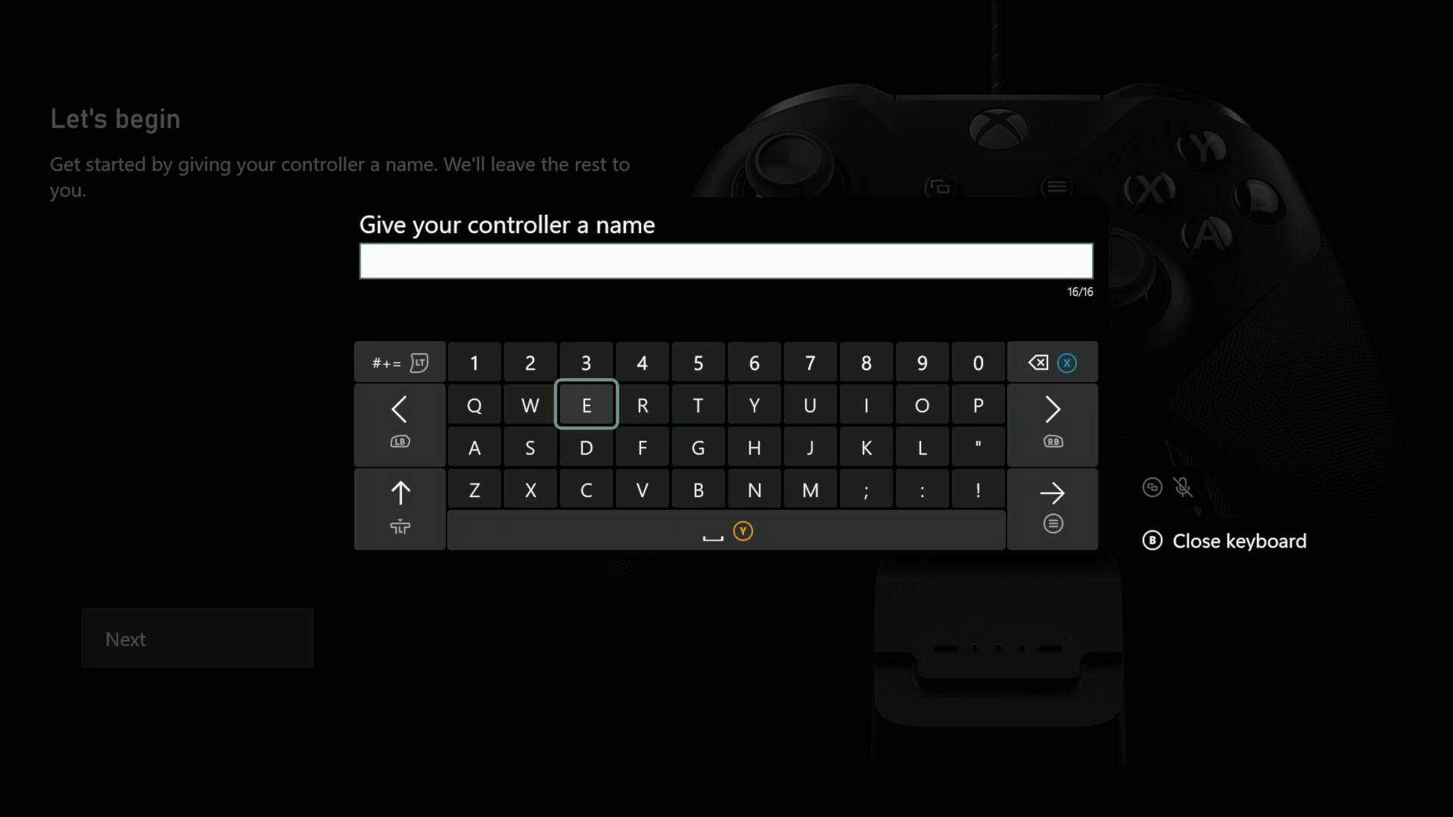
click(585, 447)
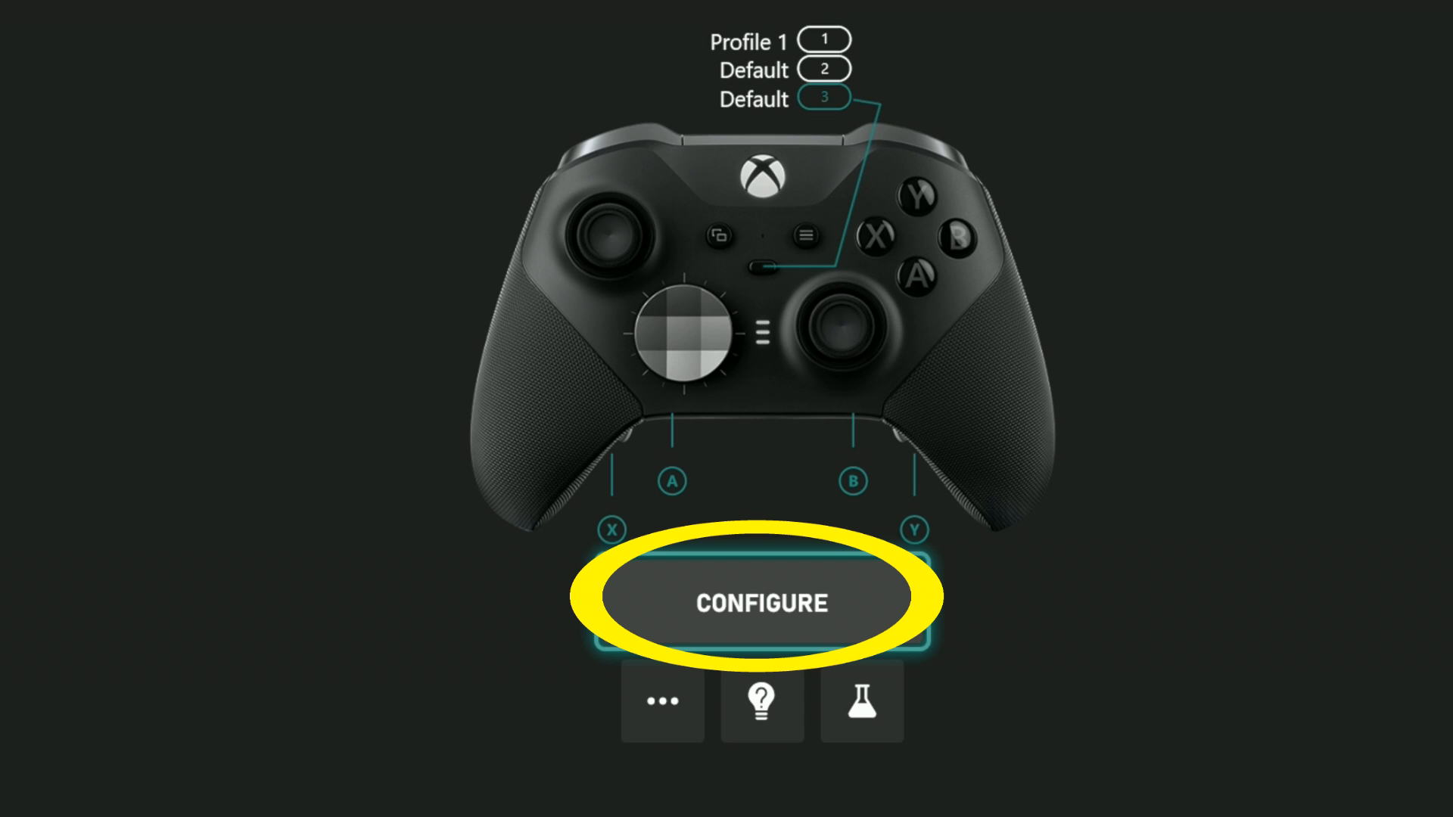
Step: Select CONFIGURE under the Elite Series 2 controller
click(760, 601)
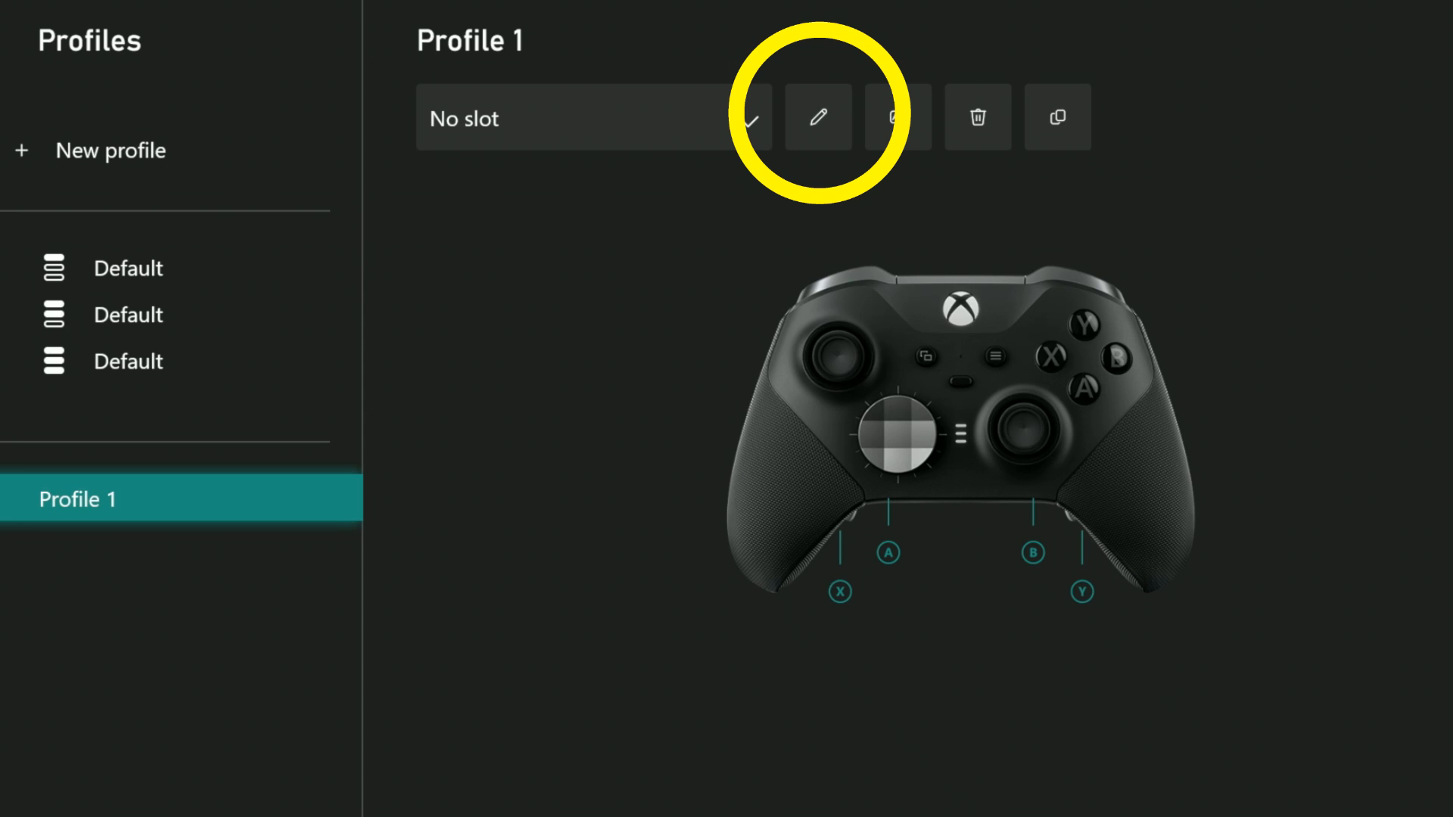
Step: Review Profile 1's name editing option on the Profiles page
click(817, 117)
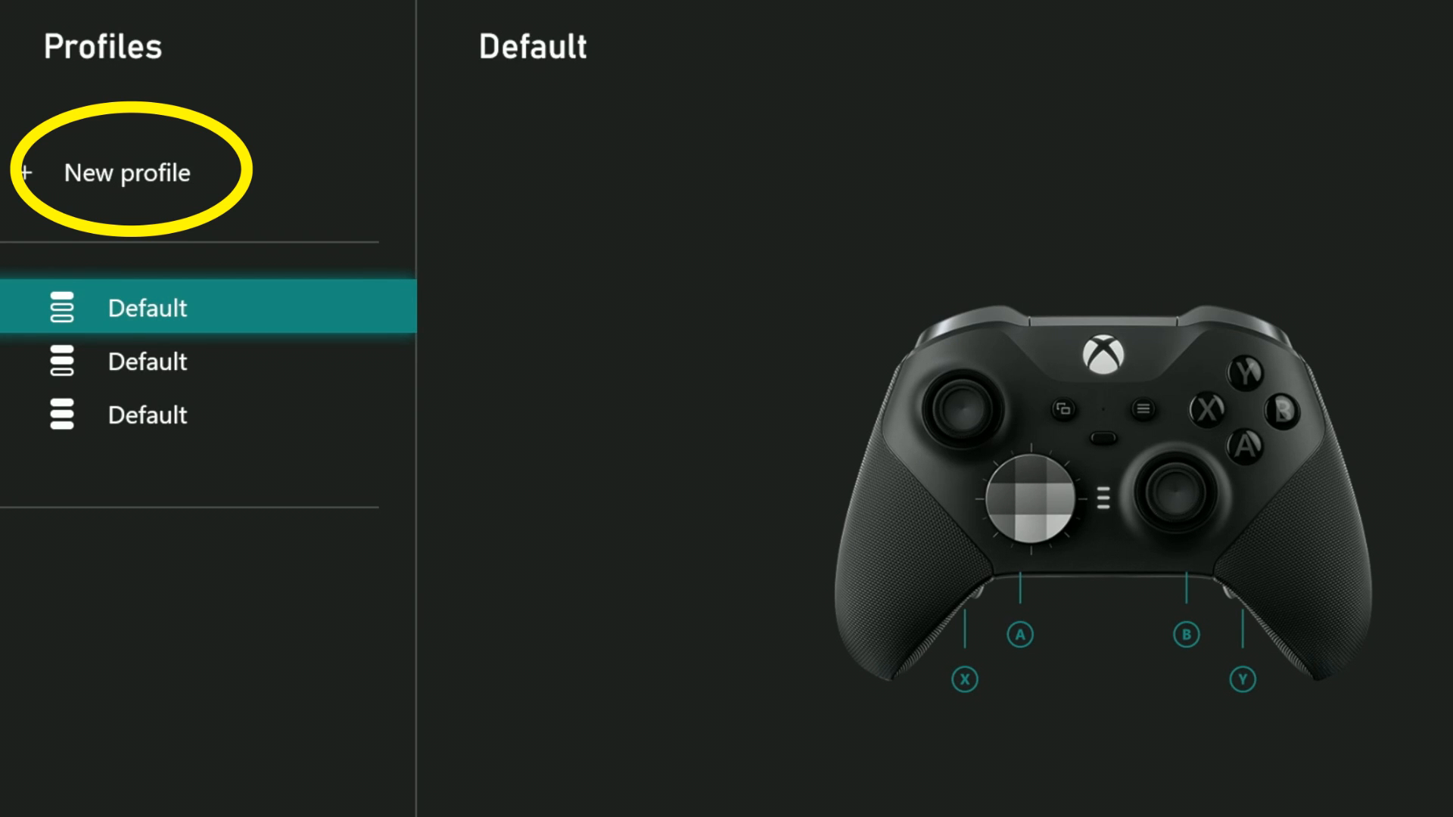
click(127, 173)
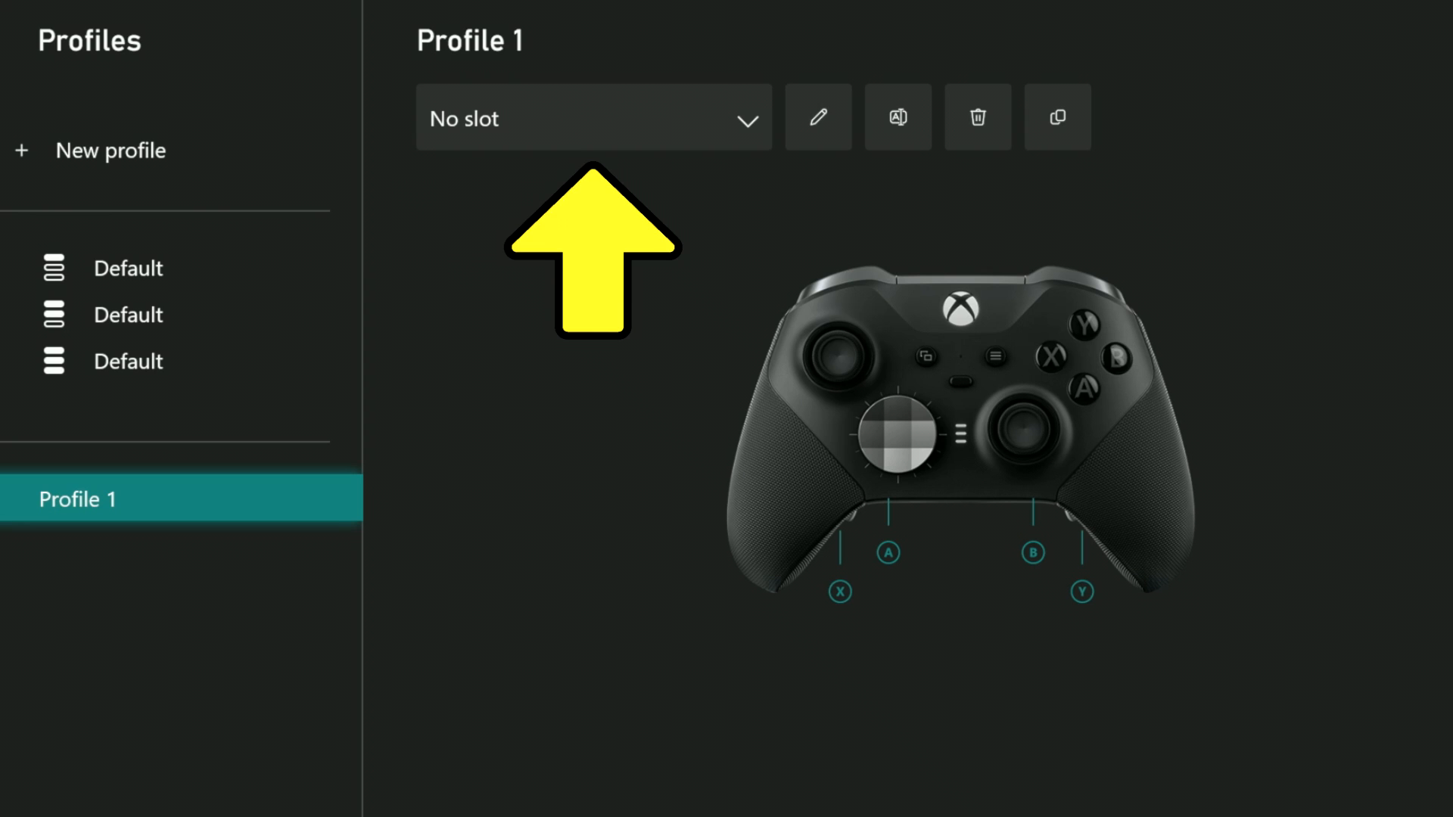
click(594, 116)
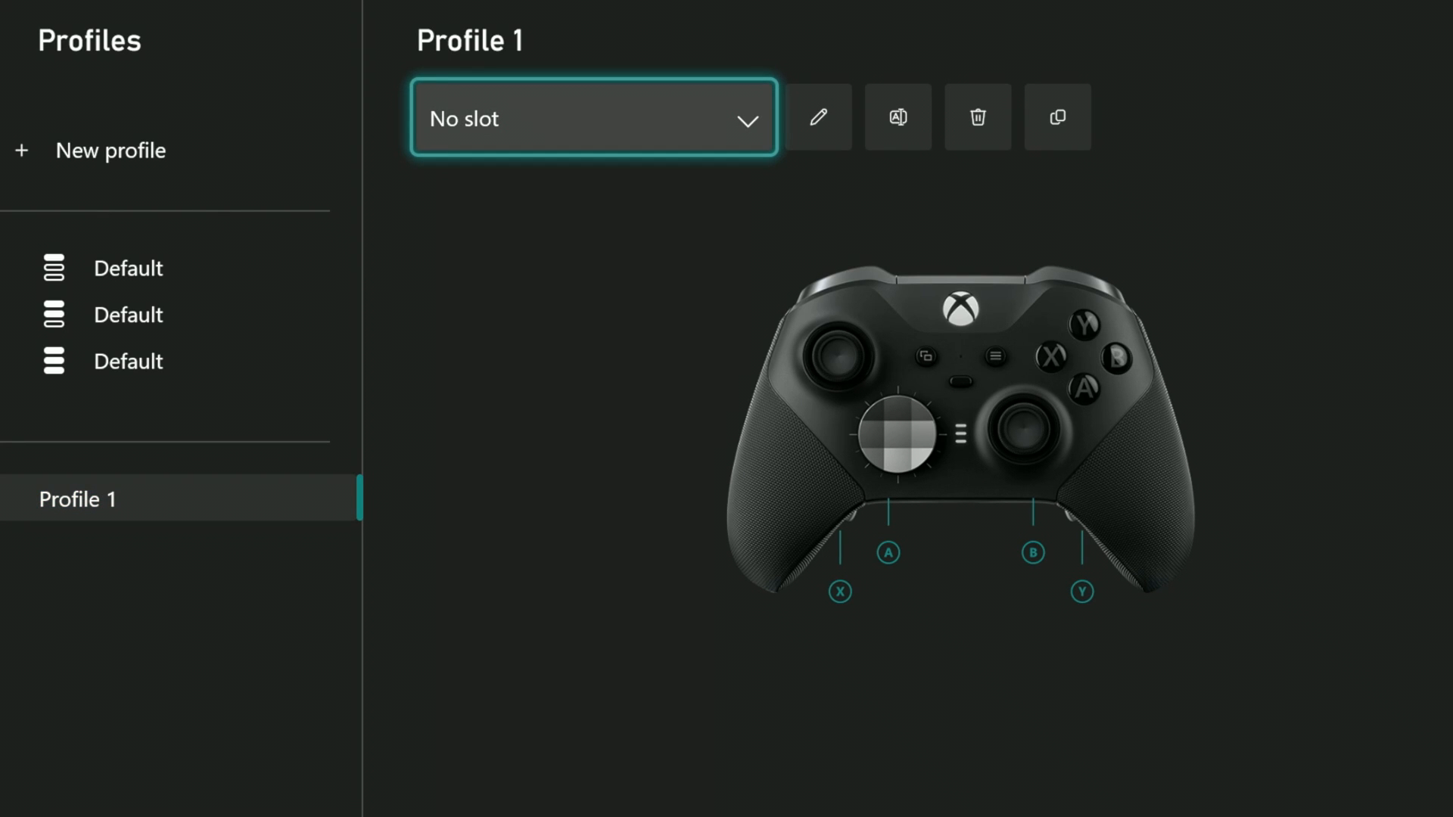
click(592, 118)
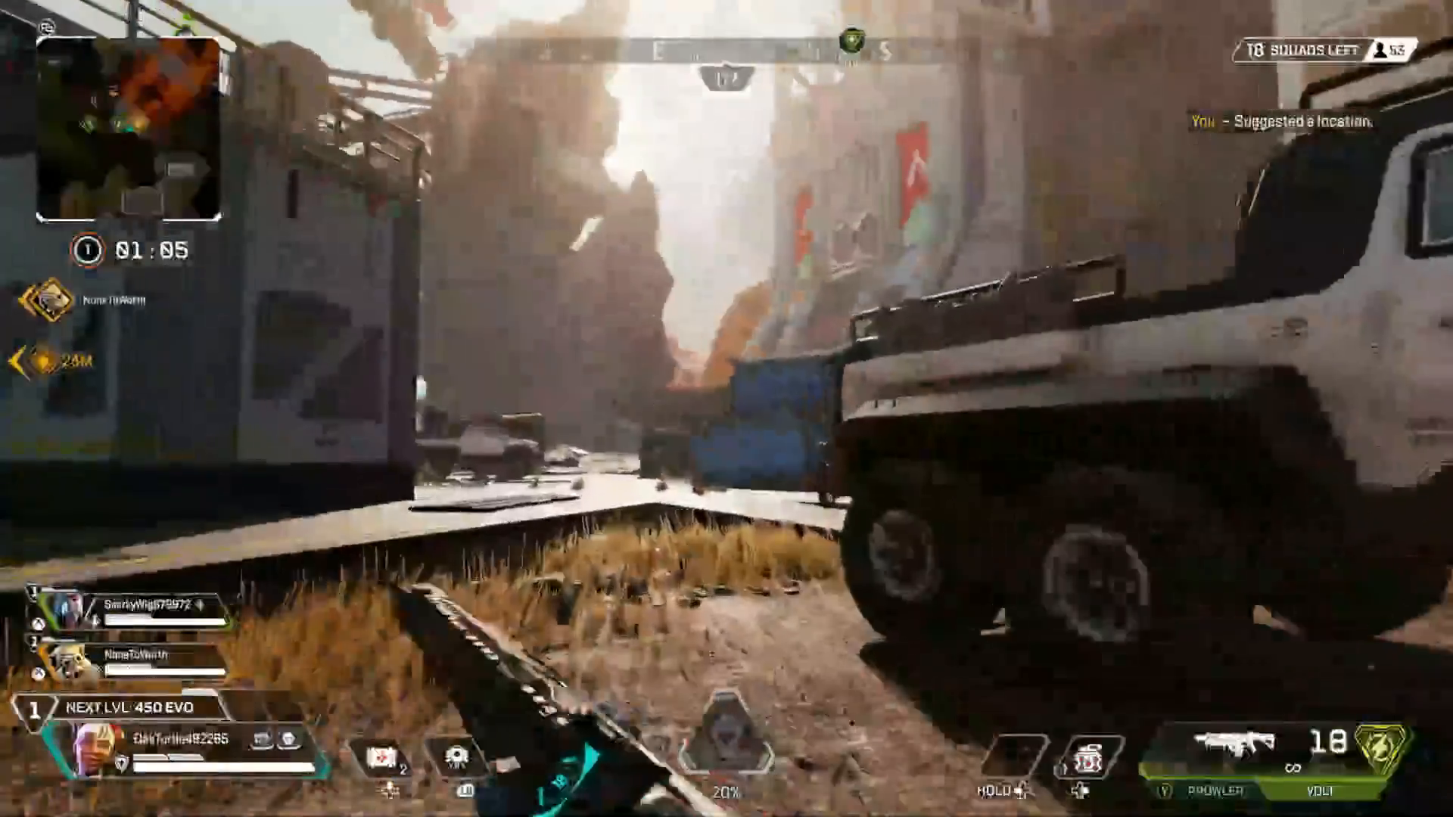
mouse_move(726, 409)
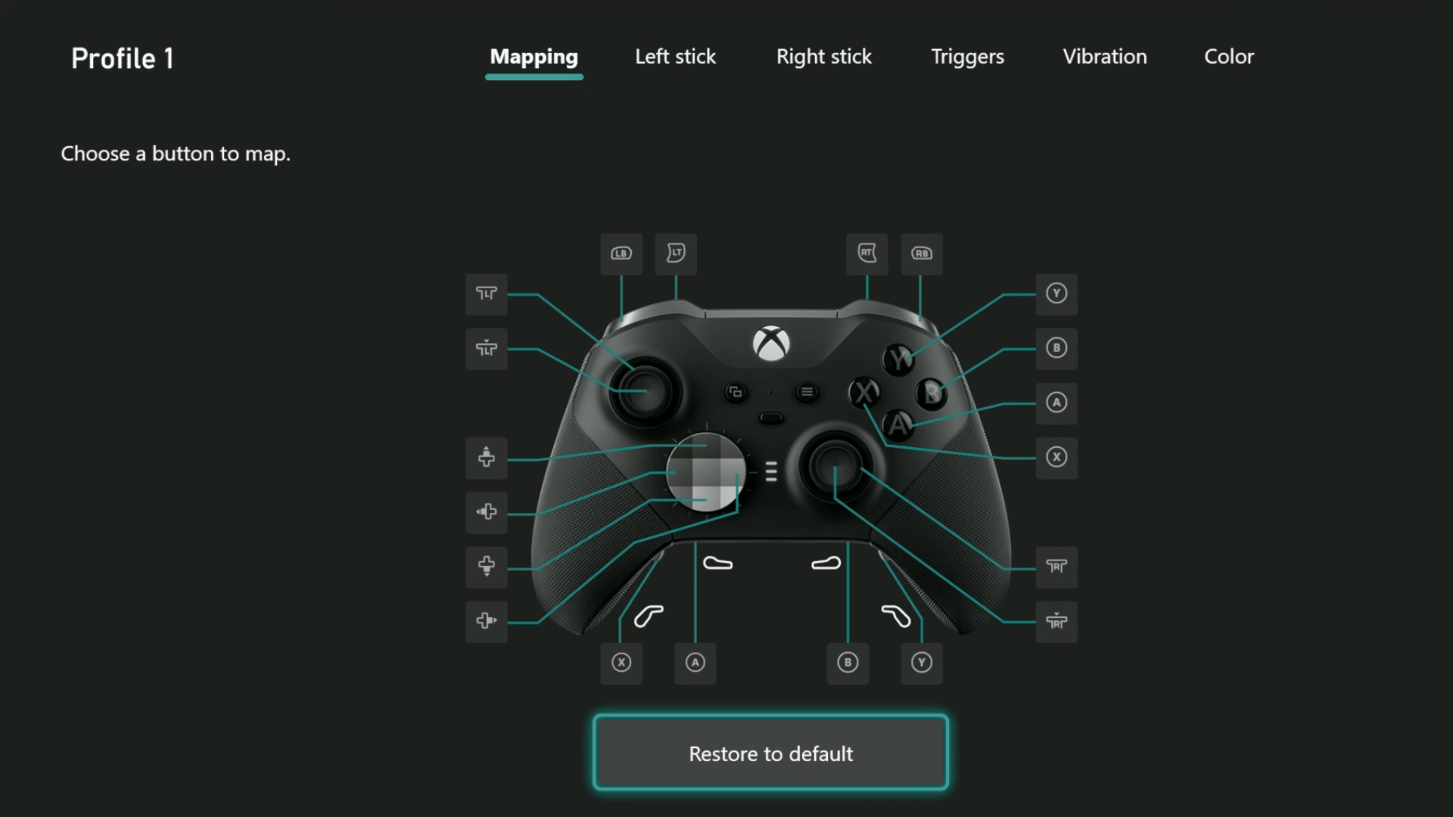
Step: Bring up the lower right paddle's mapping options
click(621, 663)
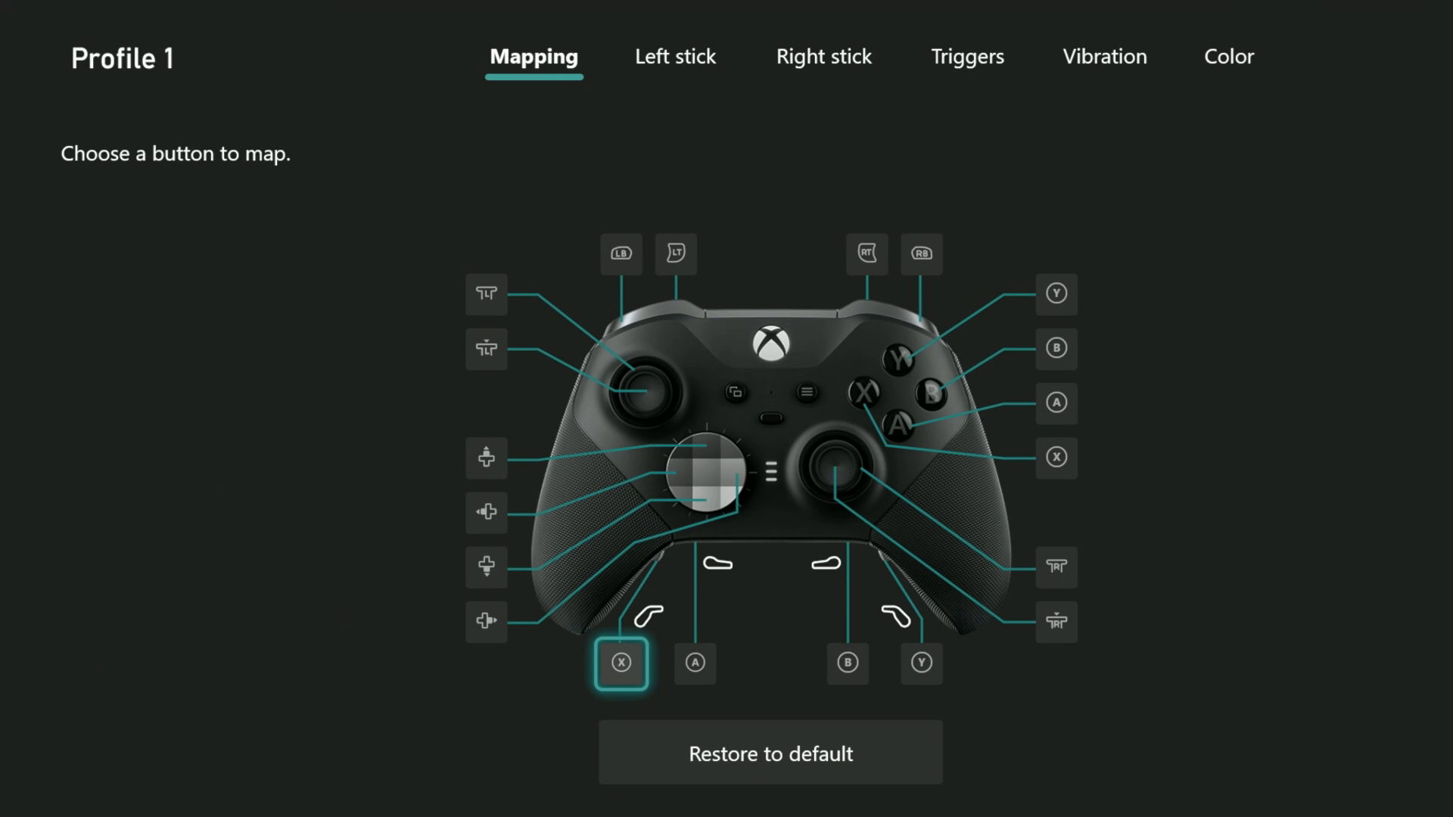
click(921, 663)
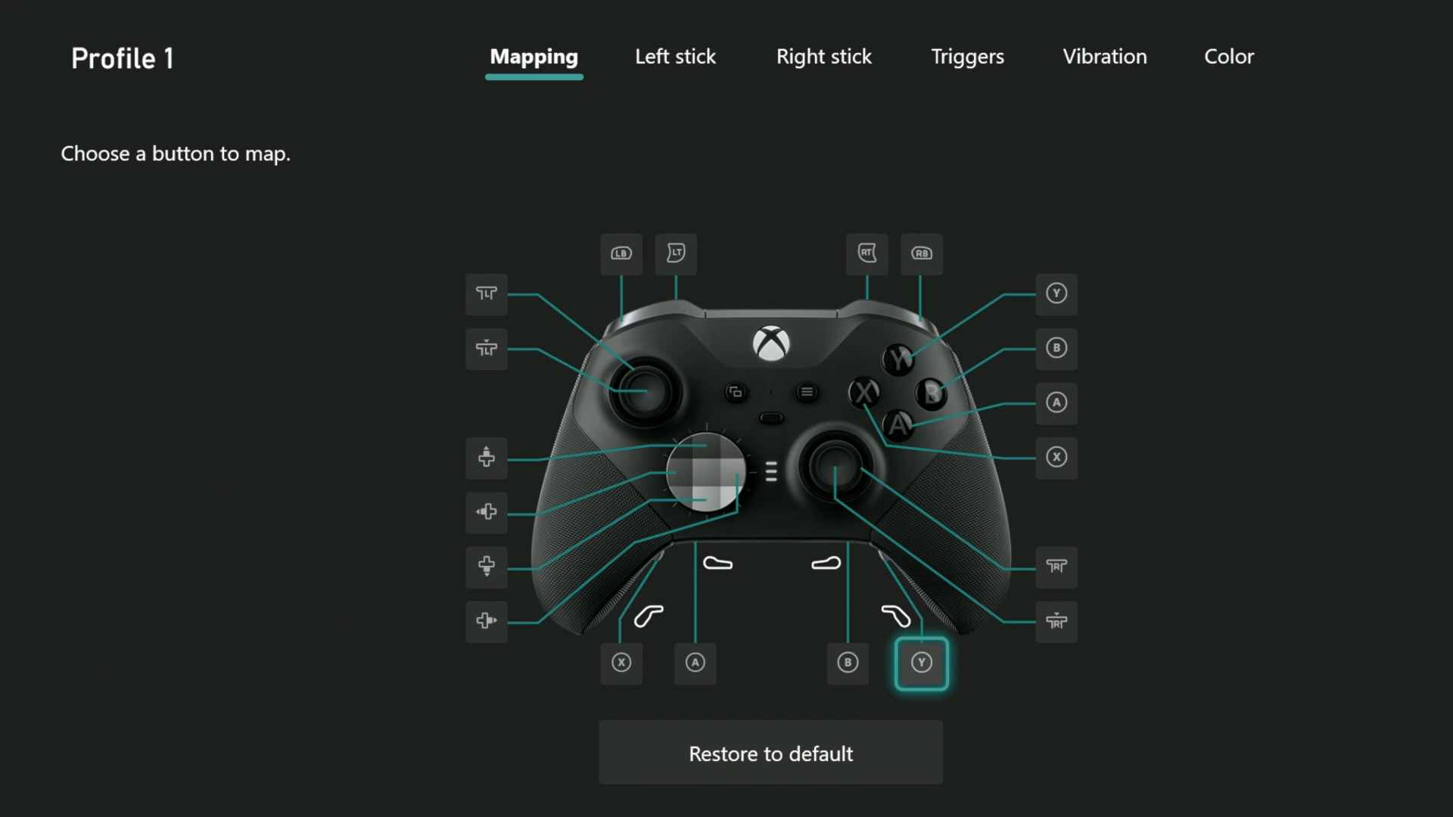
click(920, 663)
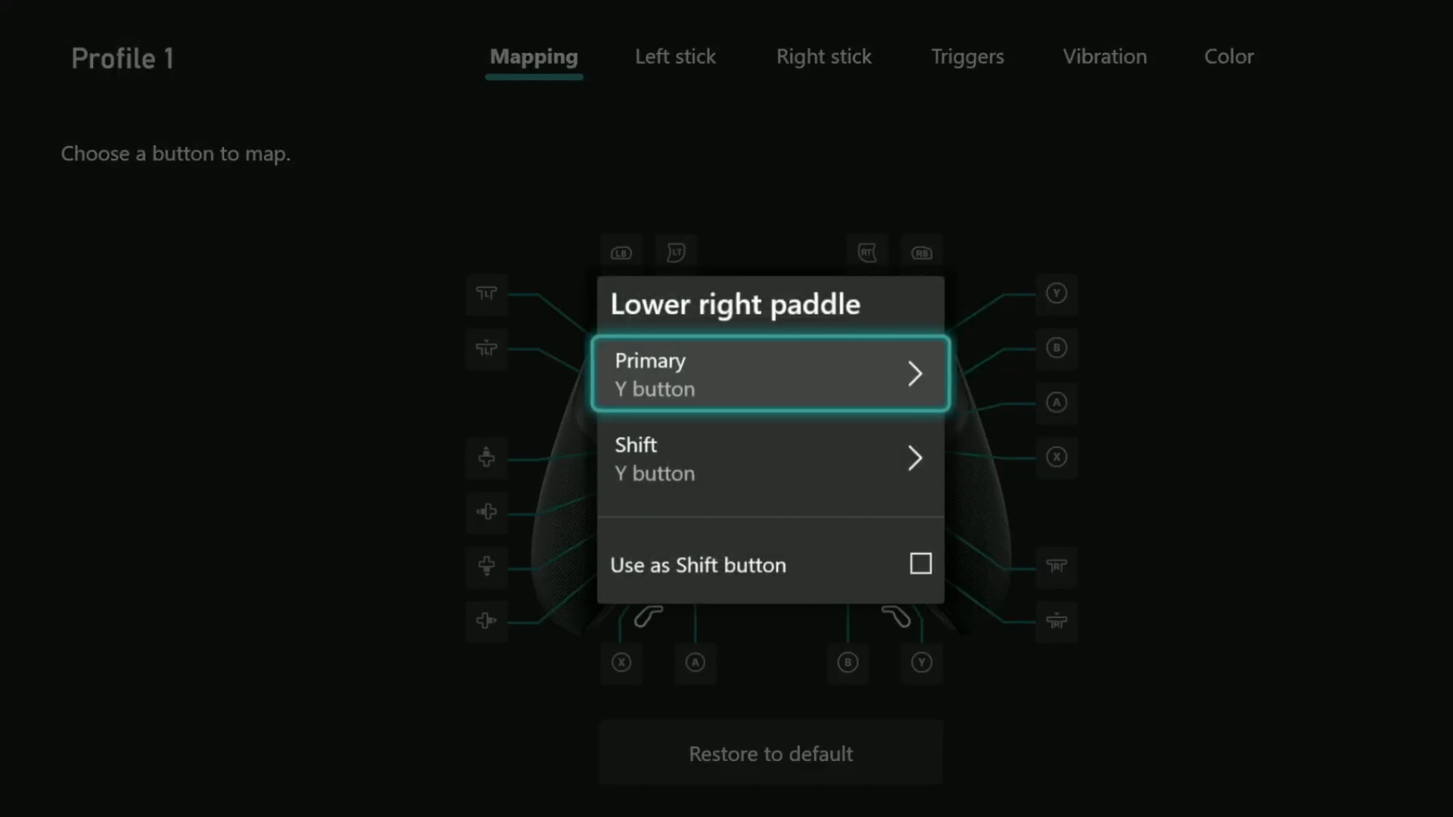
Step: Set the paddle's primary mapping to the High contrast action and return to the overview
click(769, 373)
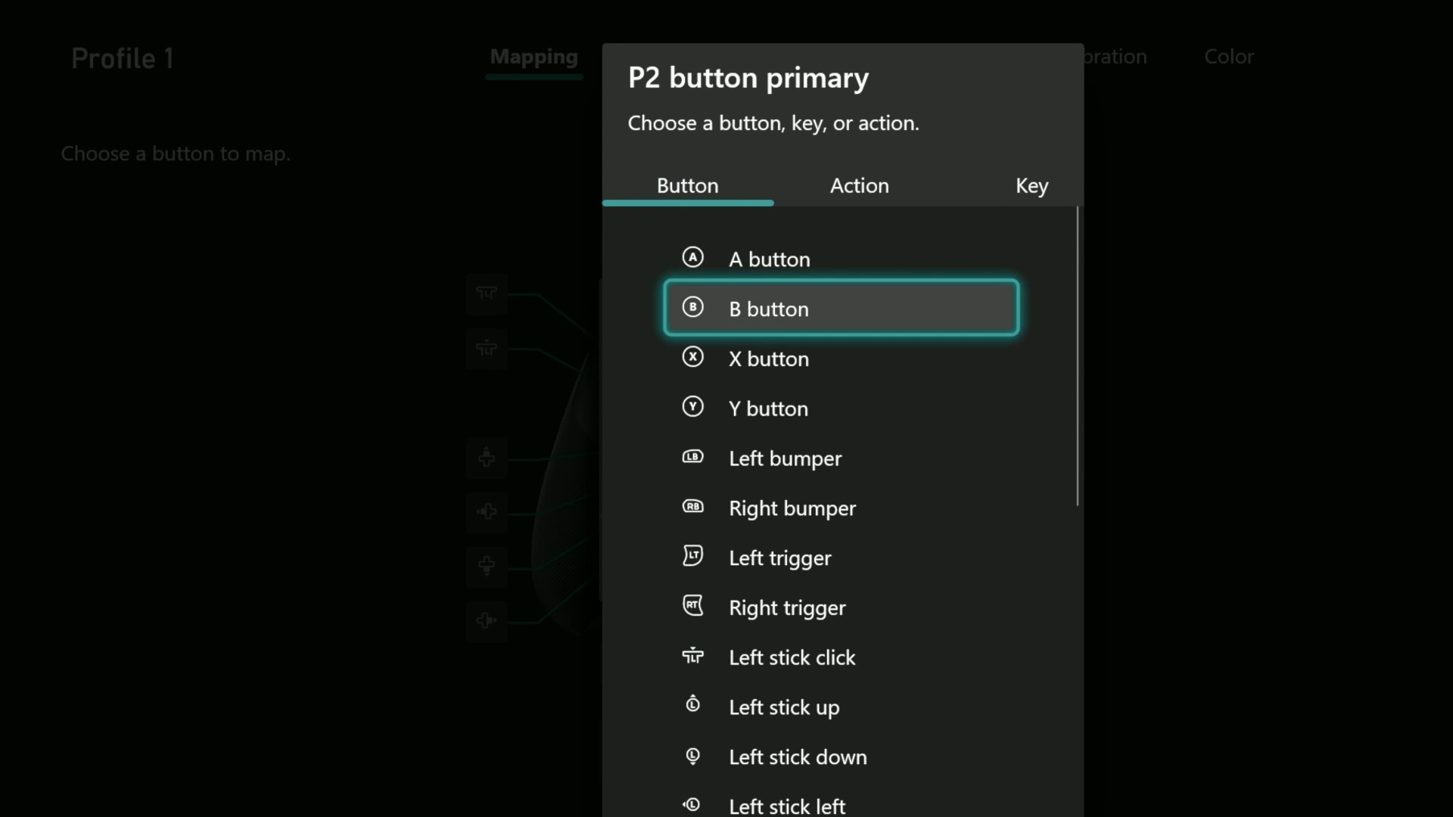
scroll(down, 3)
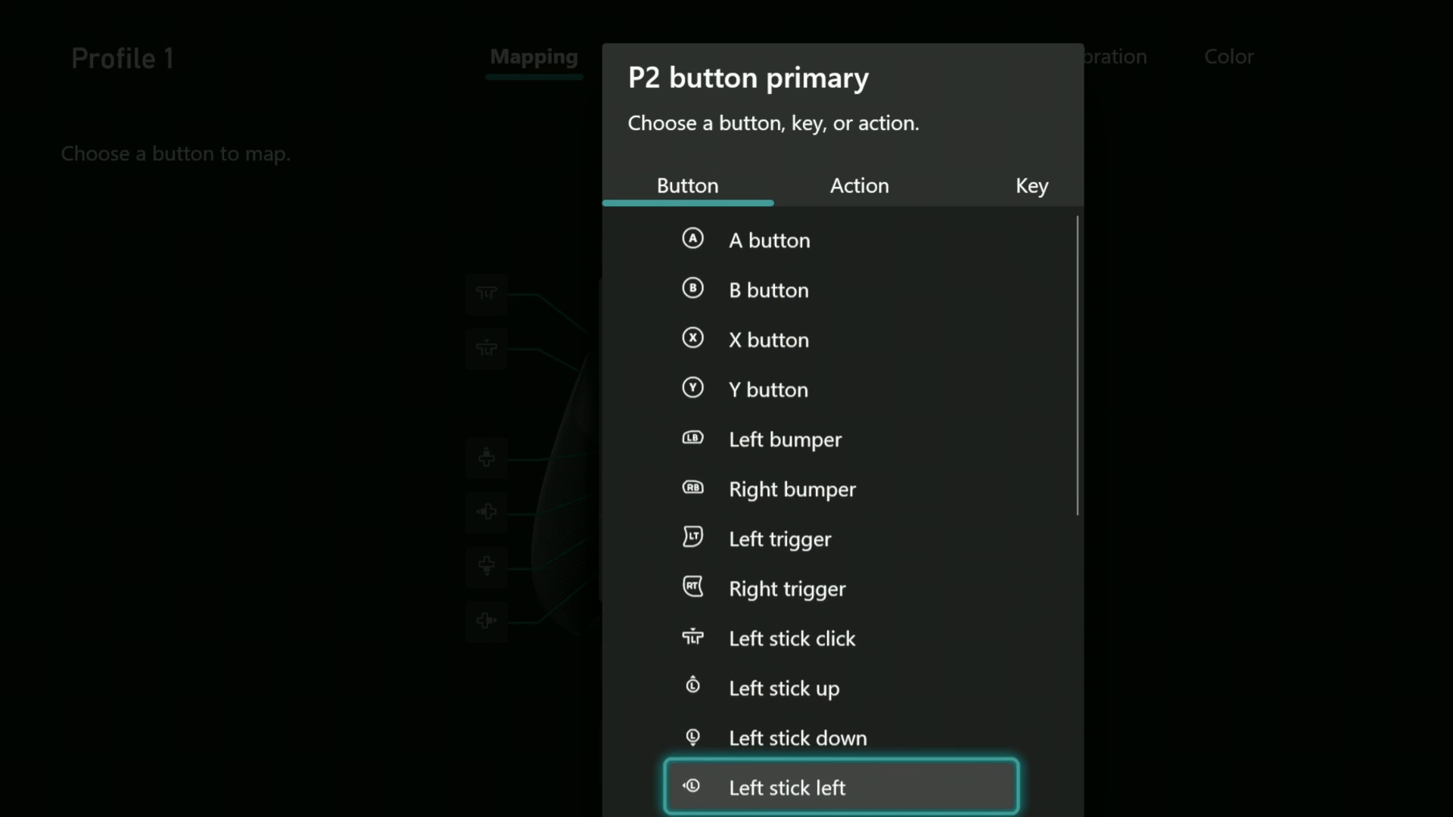
scroll(down, 3)
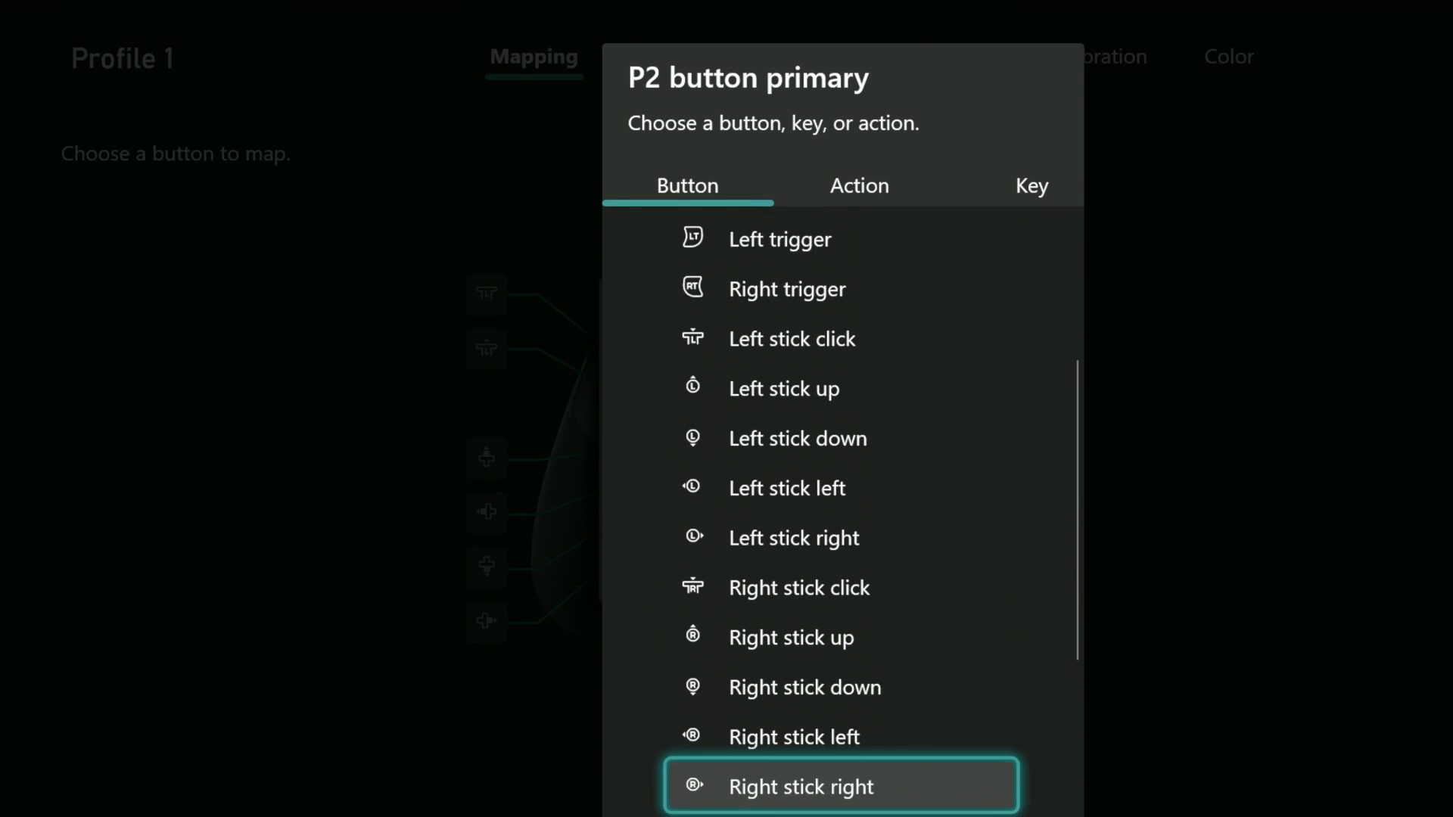
scroll(down, 3)
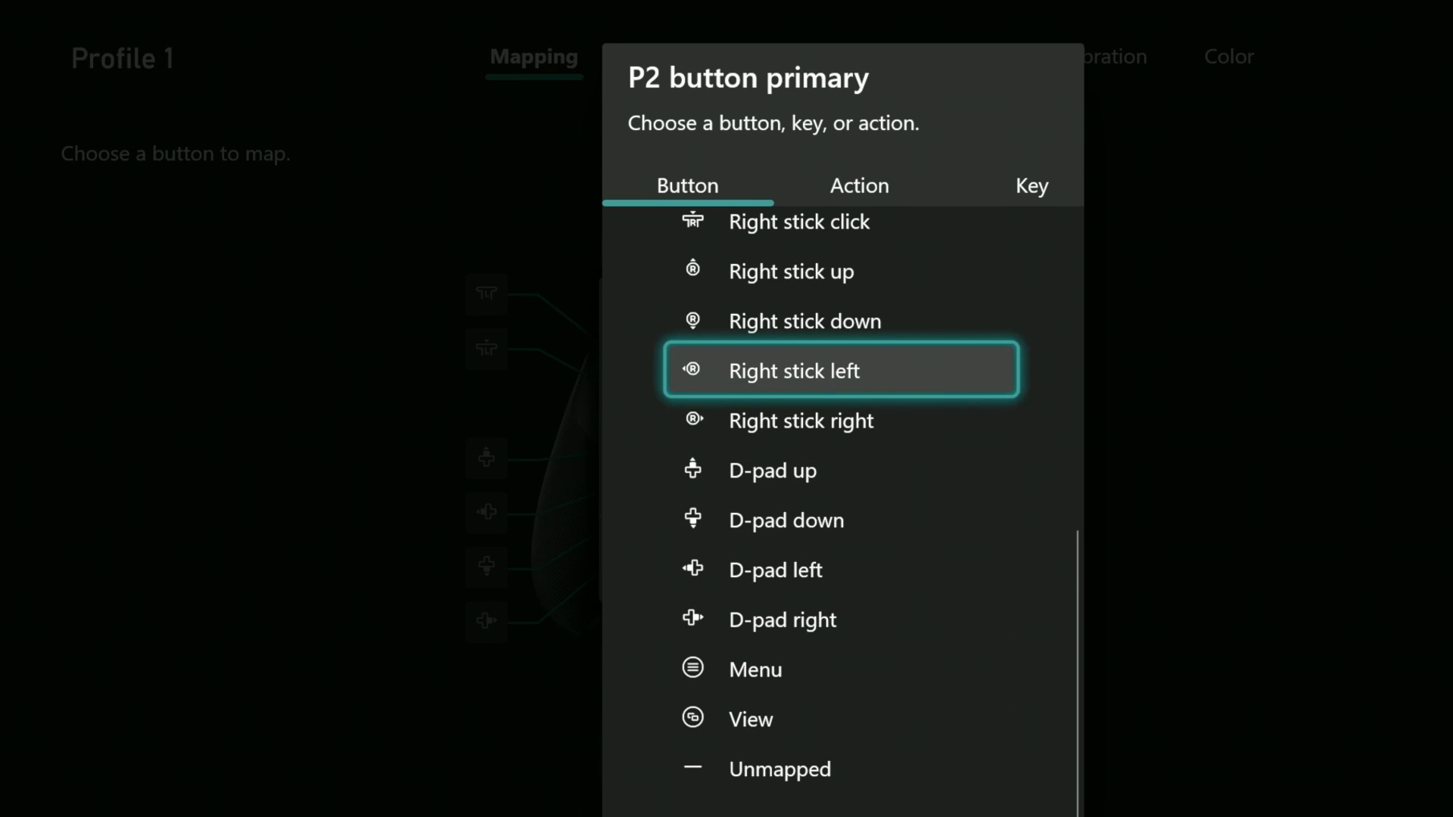
scroll(up, 3)
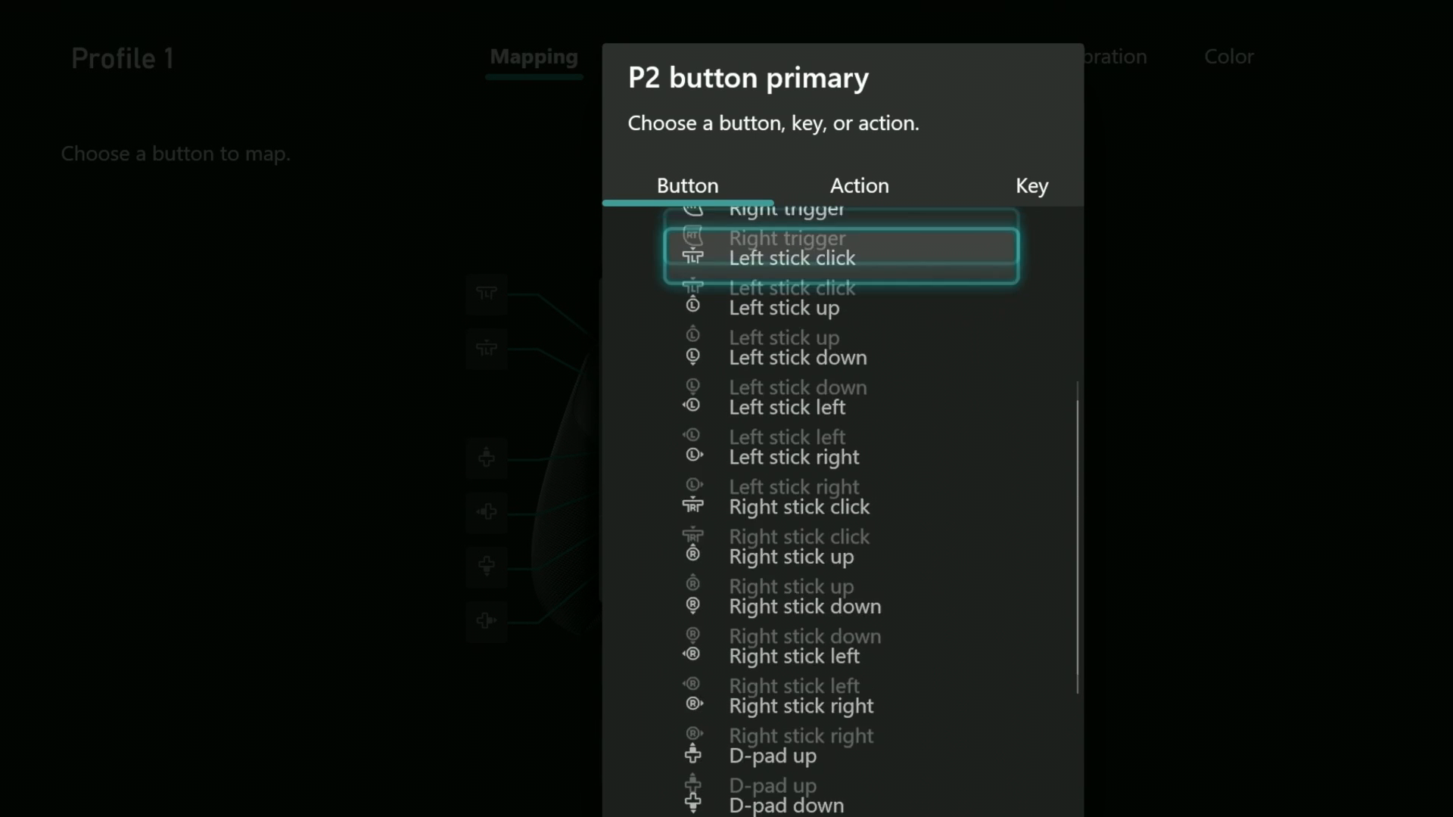
click(858, 185)
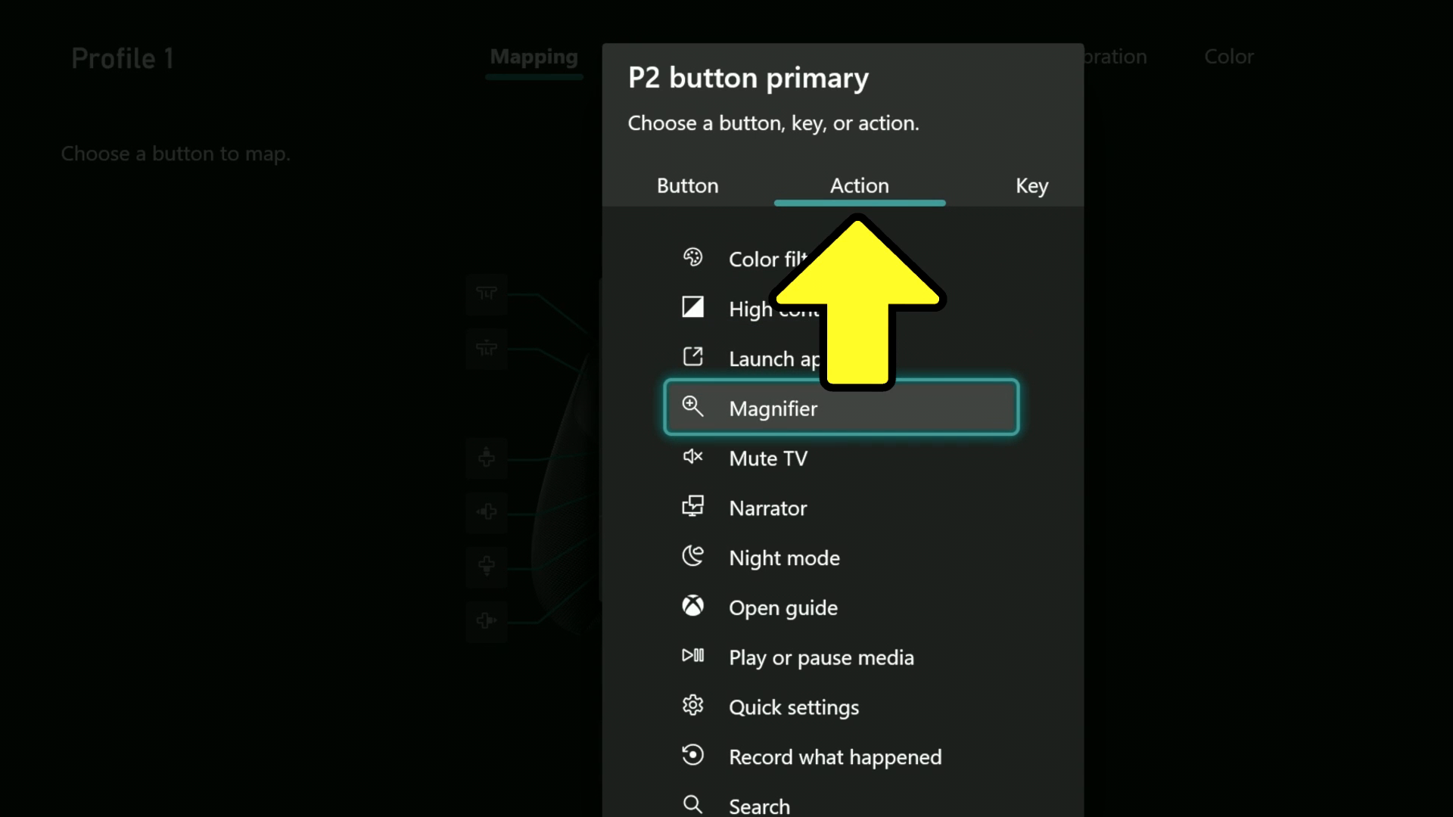
click(783, 607)
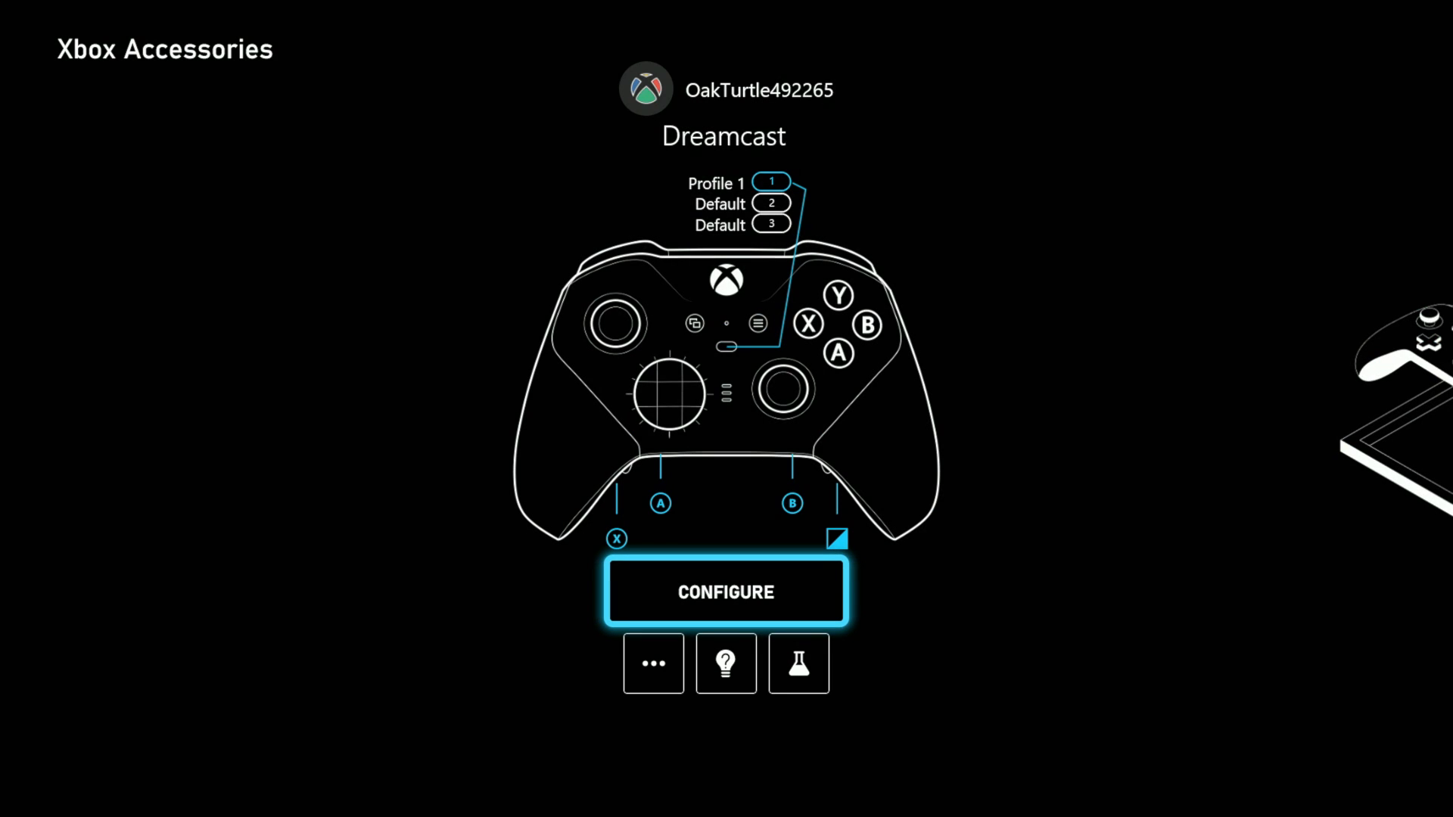
Step: Reopen Configure and check the Key tab for the lower right paddle's primary mapping
click(726, 592)
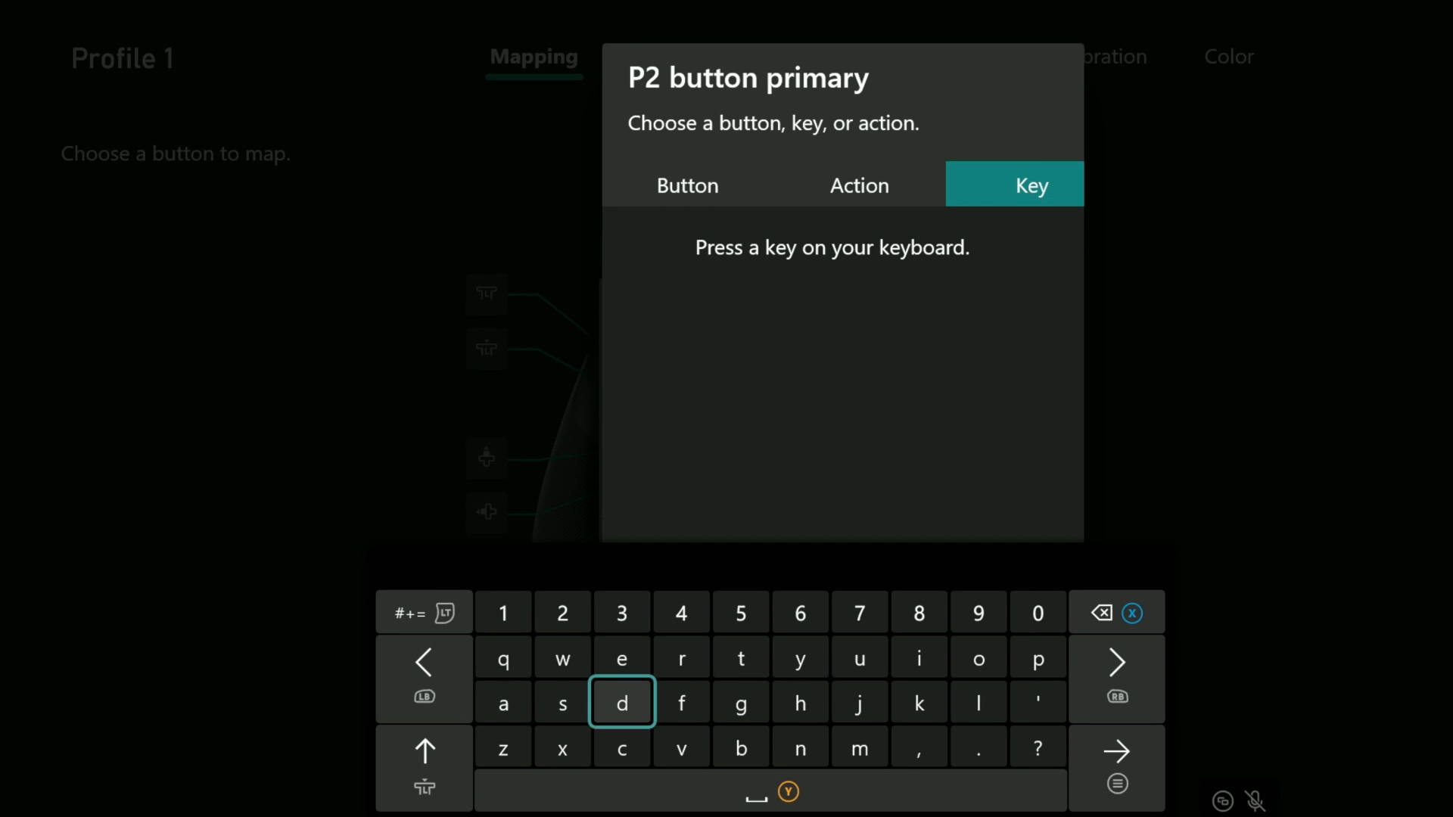
click(688, 184)
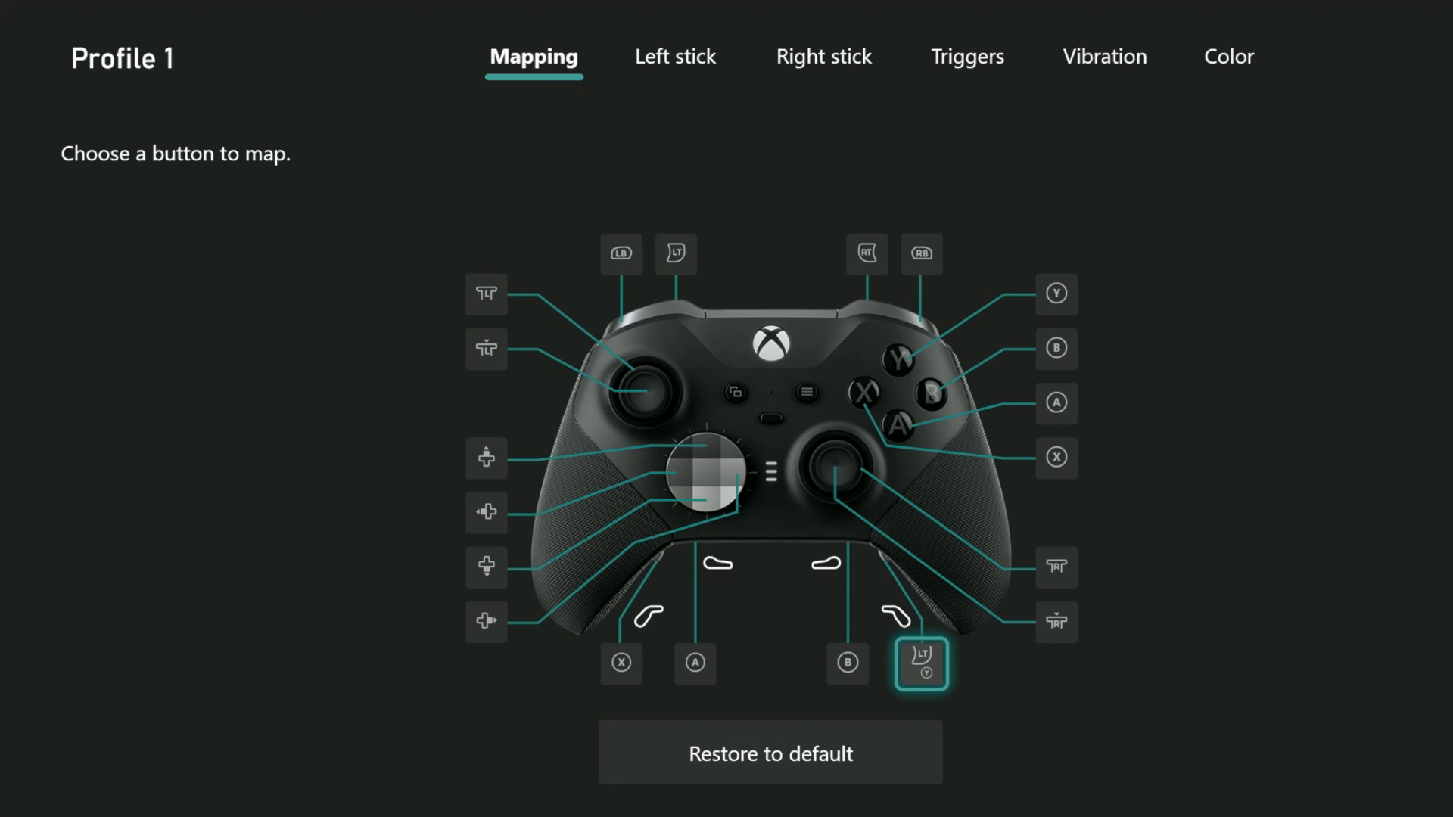
mouse_move(920, 665)
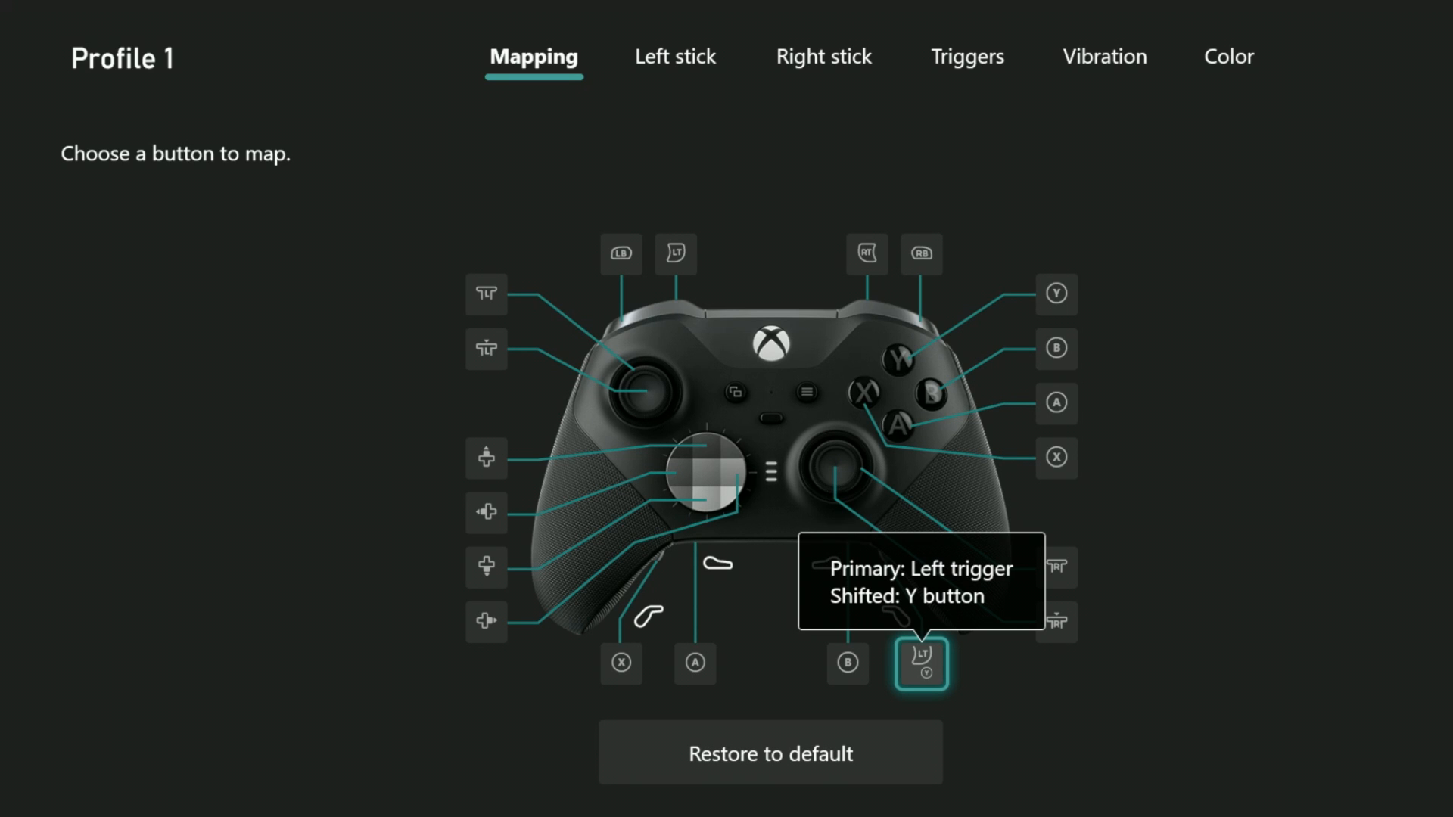
Step: Switch to Apex Legends to test the paddle mapping in the Firing Range
click(918, 662)
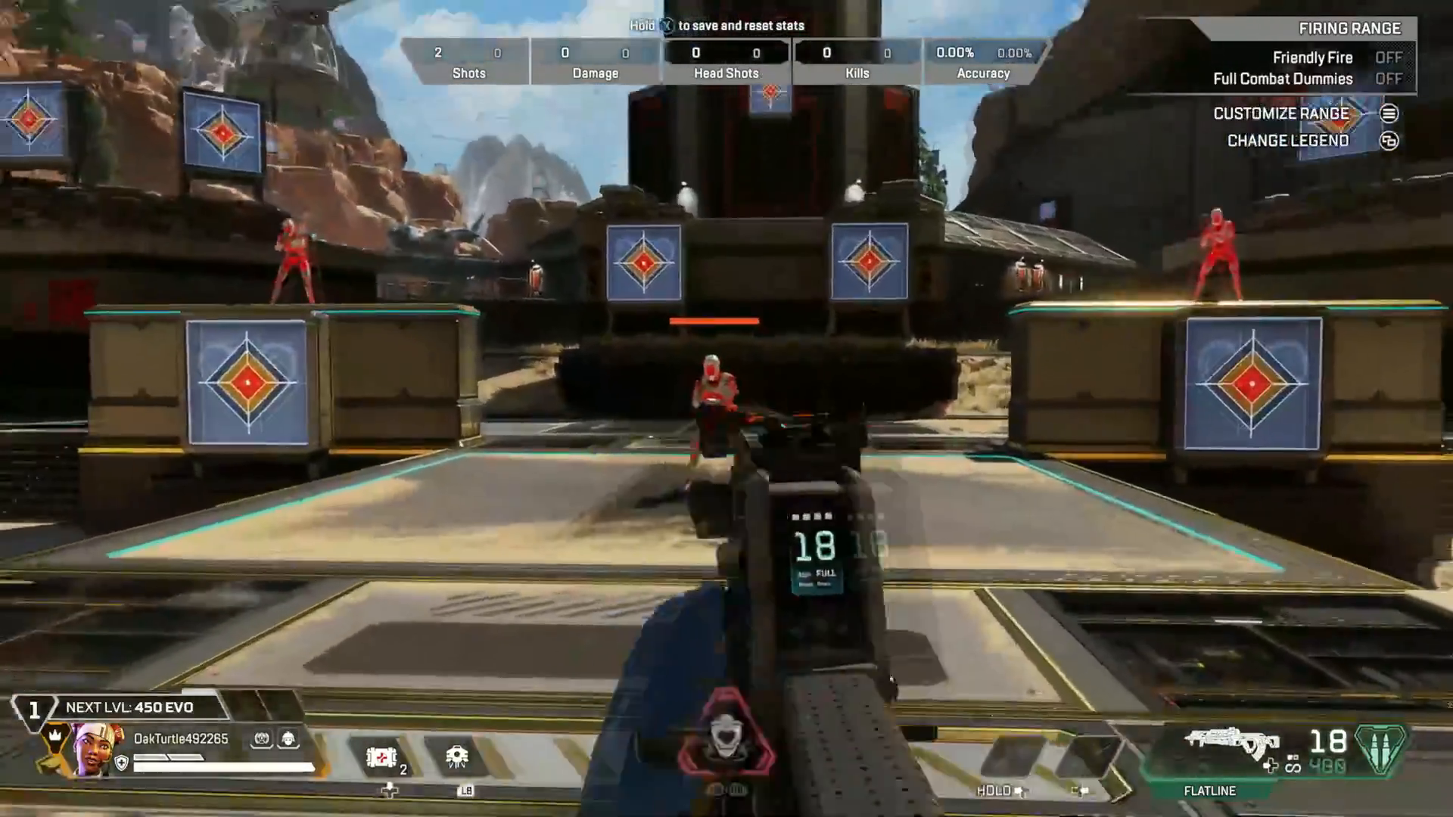
mouse_move(727, 409)
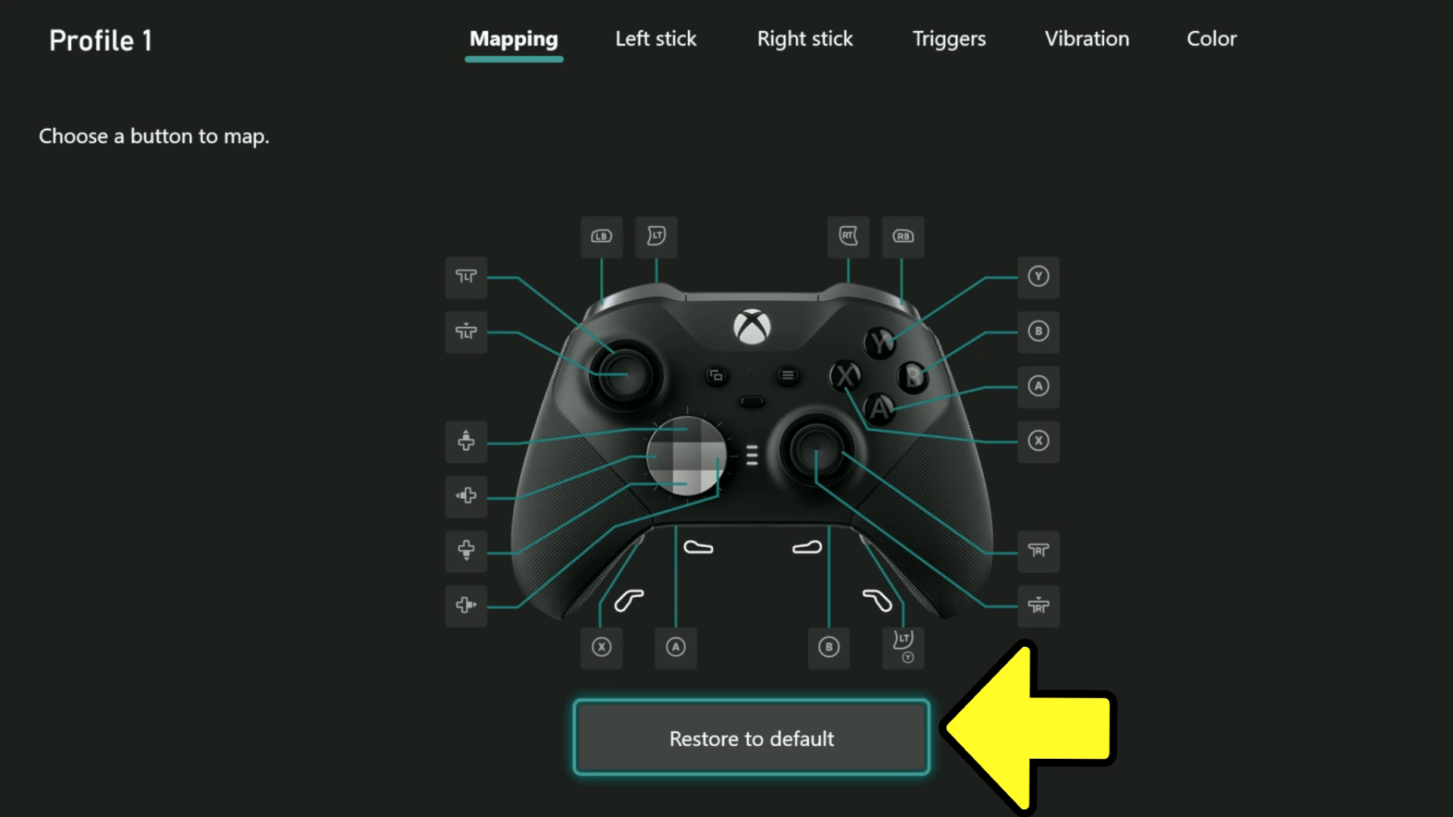
Step: Restore Profile 1 to defaults and confirm, returning the lower right paddle to Y button
click(751, 738)
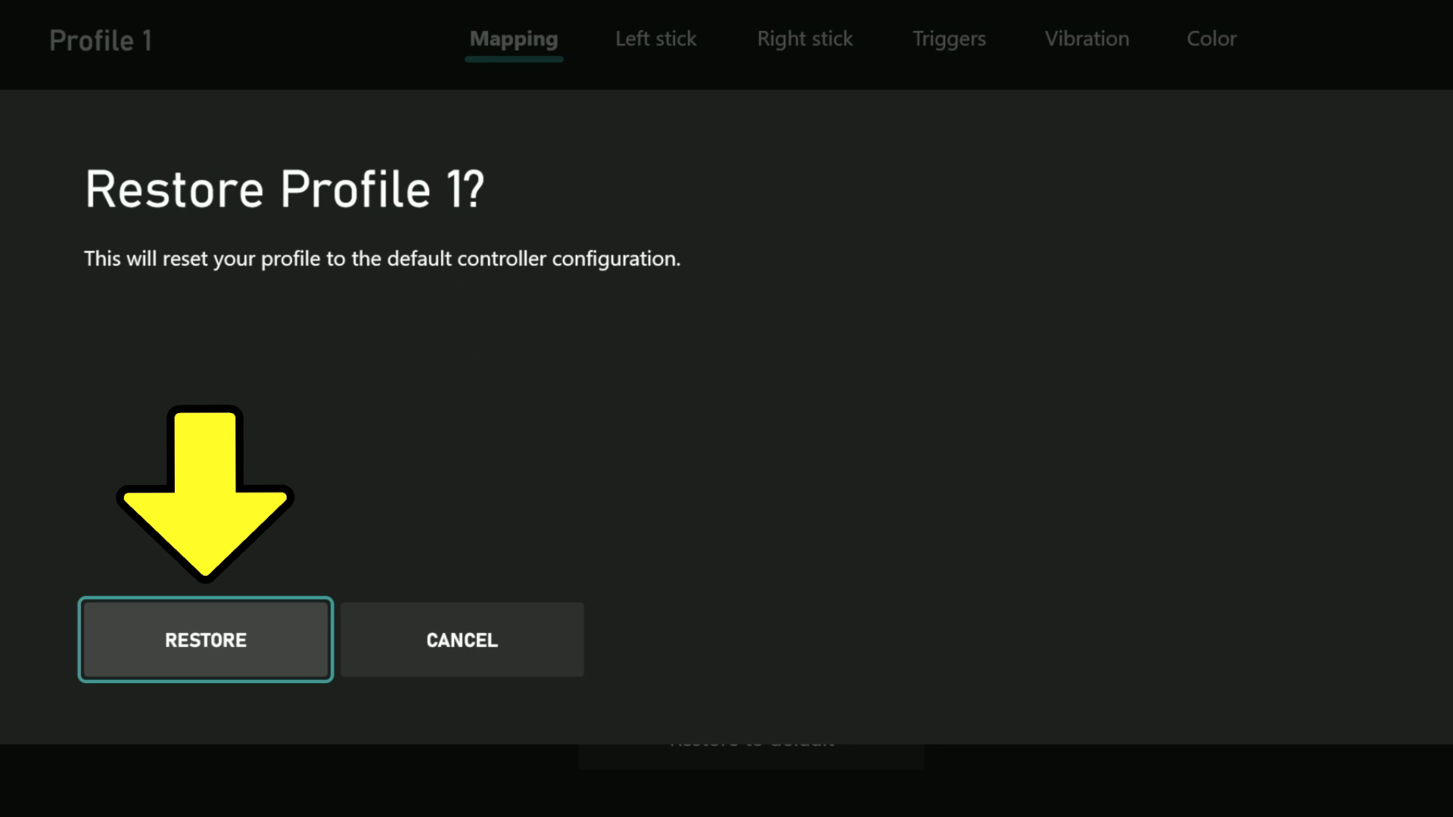
click(205, 640)
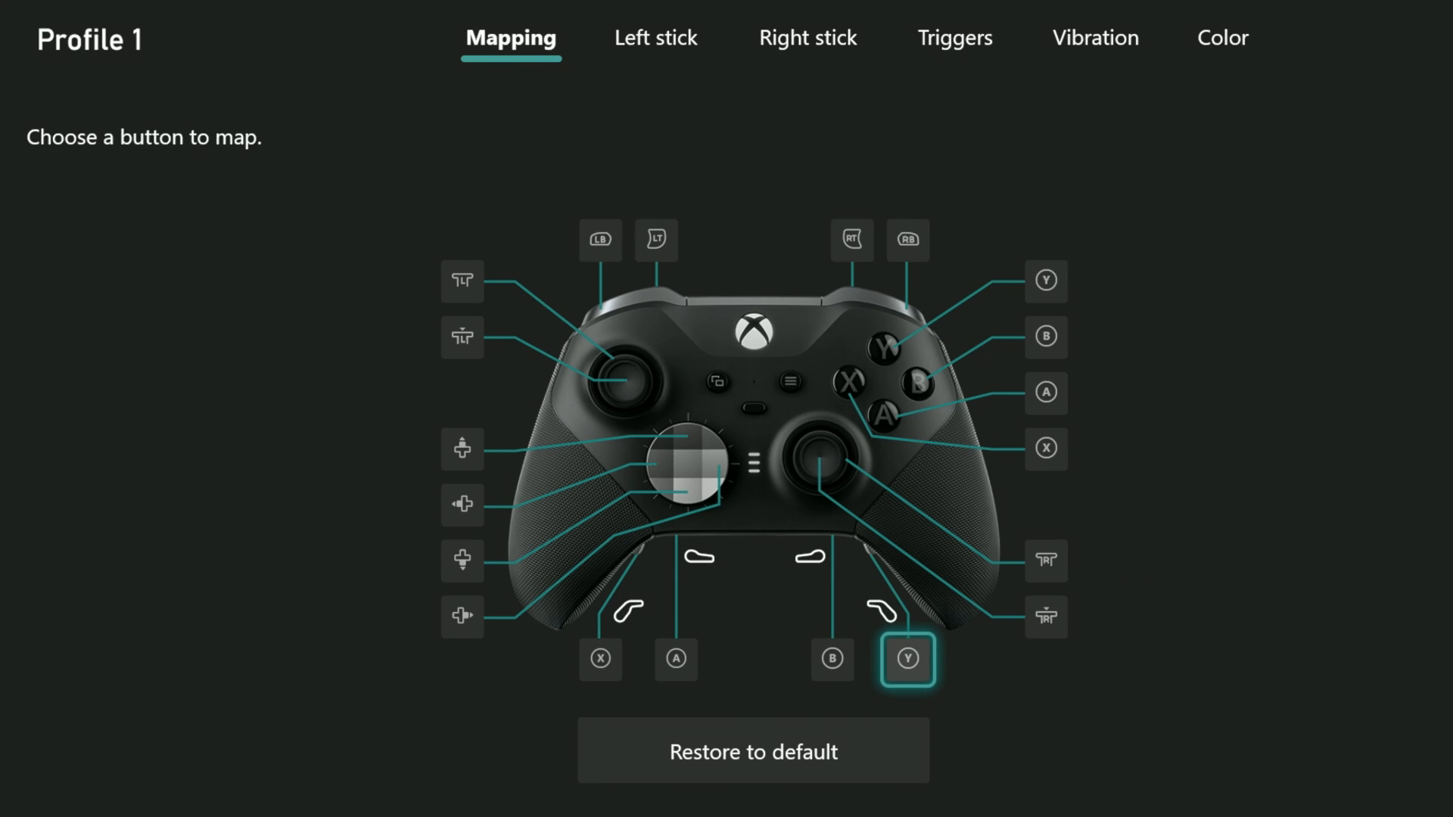
mouse_move(907, 659)
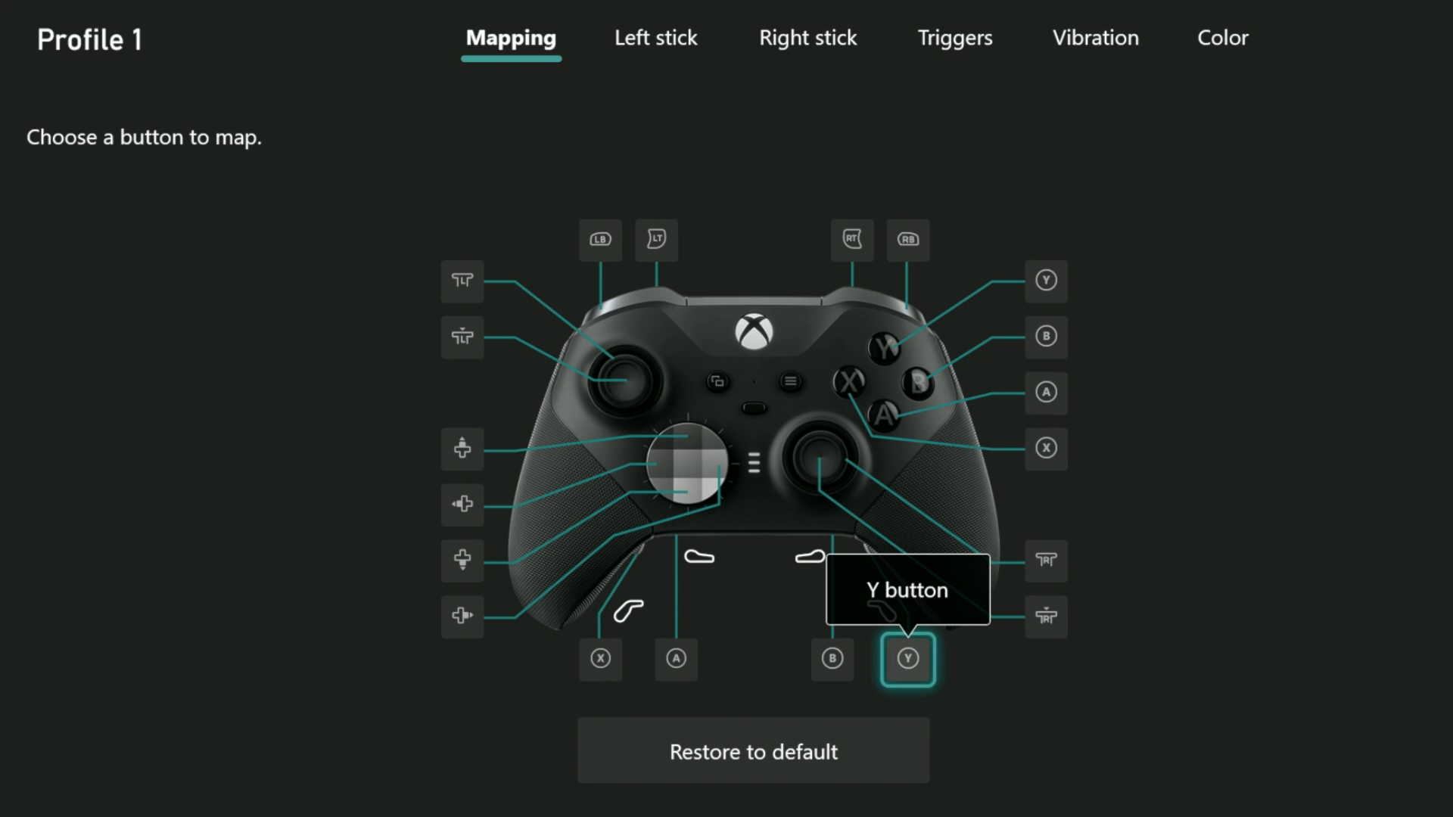
Step: Browse Action and Key options, then set Left trigger as the lower right paddle's Shift mapping
click(907, 659)
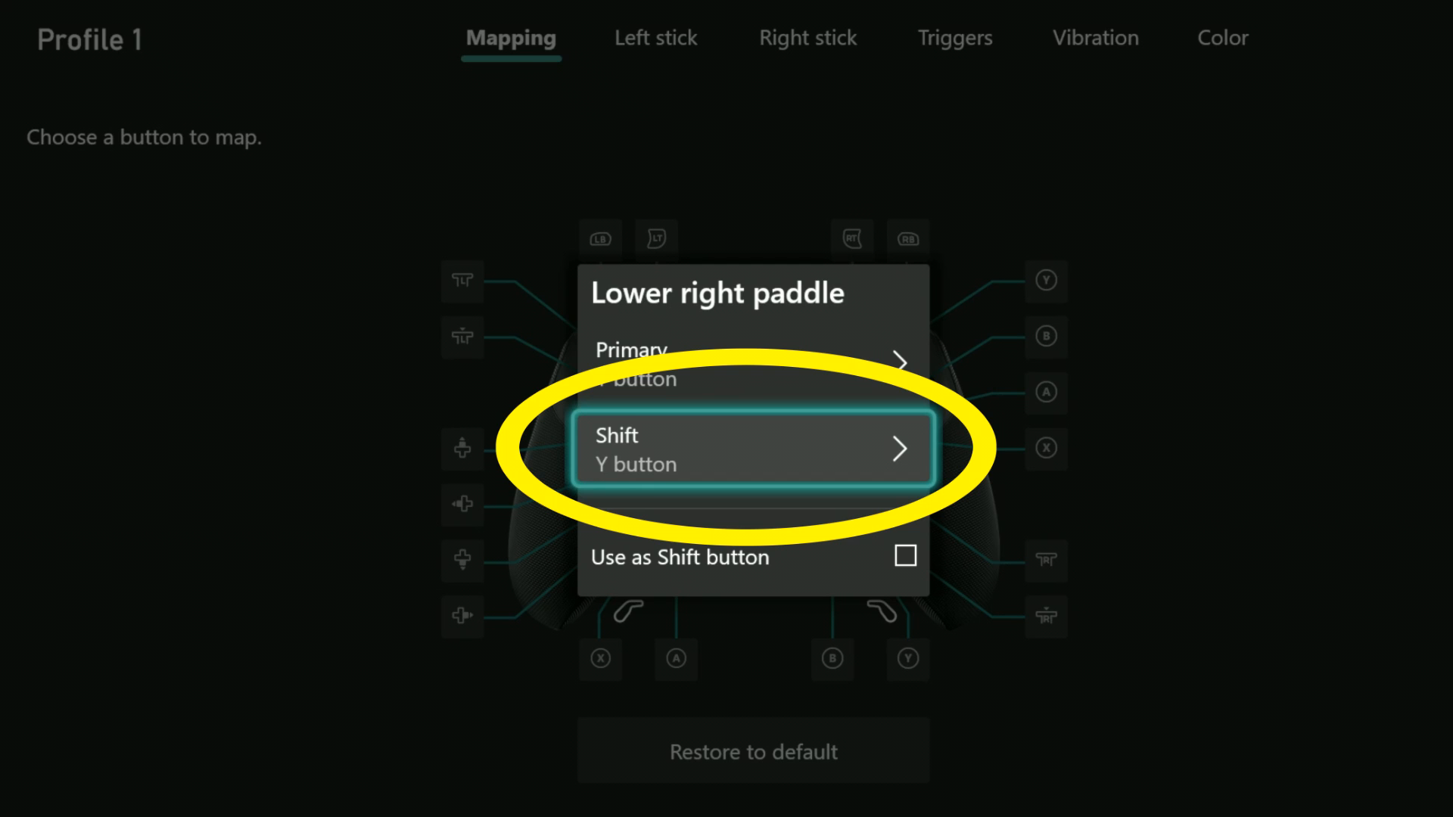
click(752, 449)
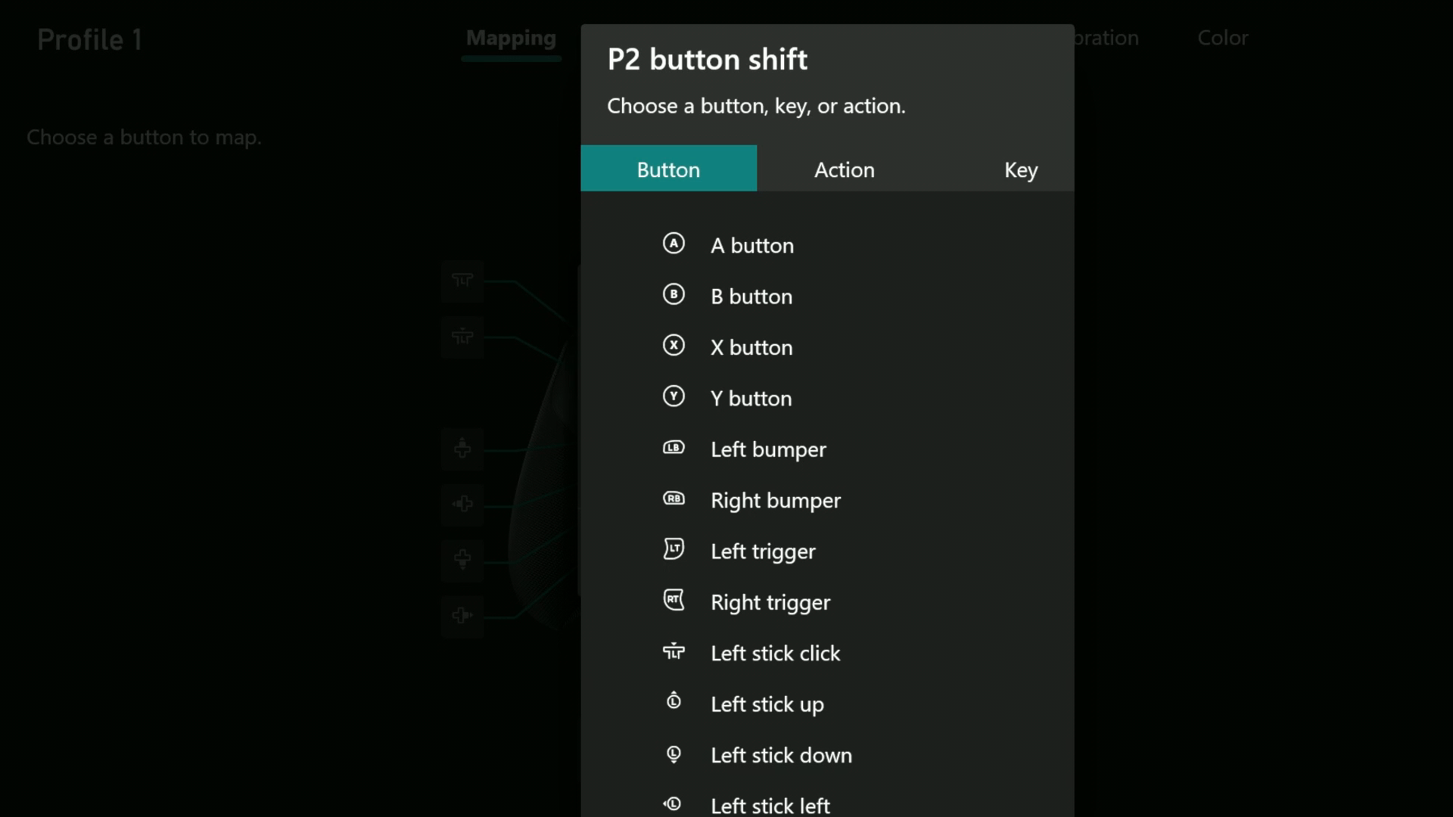
click(843, 168)
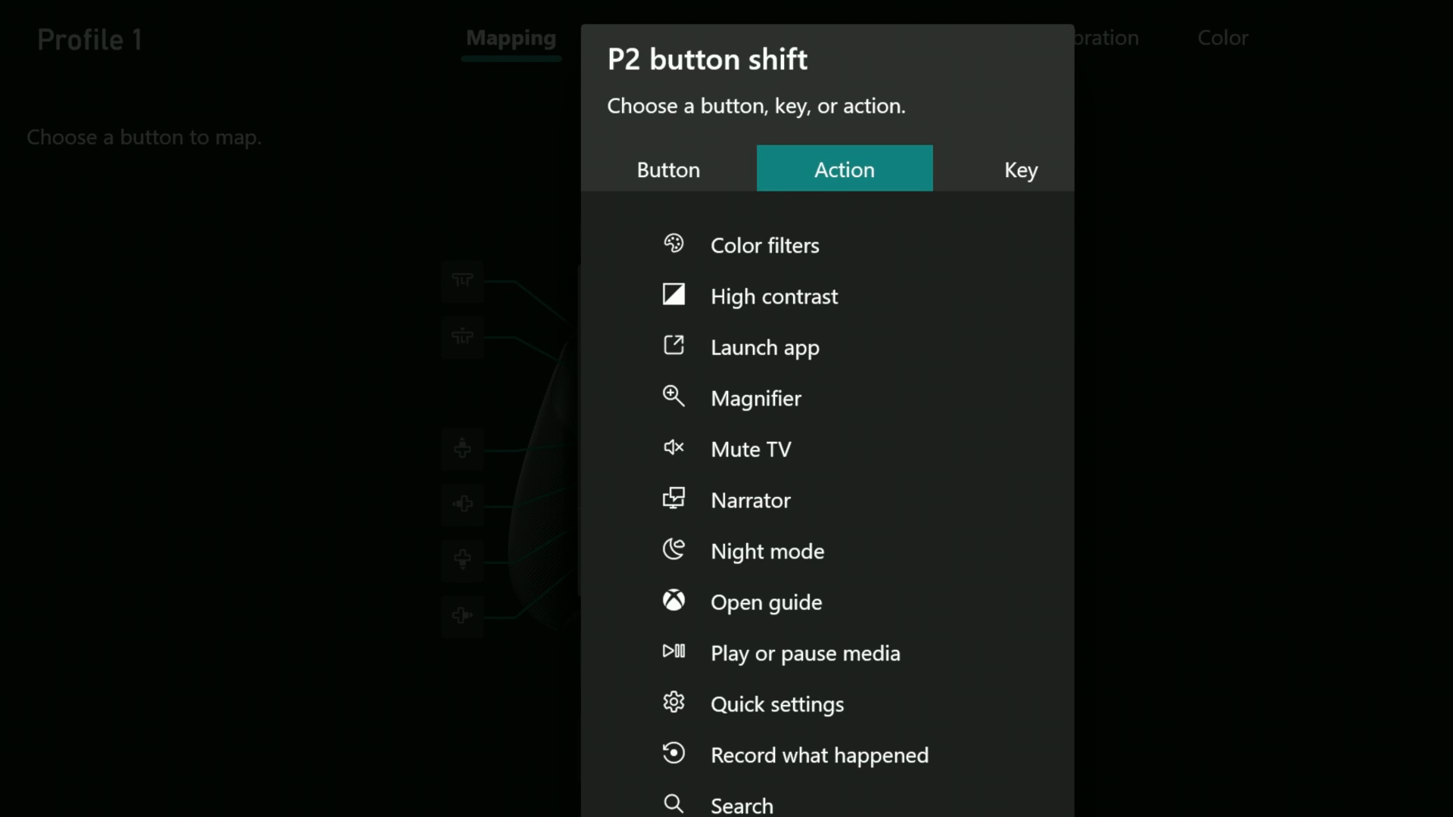
click(1020, 169)
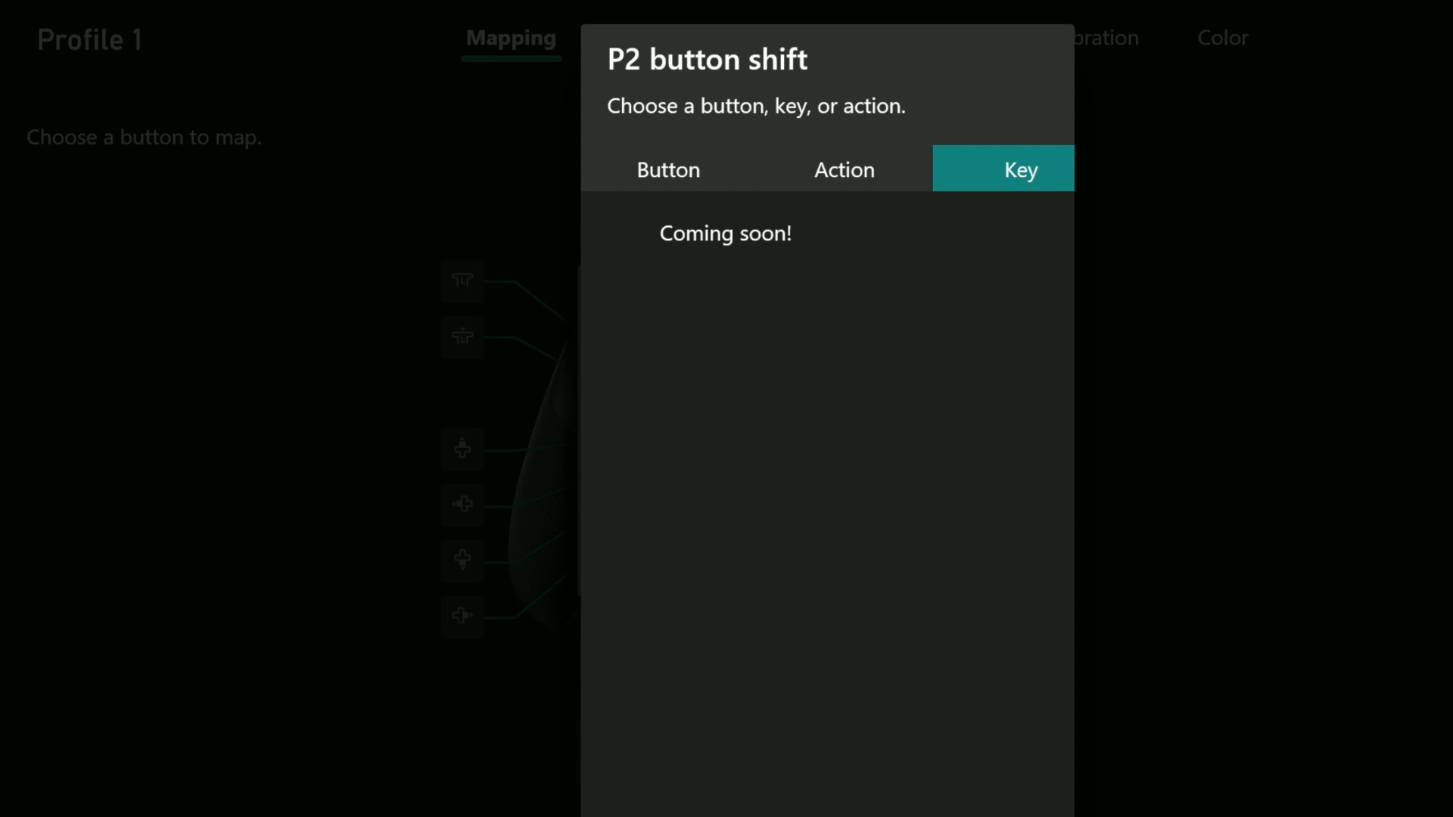
click(667, 169)
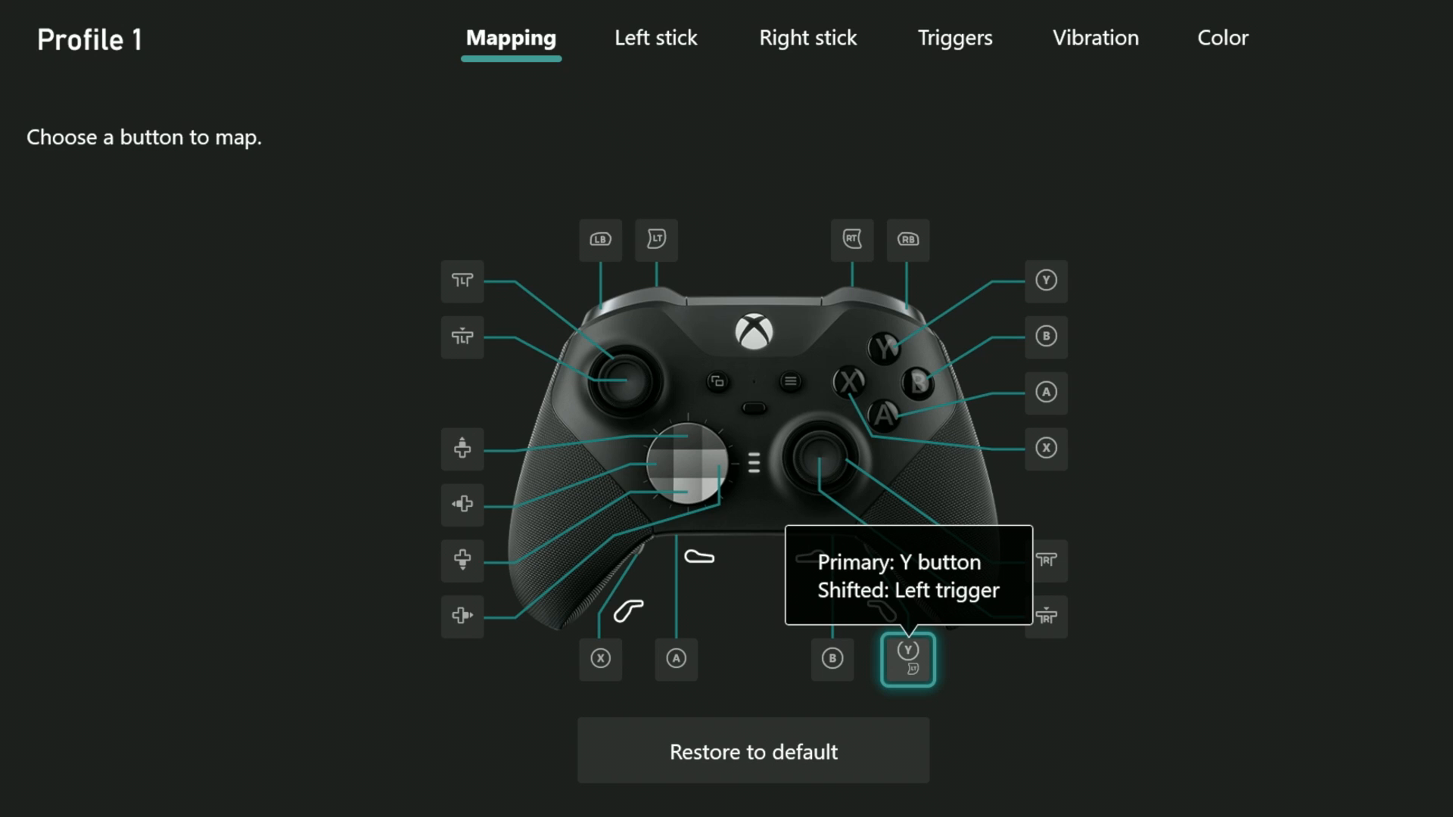
click(600, 660)
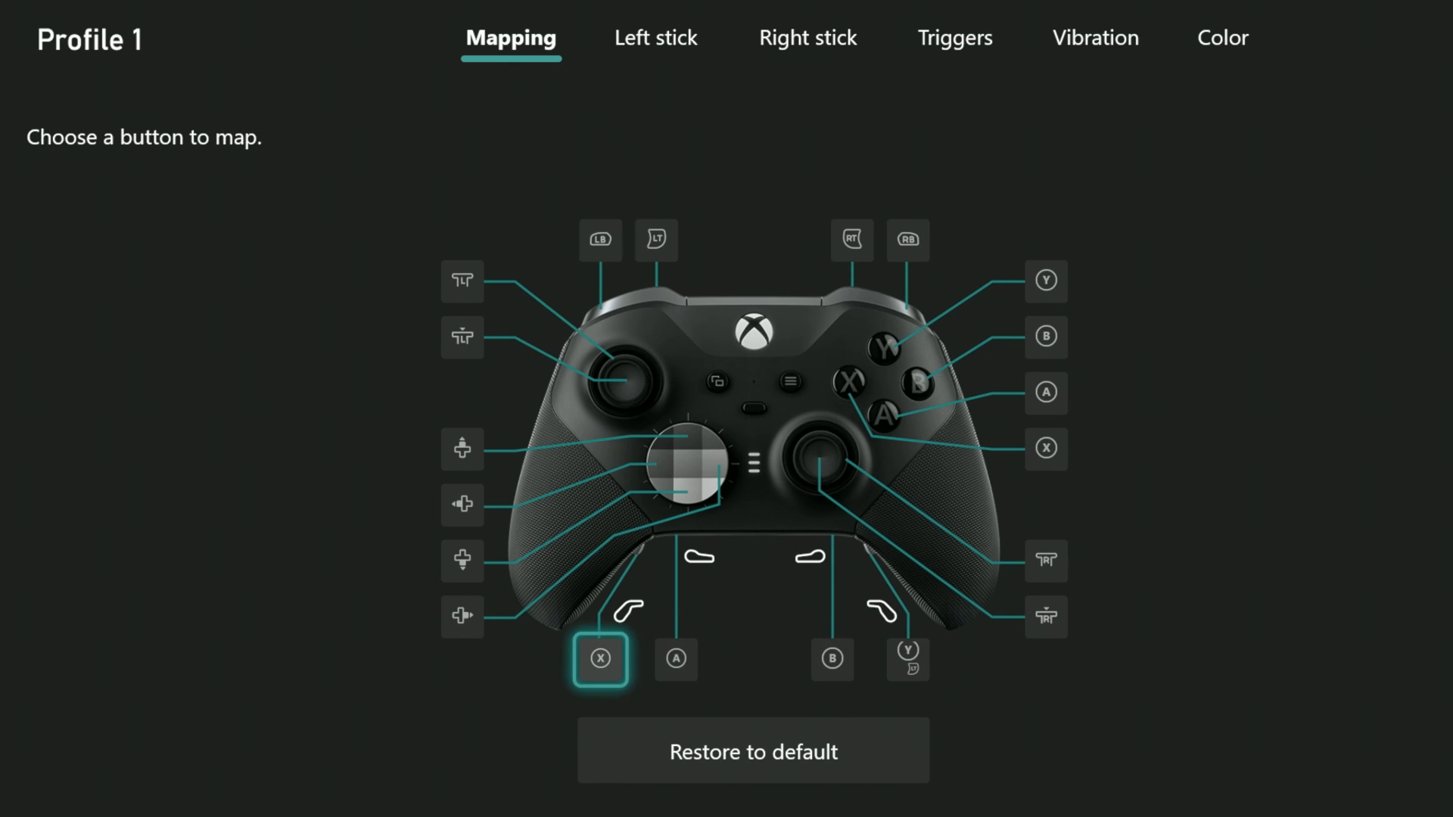
click(463, 561)
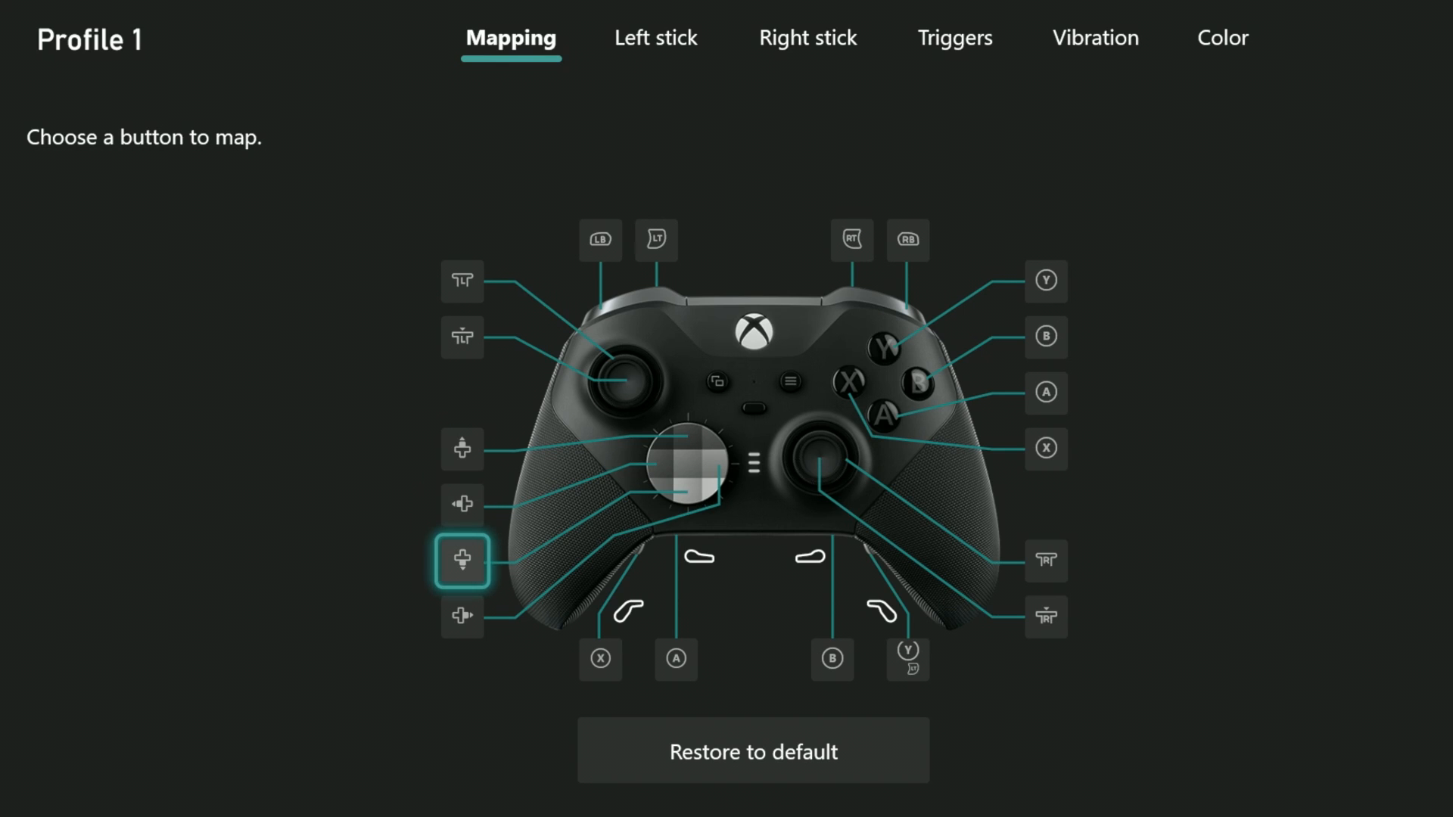
mouse_move(461, 616)
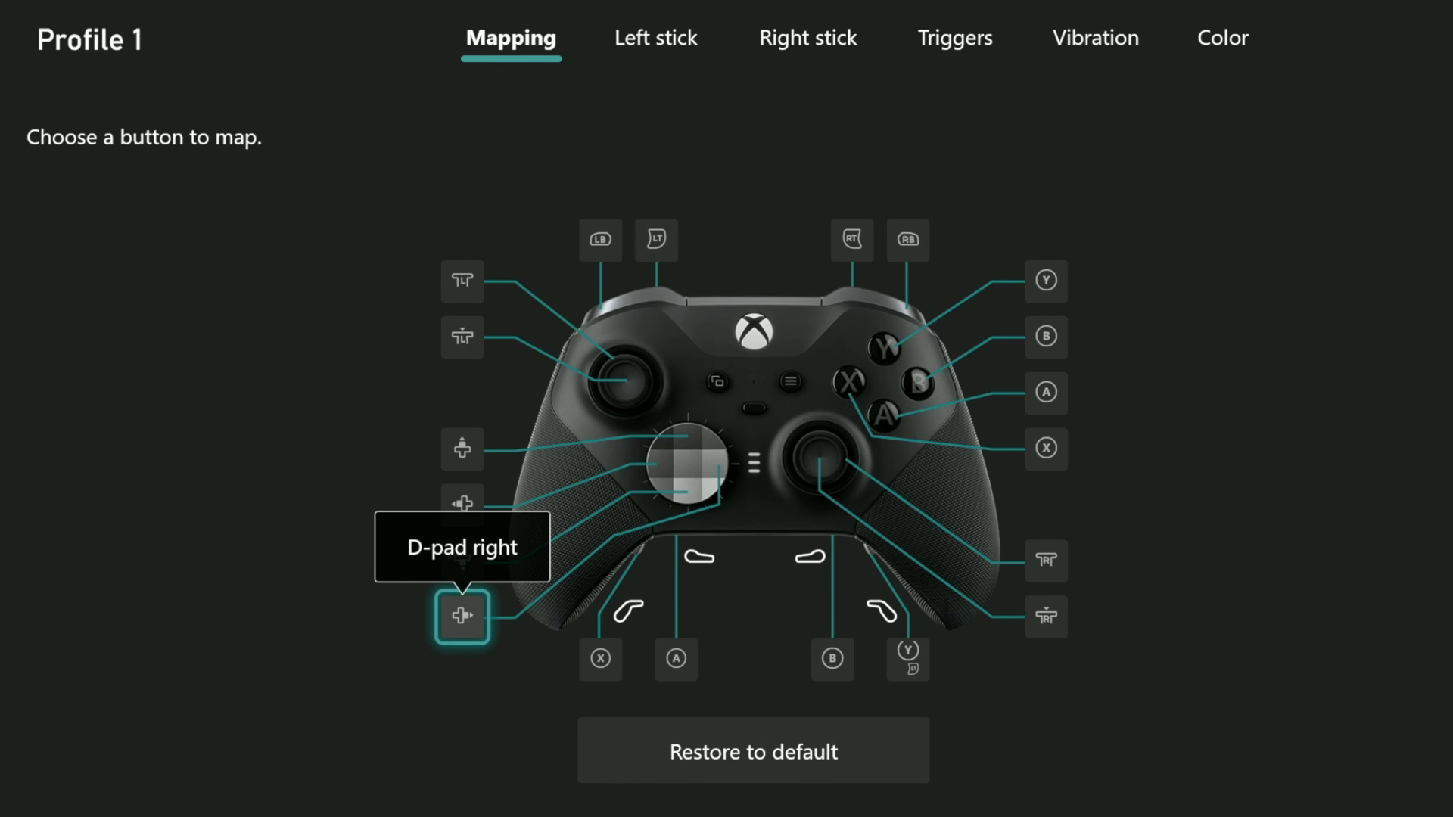
click(462, 618)
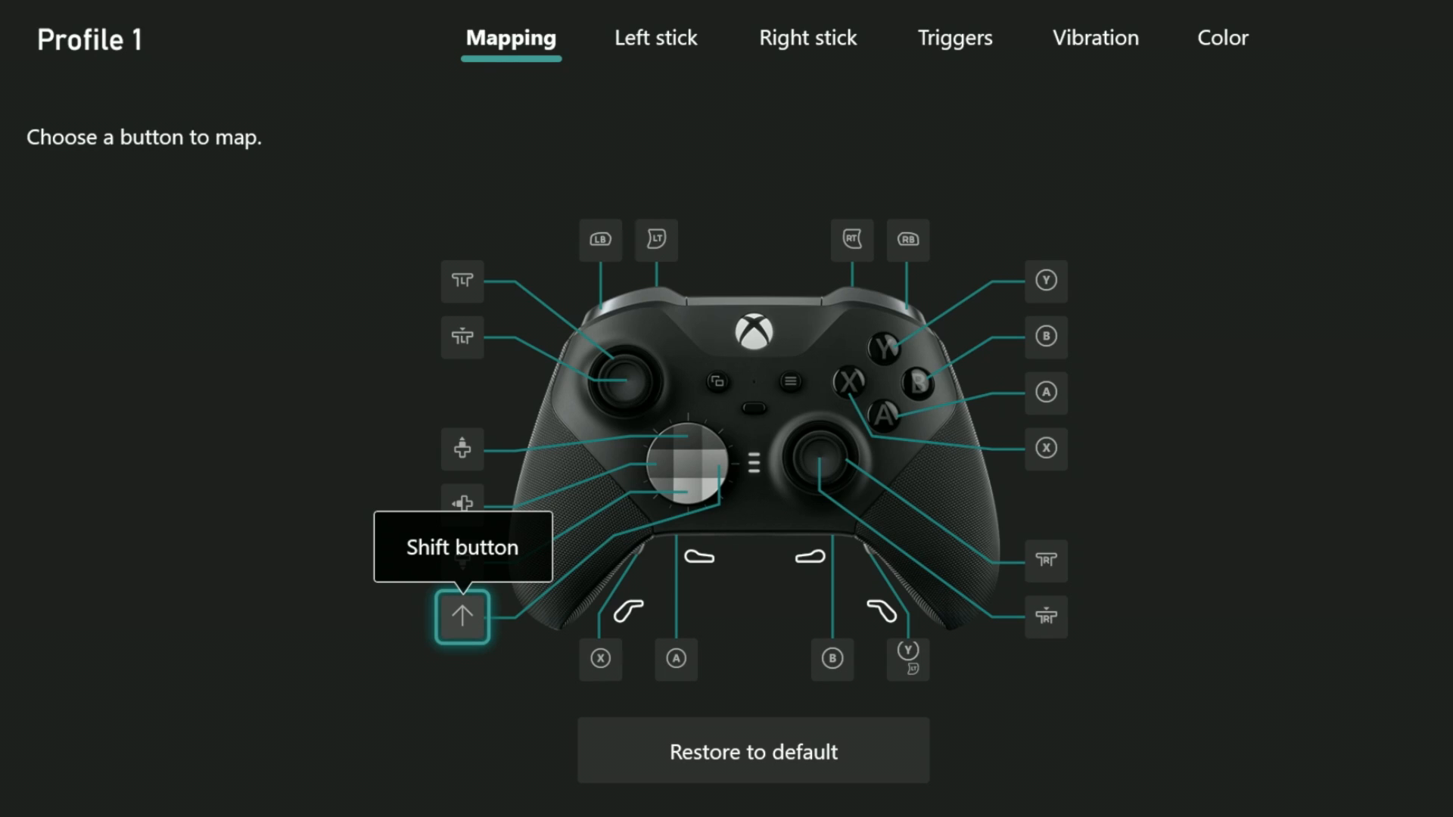
click(664, 38)
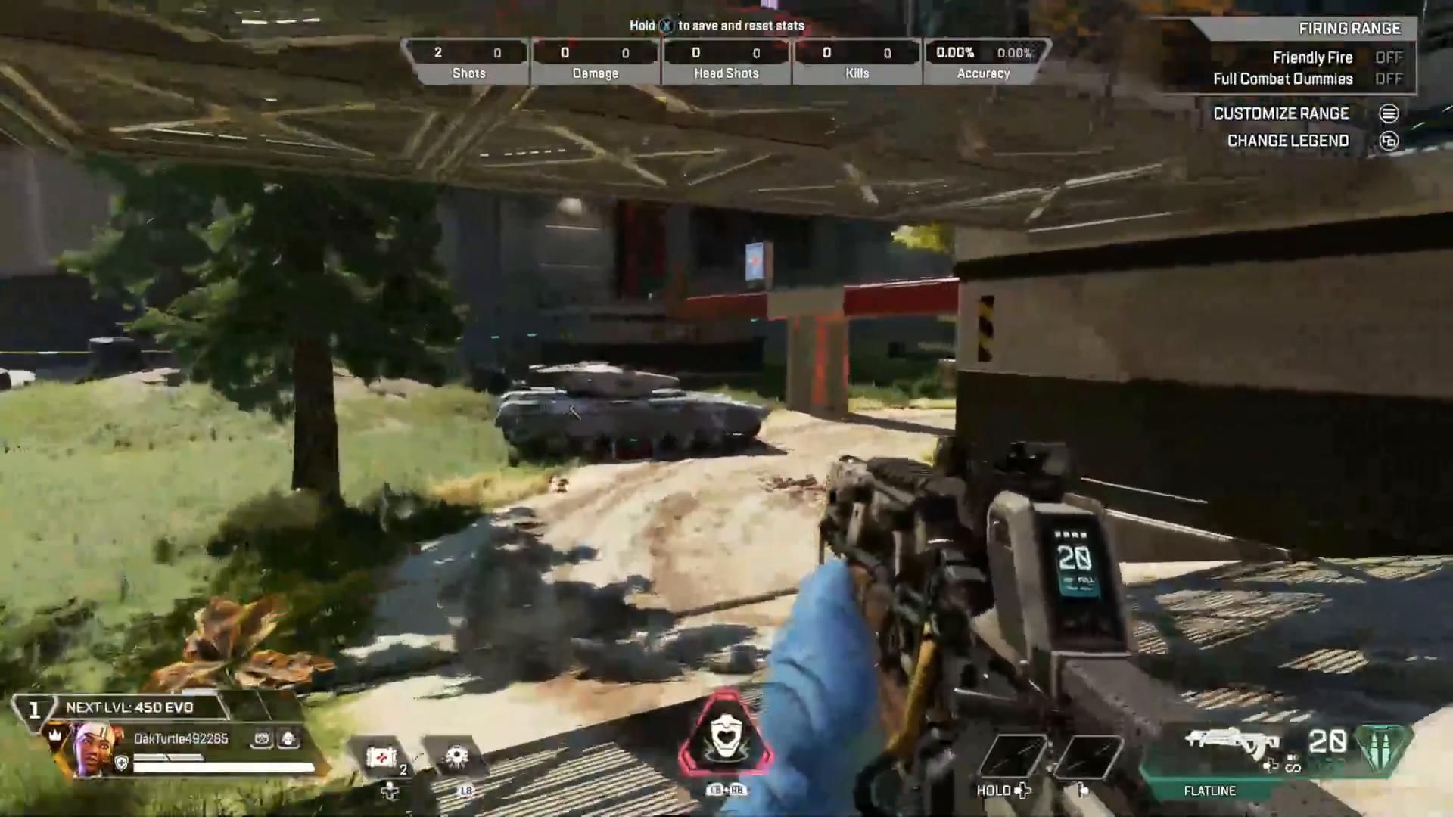
mouse_move(726, 409)
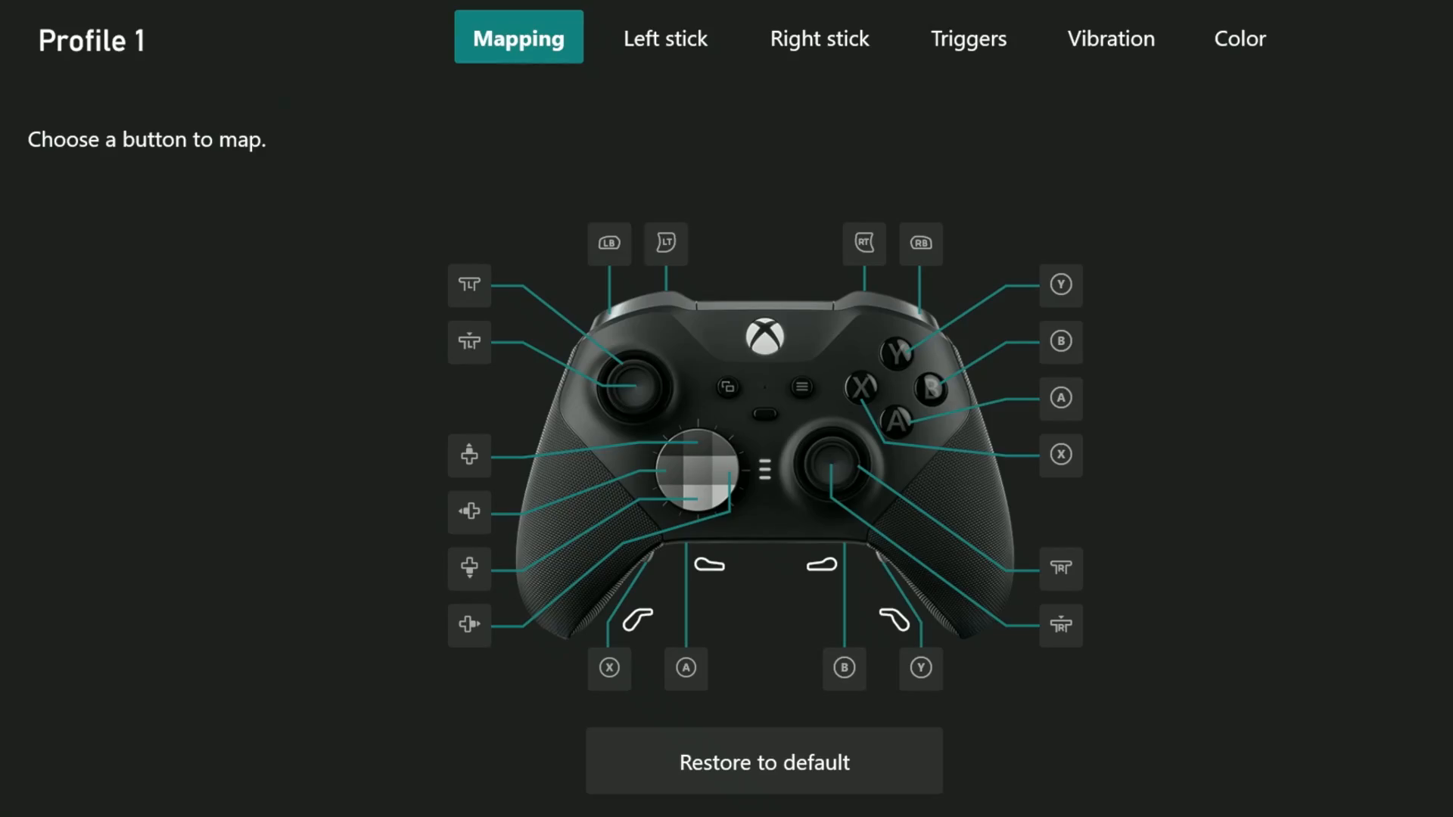
Step: Review Profile 1's left stick settings, then its right stick settings
click(664, 38)
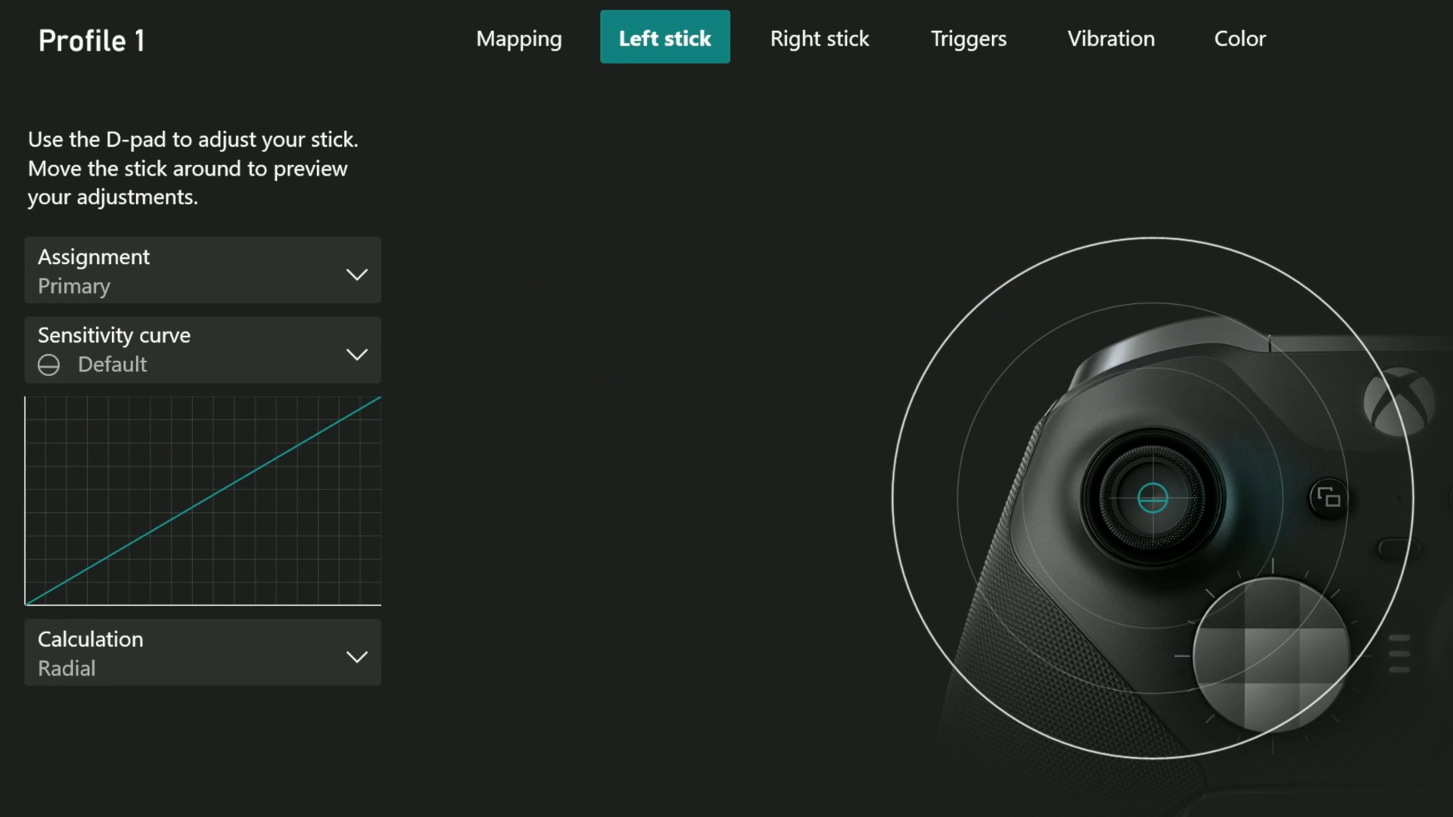
click(818, 38)
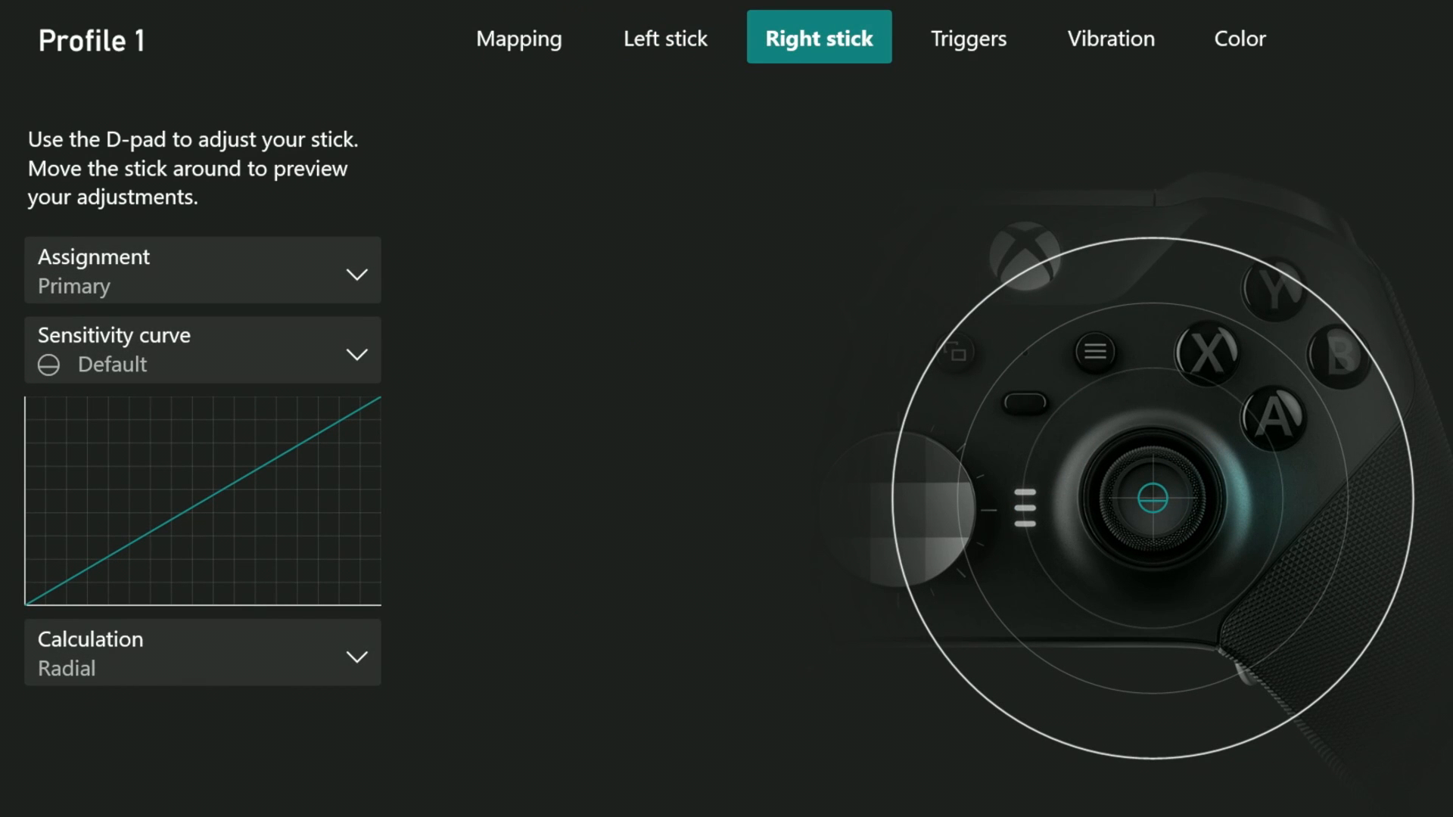
click(201, 350)
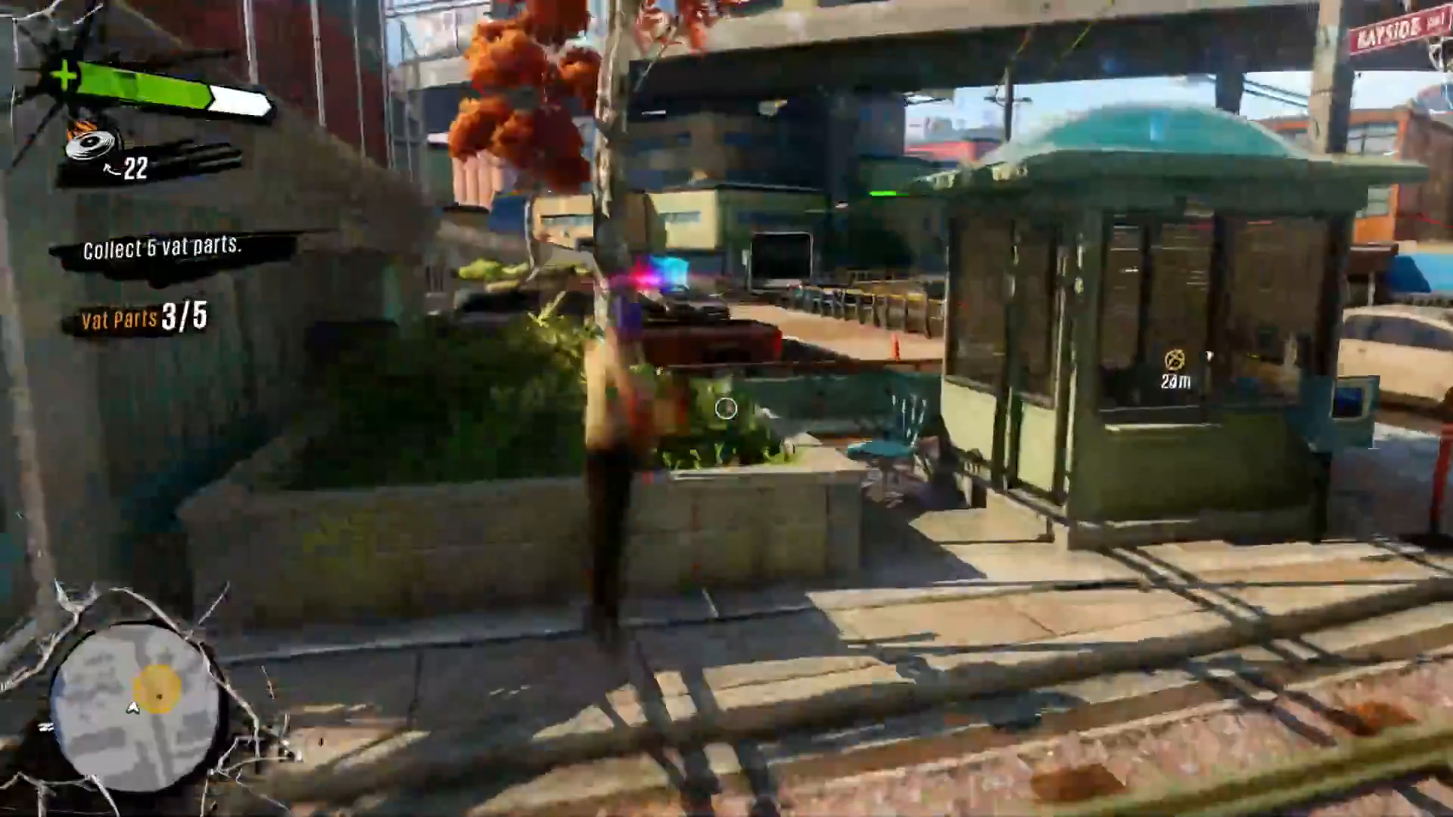
mouse_move(726, 409)
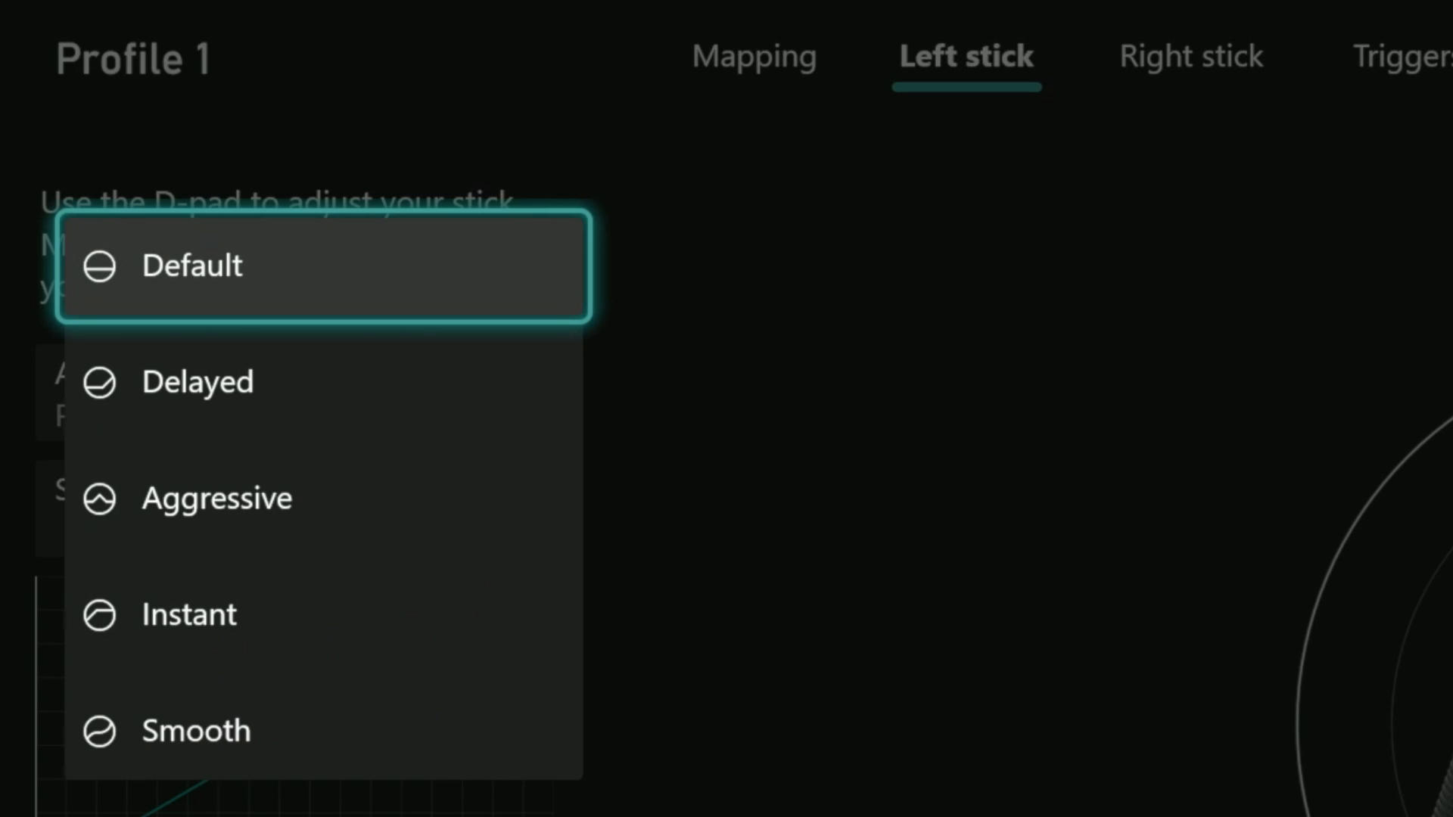
Step: Choose a left stick curve from Default, Delayed, Aggressive, Instant and Smooth
click(217, 499)
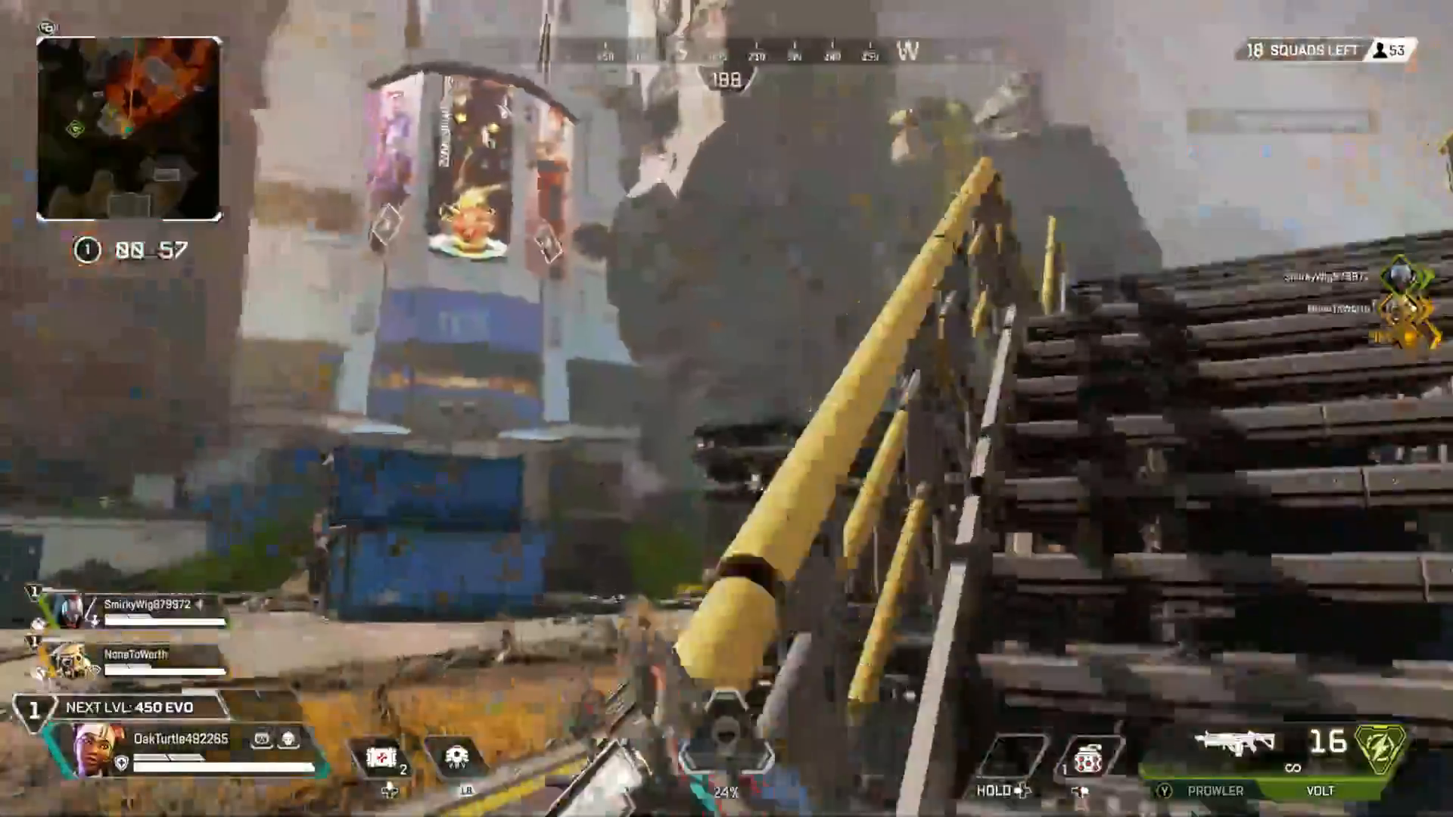
mouse_move(727, 409)
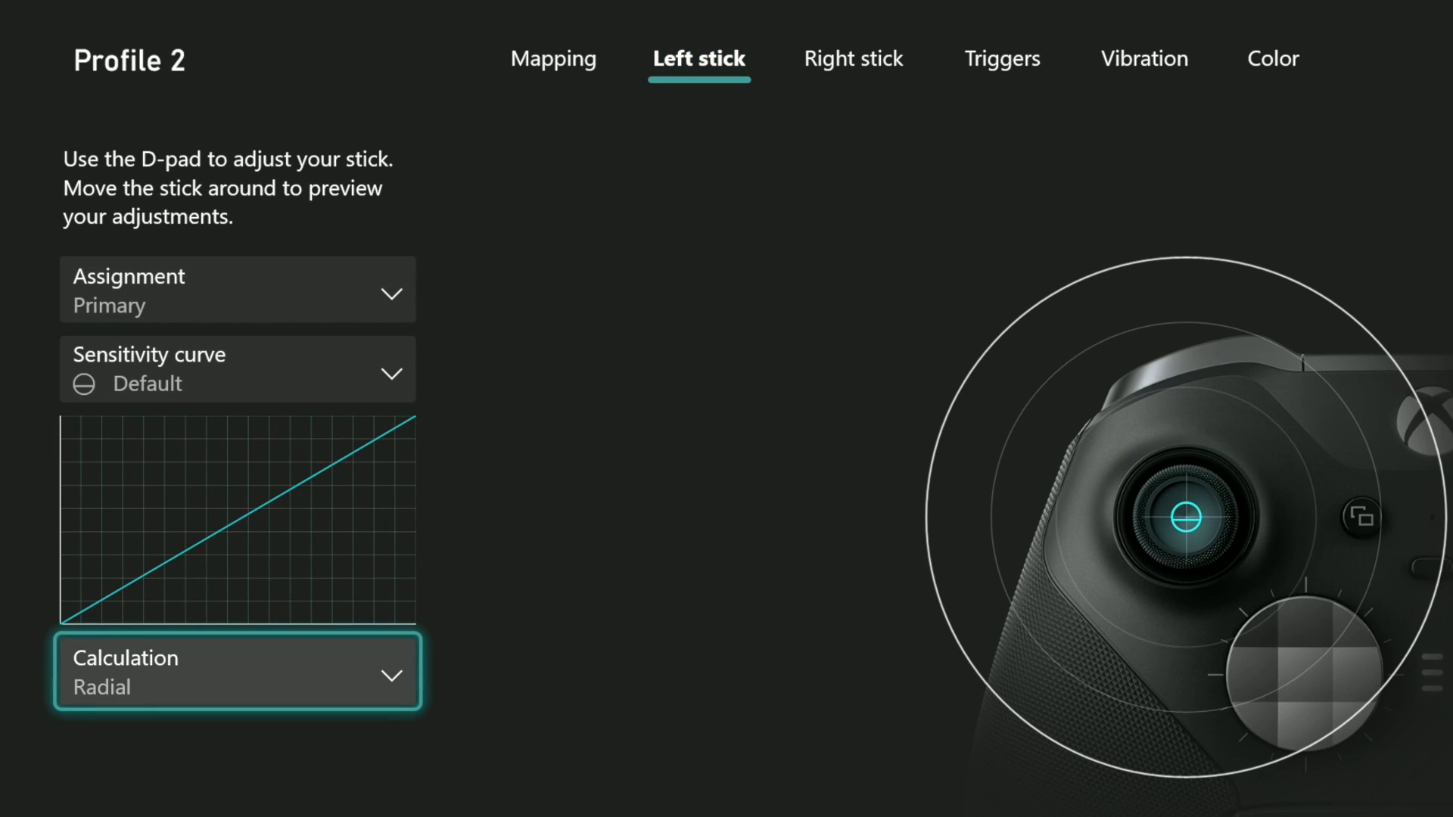
Step: Focus the Sensitivity curve setting on Profile 2's left stick
click(236, 671)
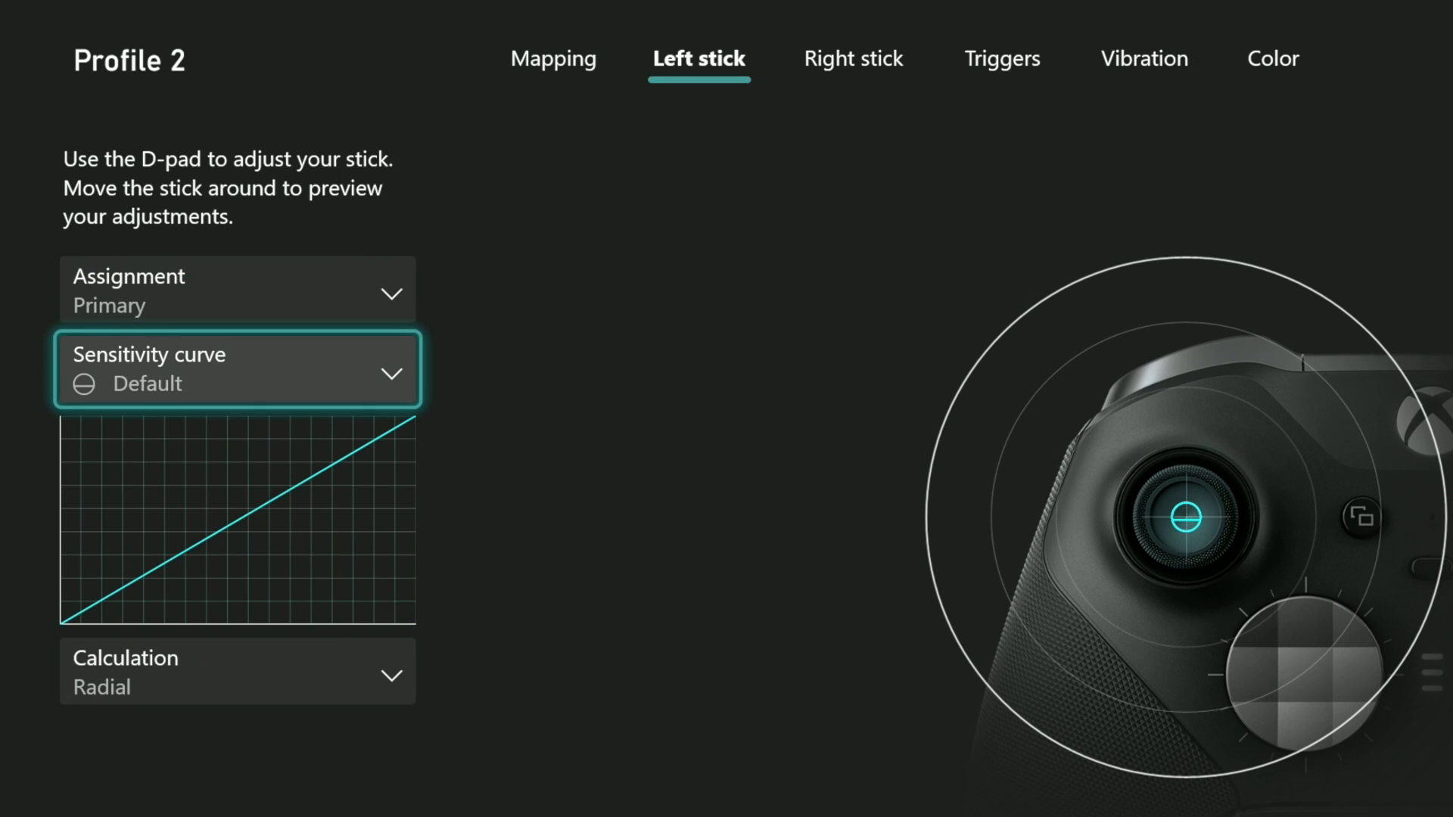
Step: Set Profile 2's left stick sensitivity curve to Delayed
click(236, 368)
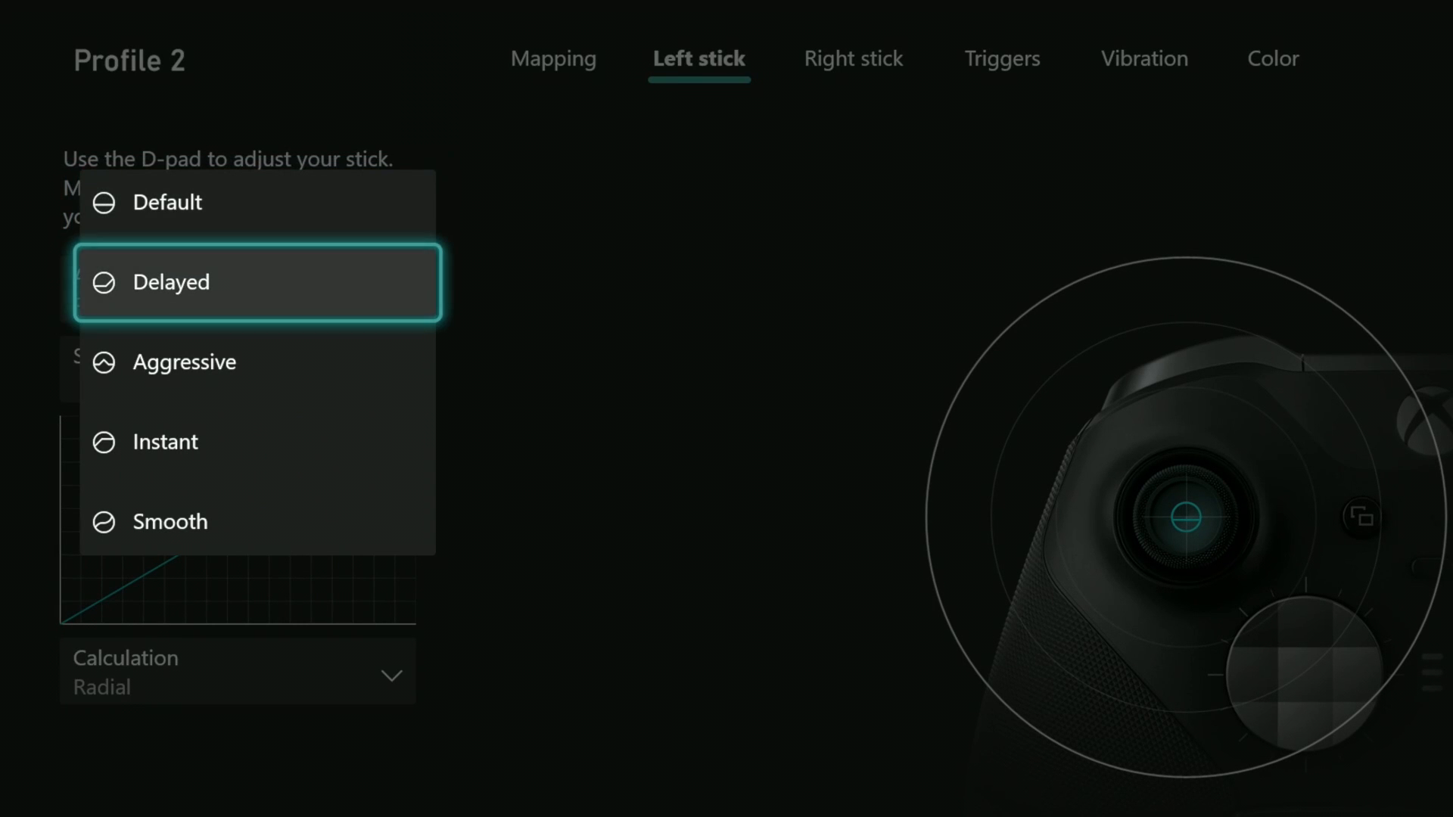
click(170, 282)
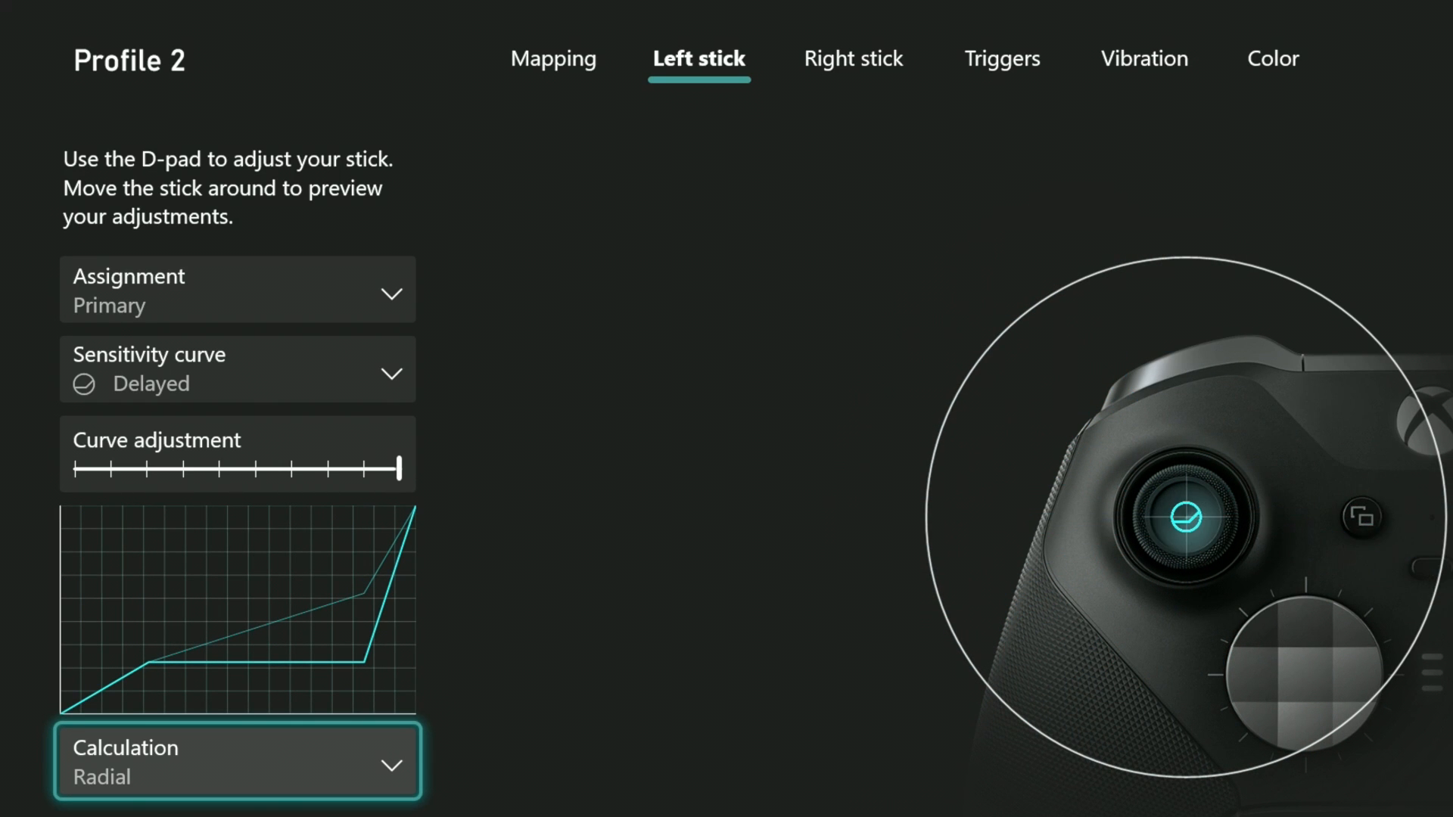
Step: Open the left stick Calculation choices to select Axis-independent
click(236, 762)
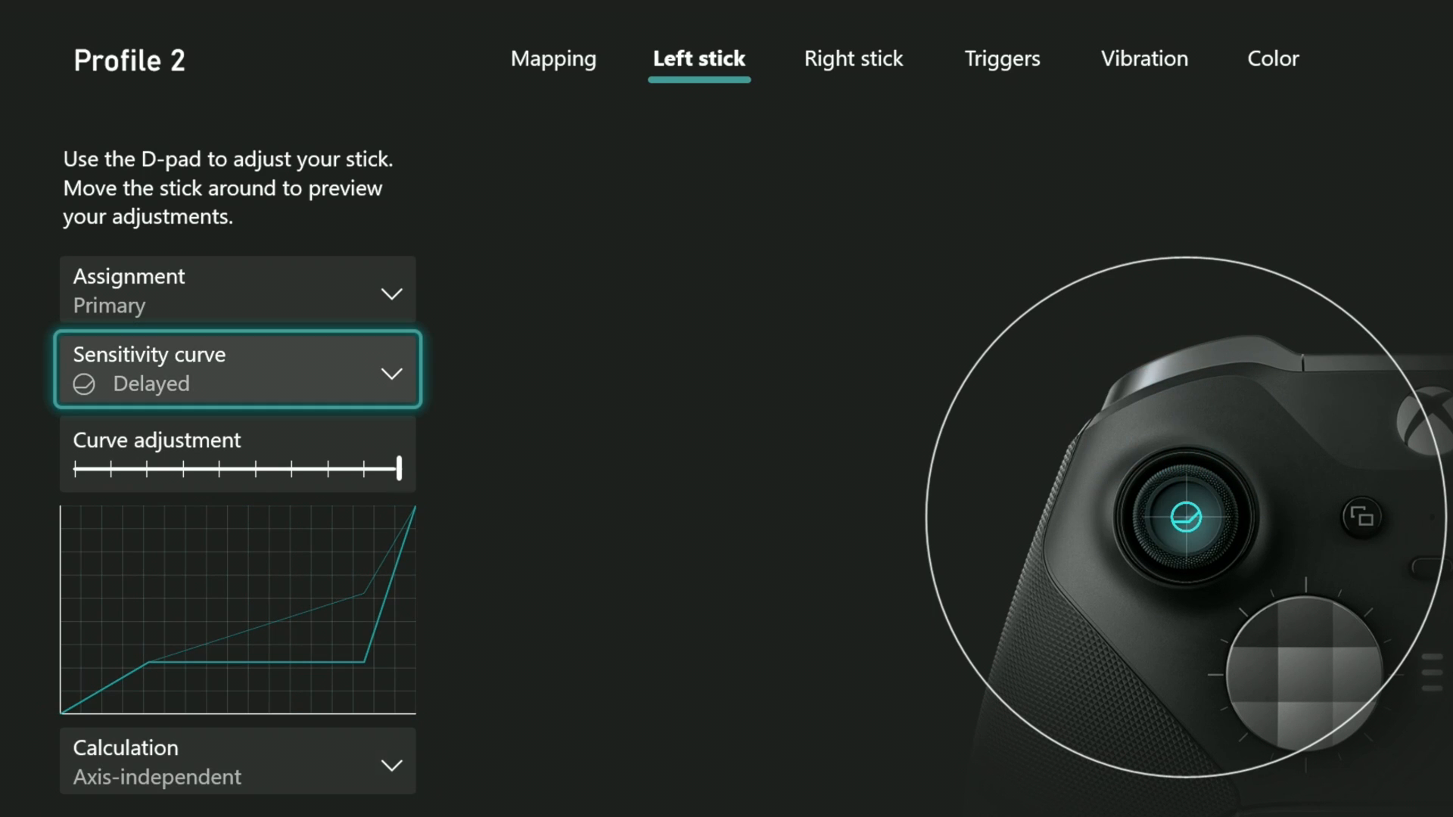
Step: Reopen the left stick sensitivity curves and pick Instant
click(236, 369)
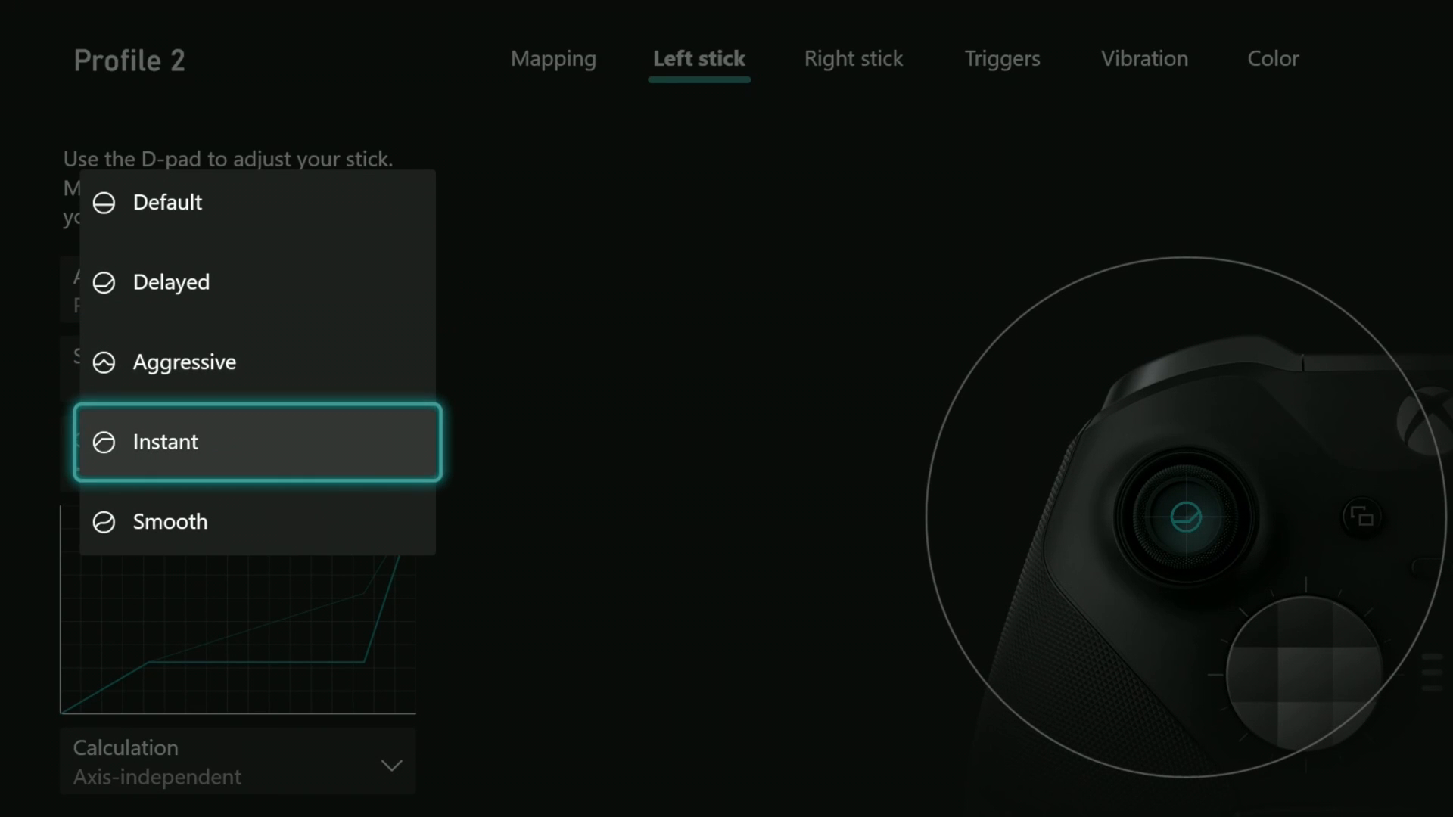
click(171, 441)
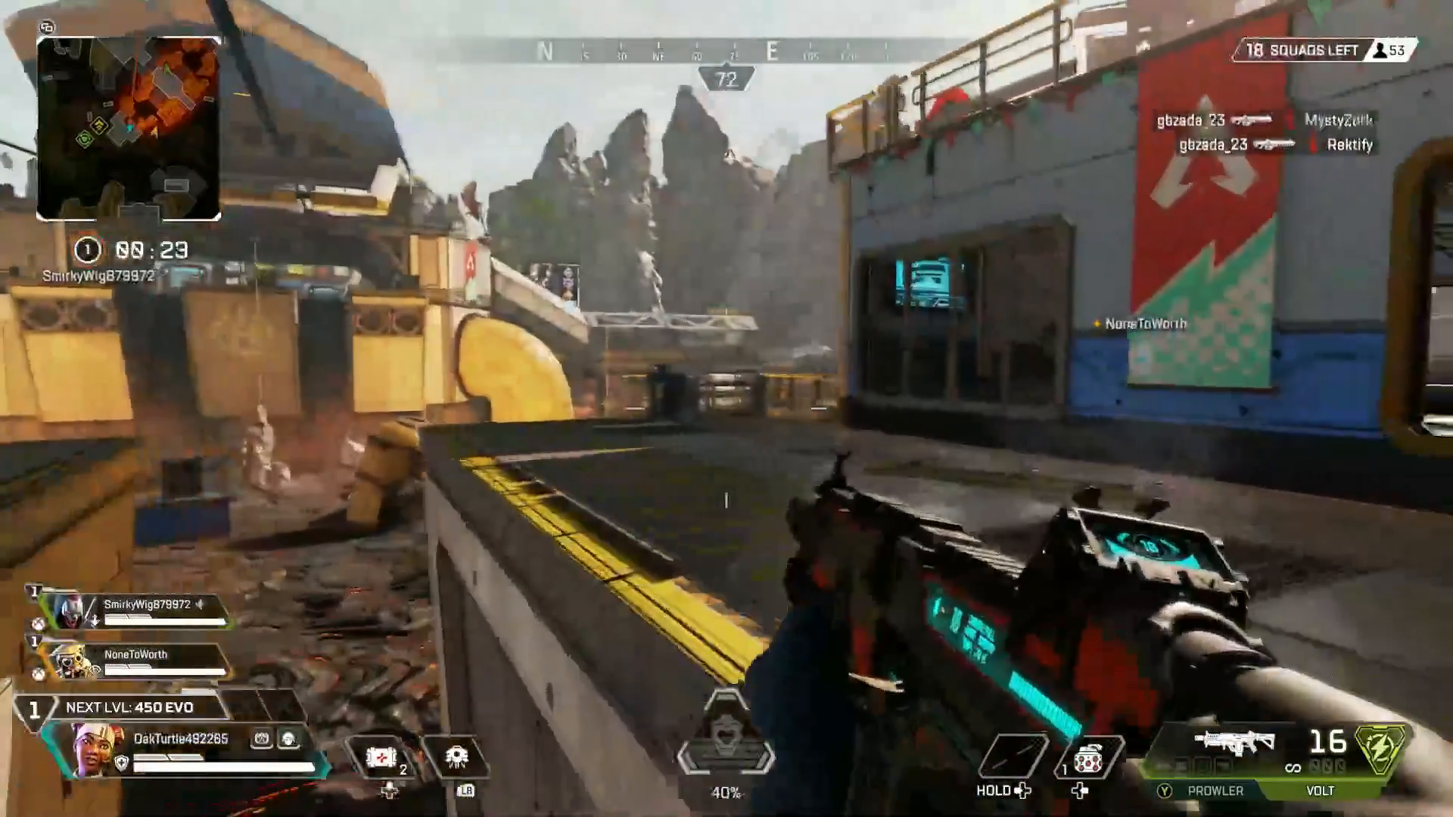
mouse_move(726, 408)
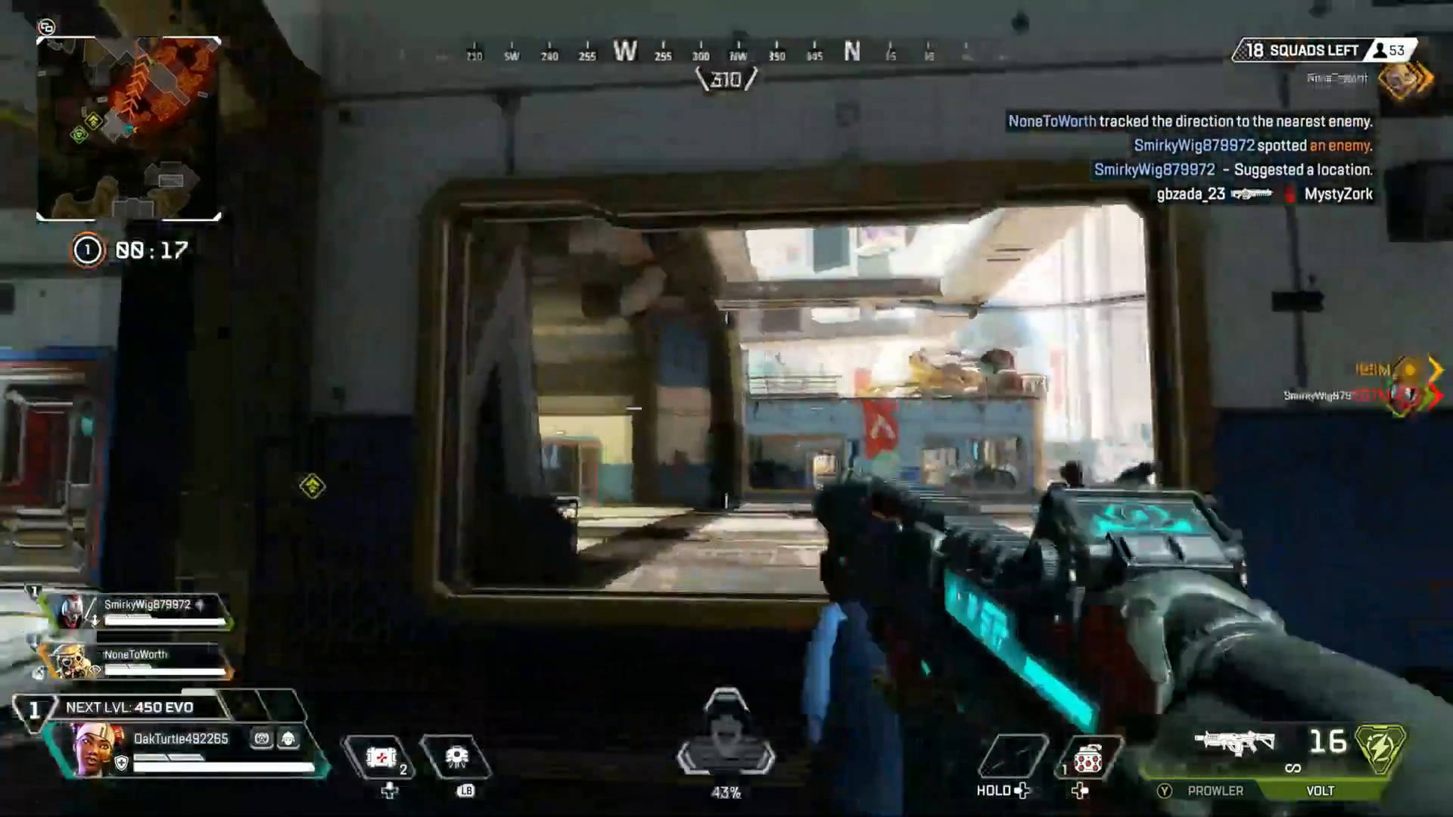
mouse_move(727, 409)
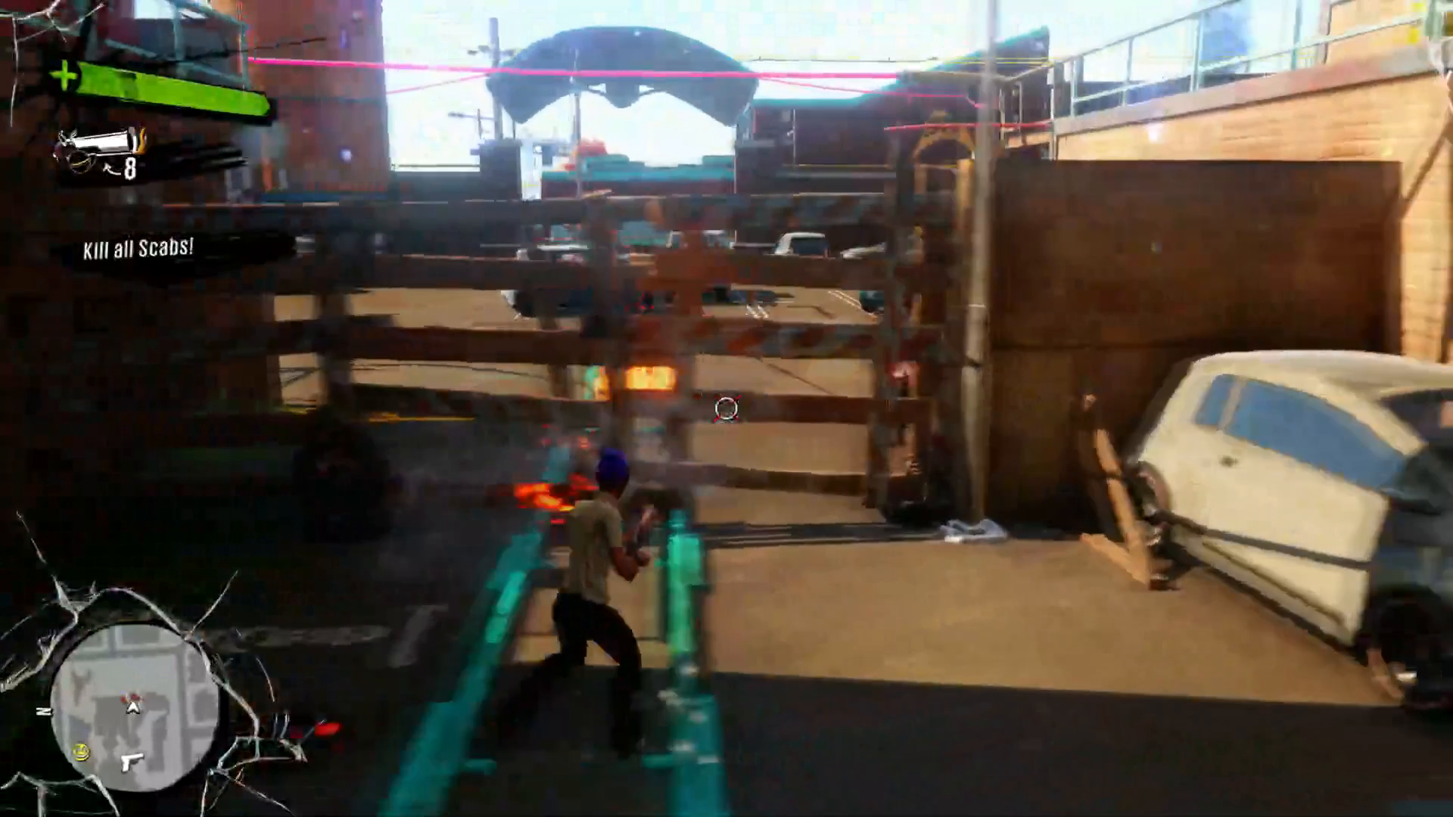
click(725, 407)
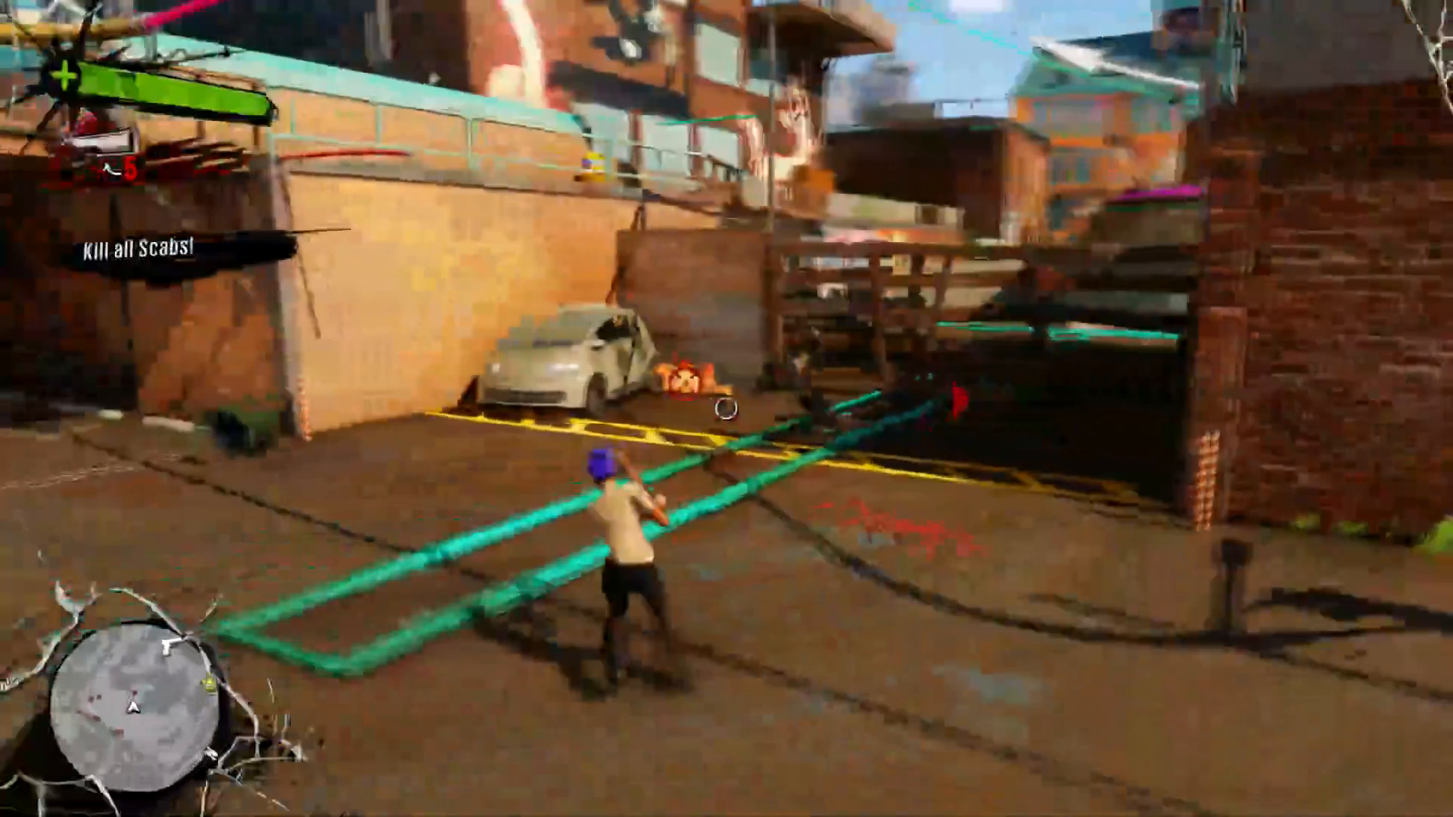
mouse_move(727, 409)
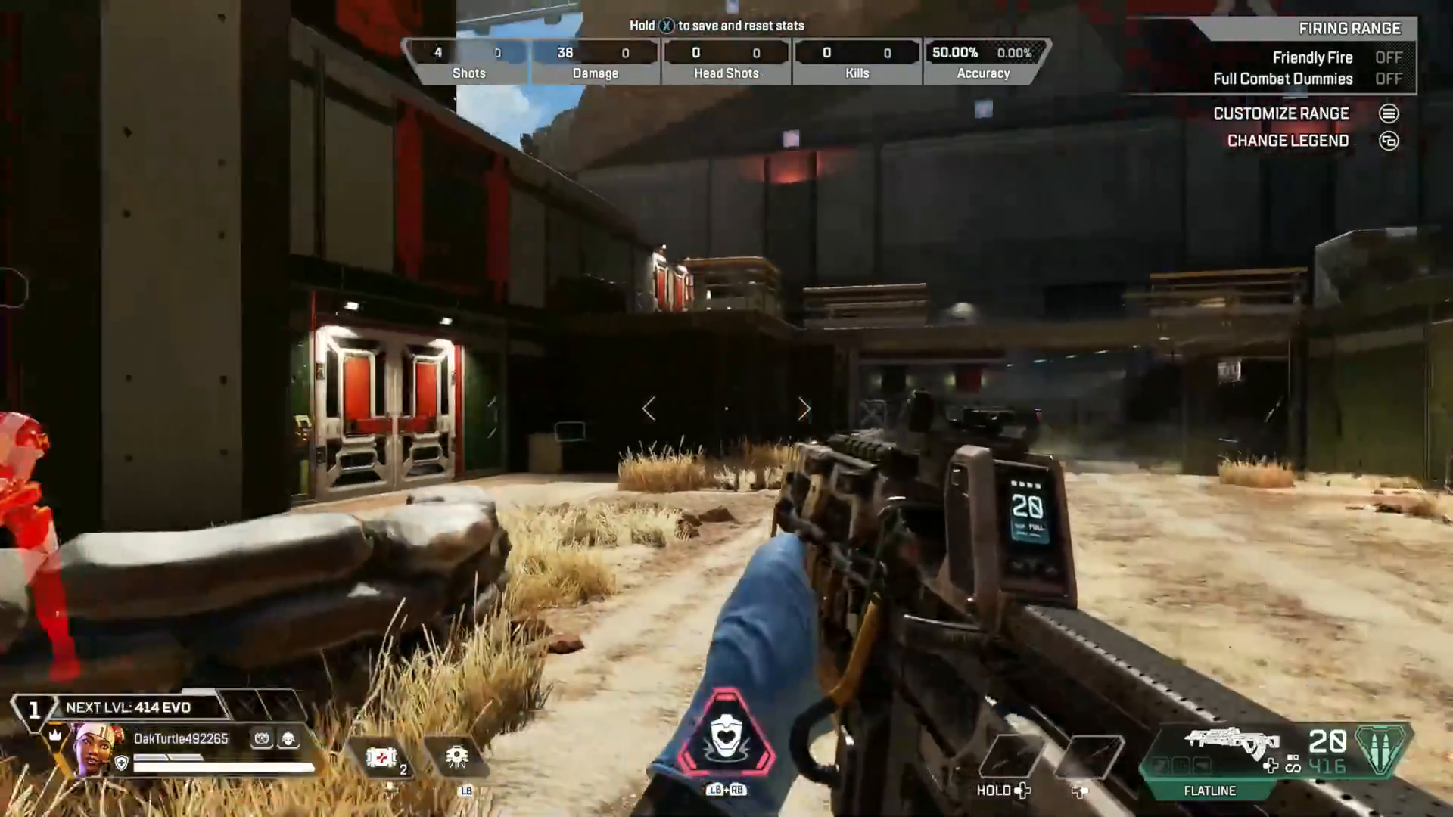
mouse_move(727, 409)
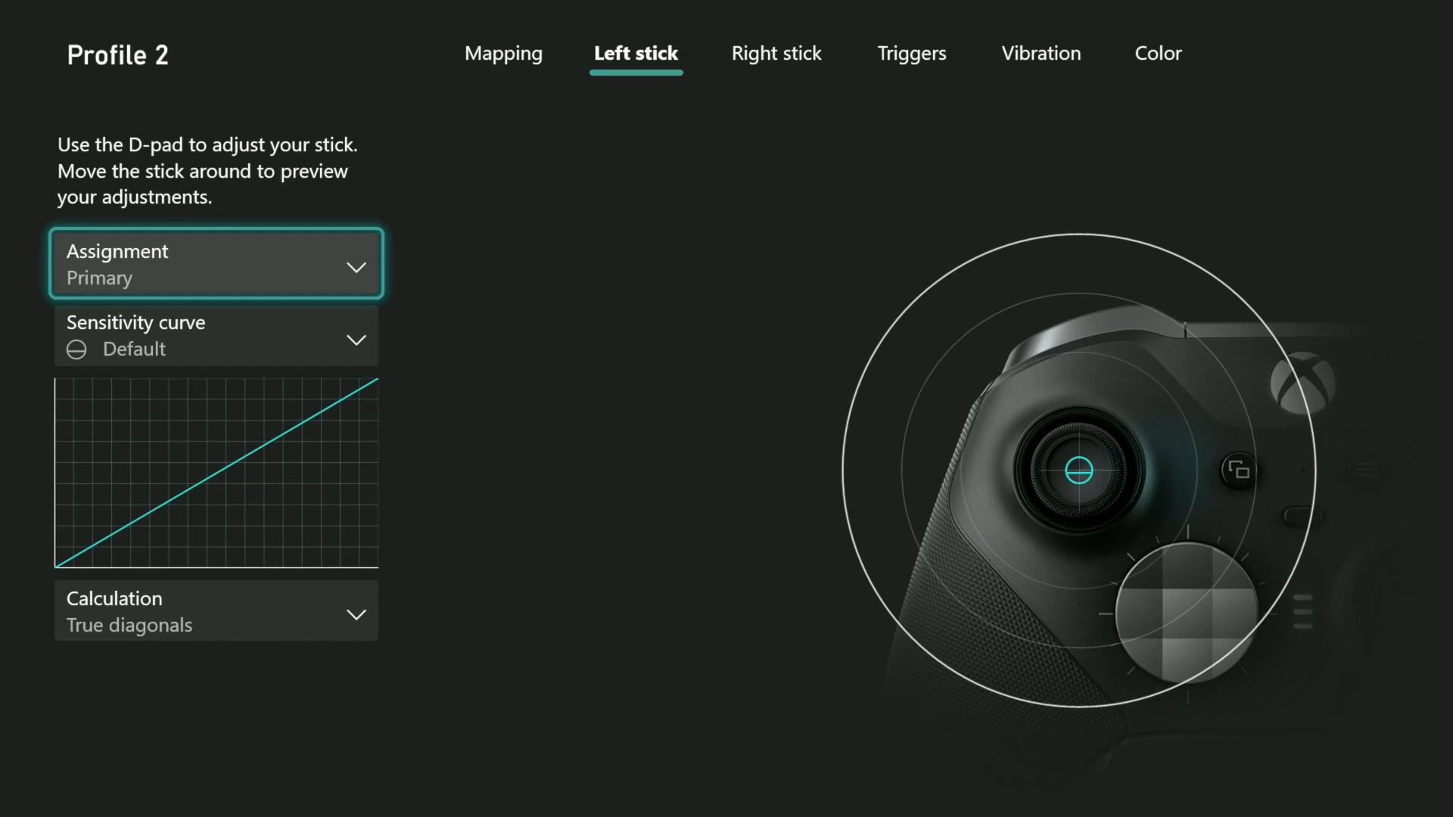
Step: Switch the left stick to its Shift assignment with Axis-independent calculation
click(215, 262)
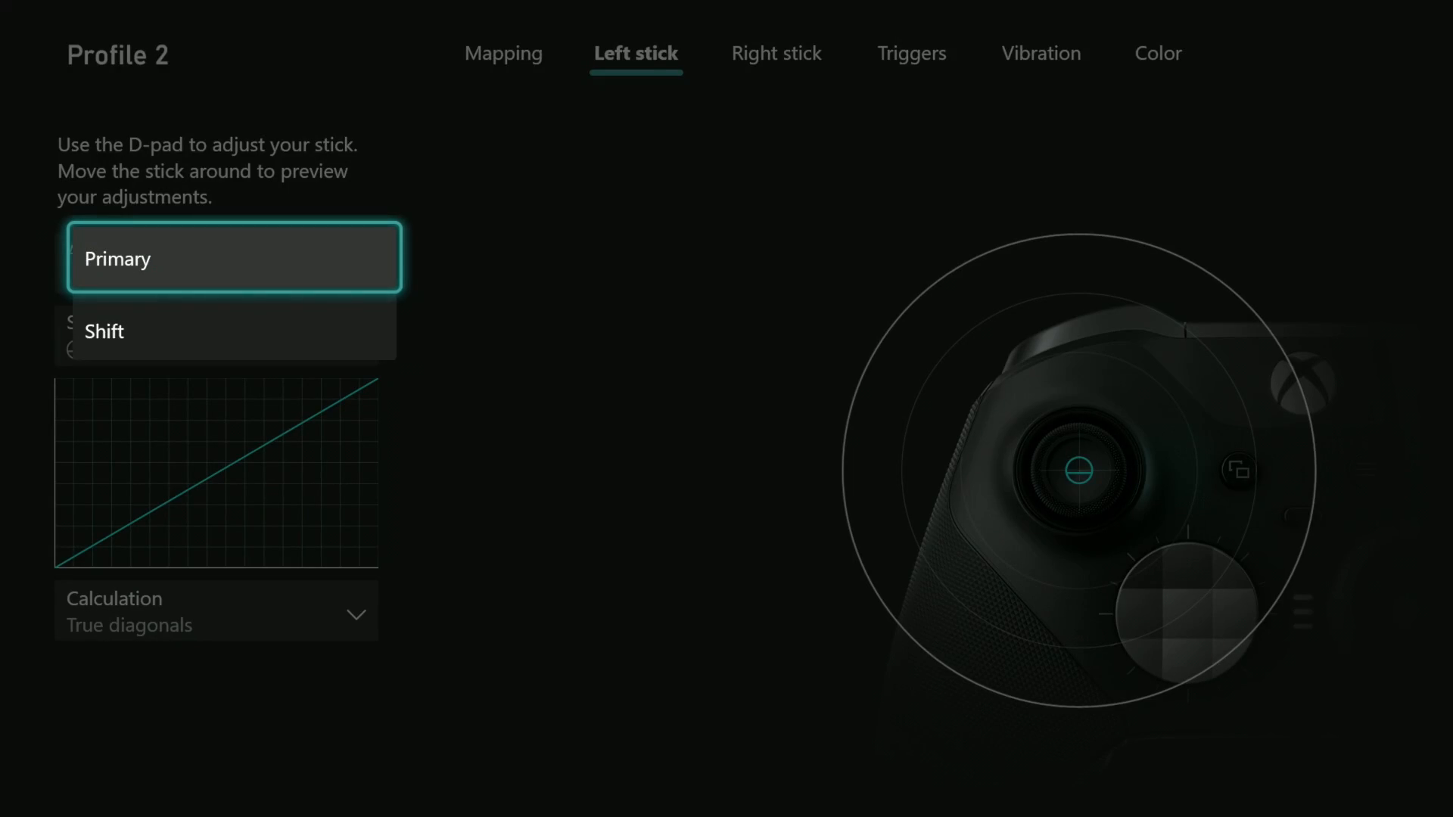
click(104, 331)
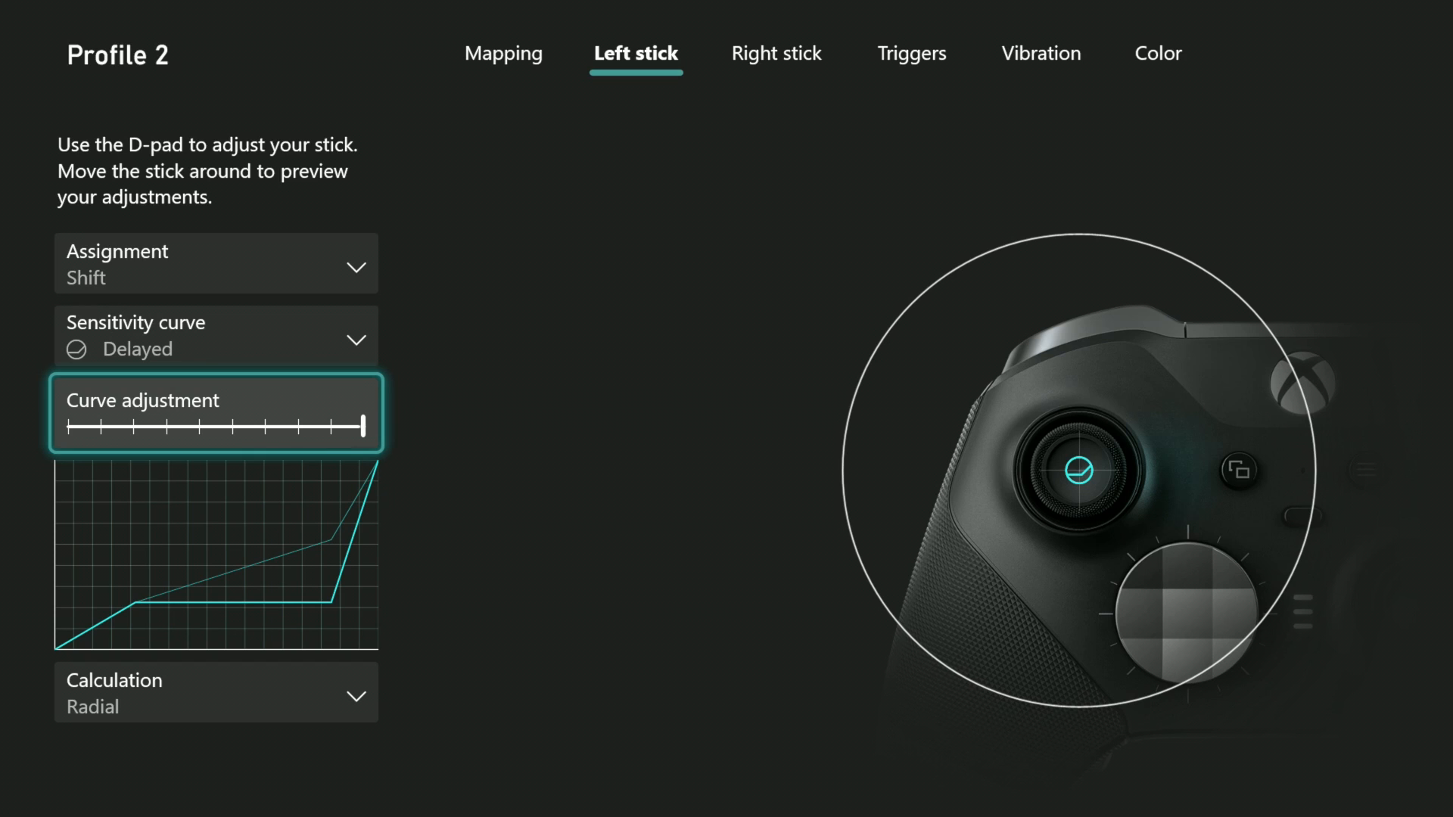
click(215, 692)
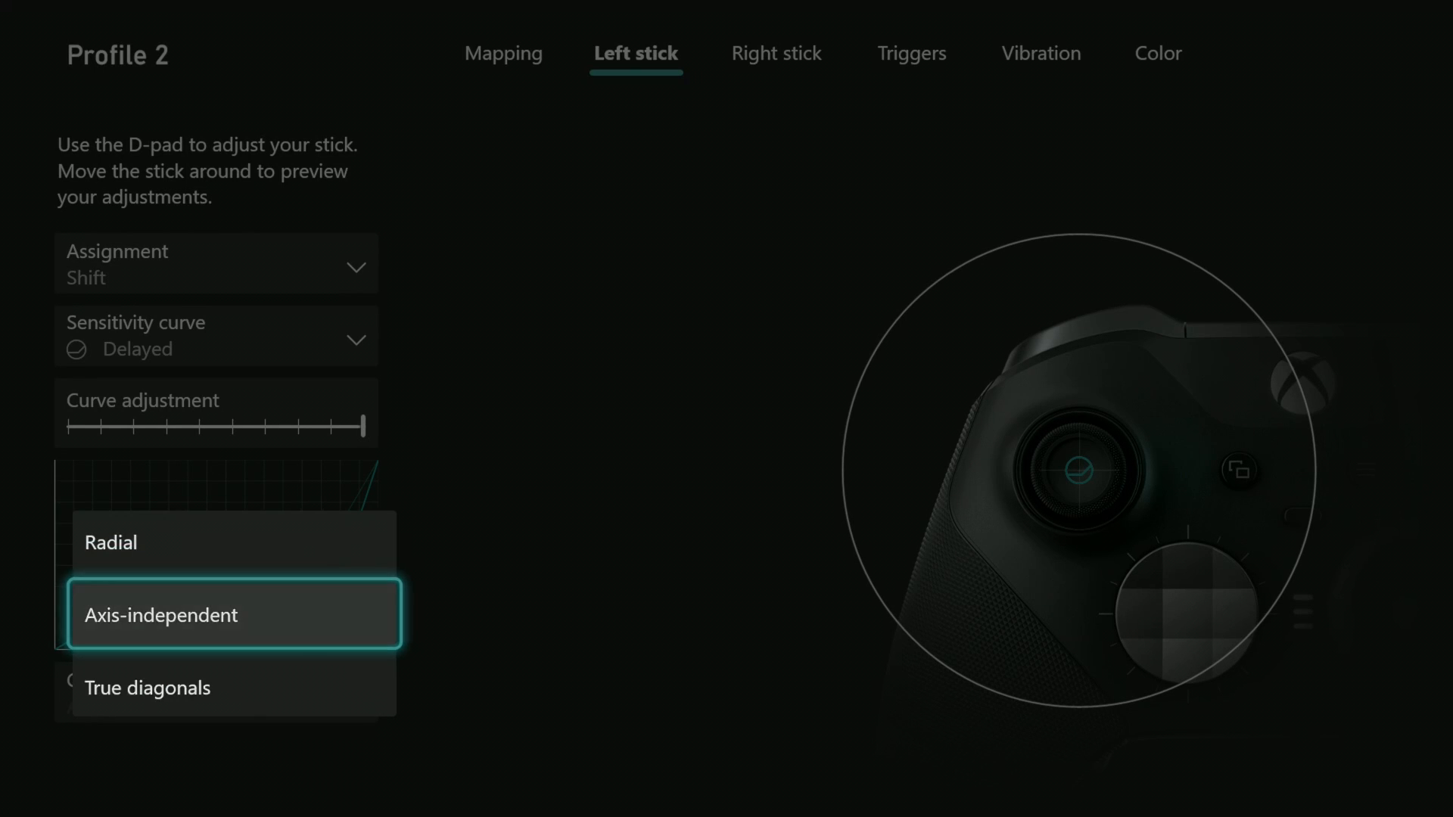
click(162, 615)
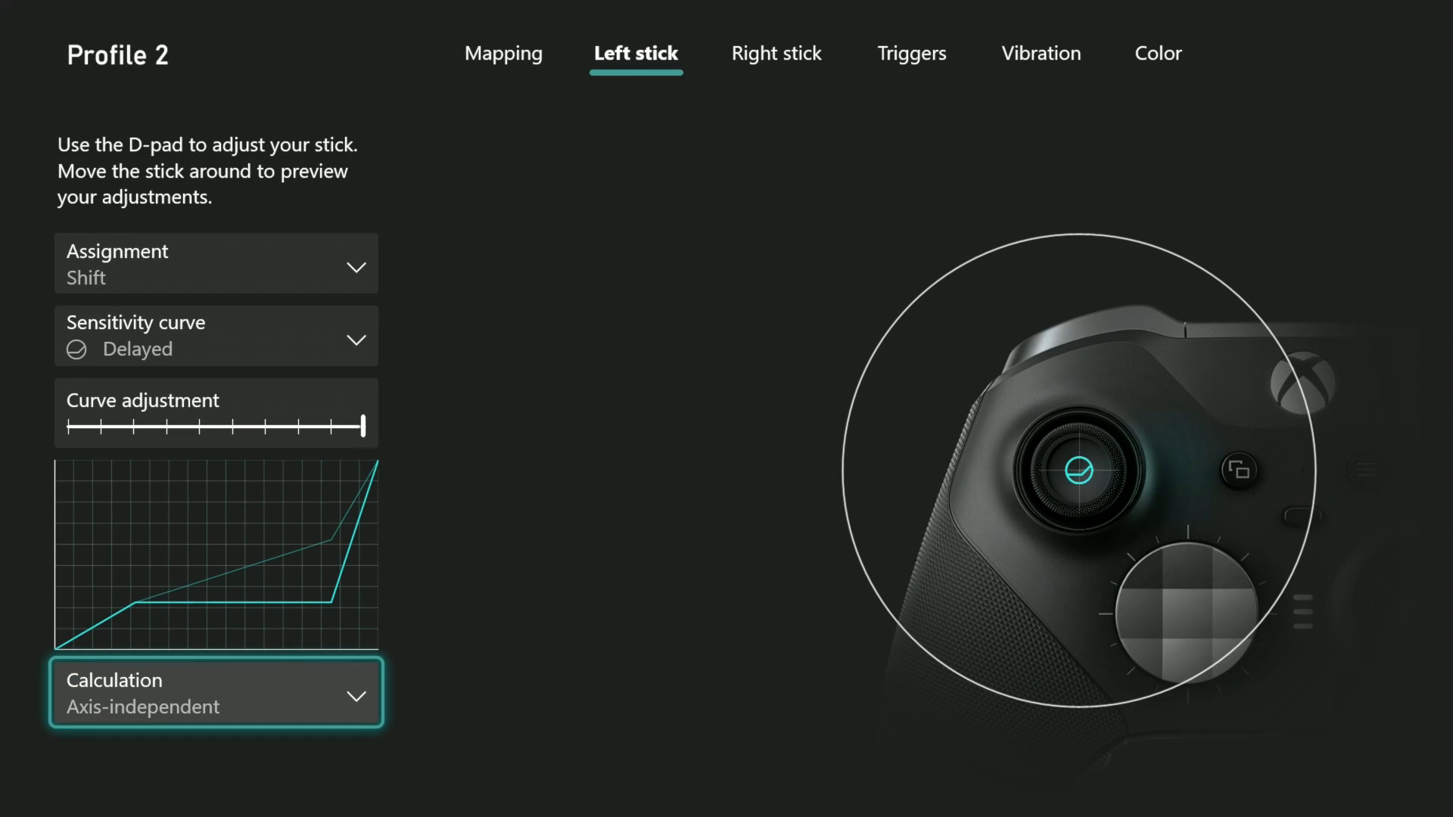
Step: Check the right stick, then reopen the left stick's assignment choices
click(776, 52)
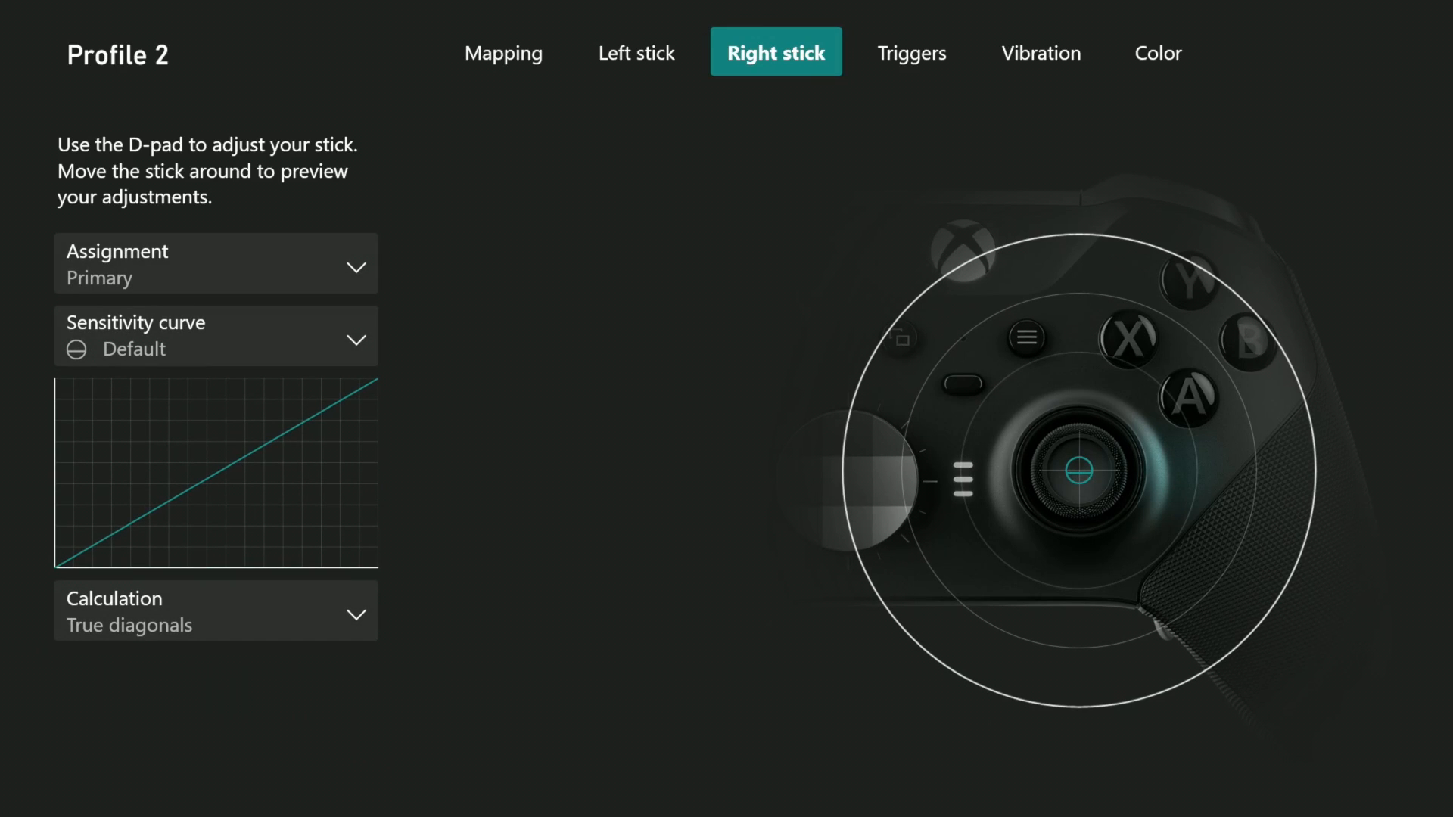
click(636, 53)
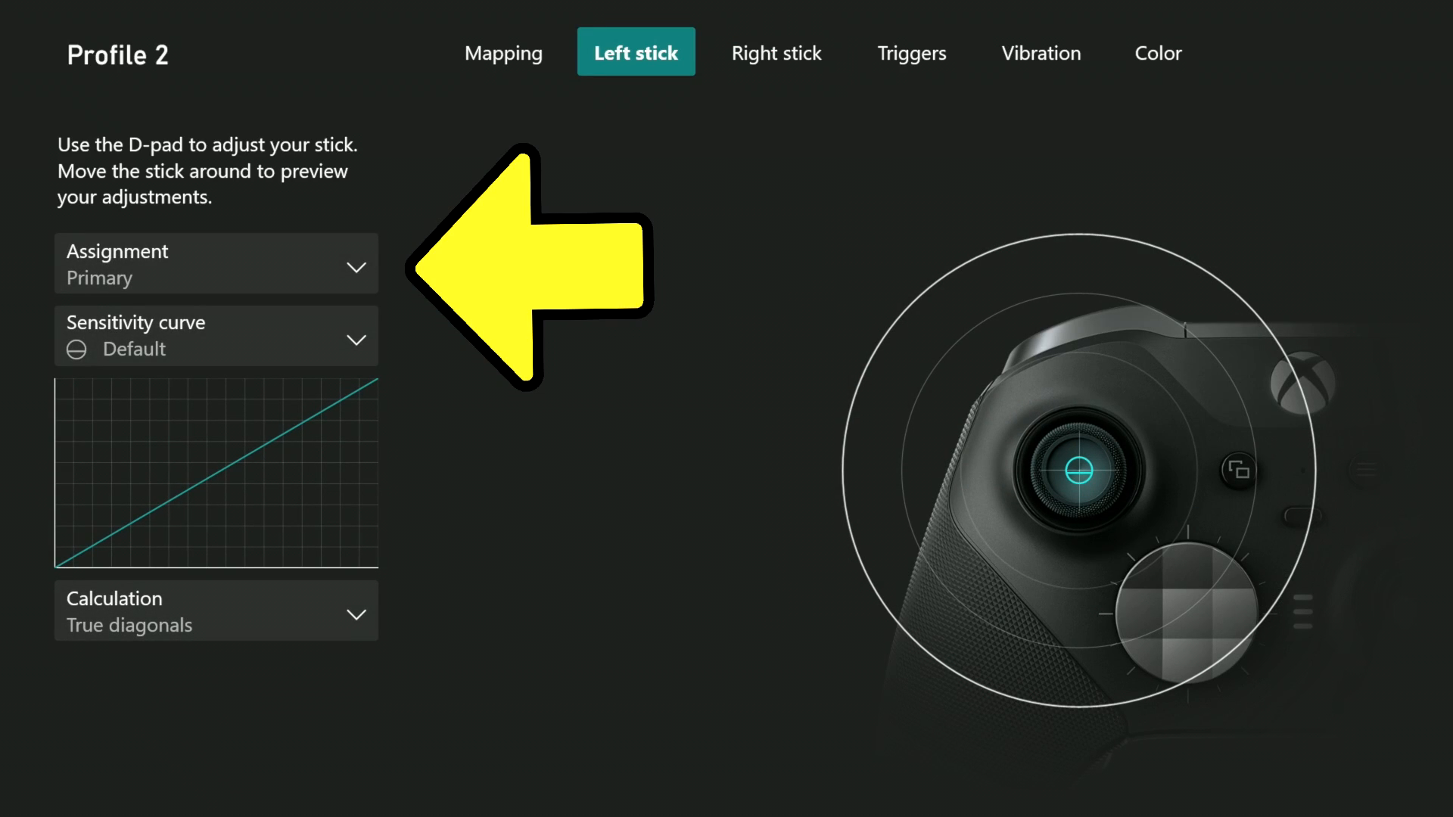
click(215, 263)
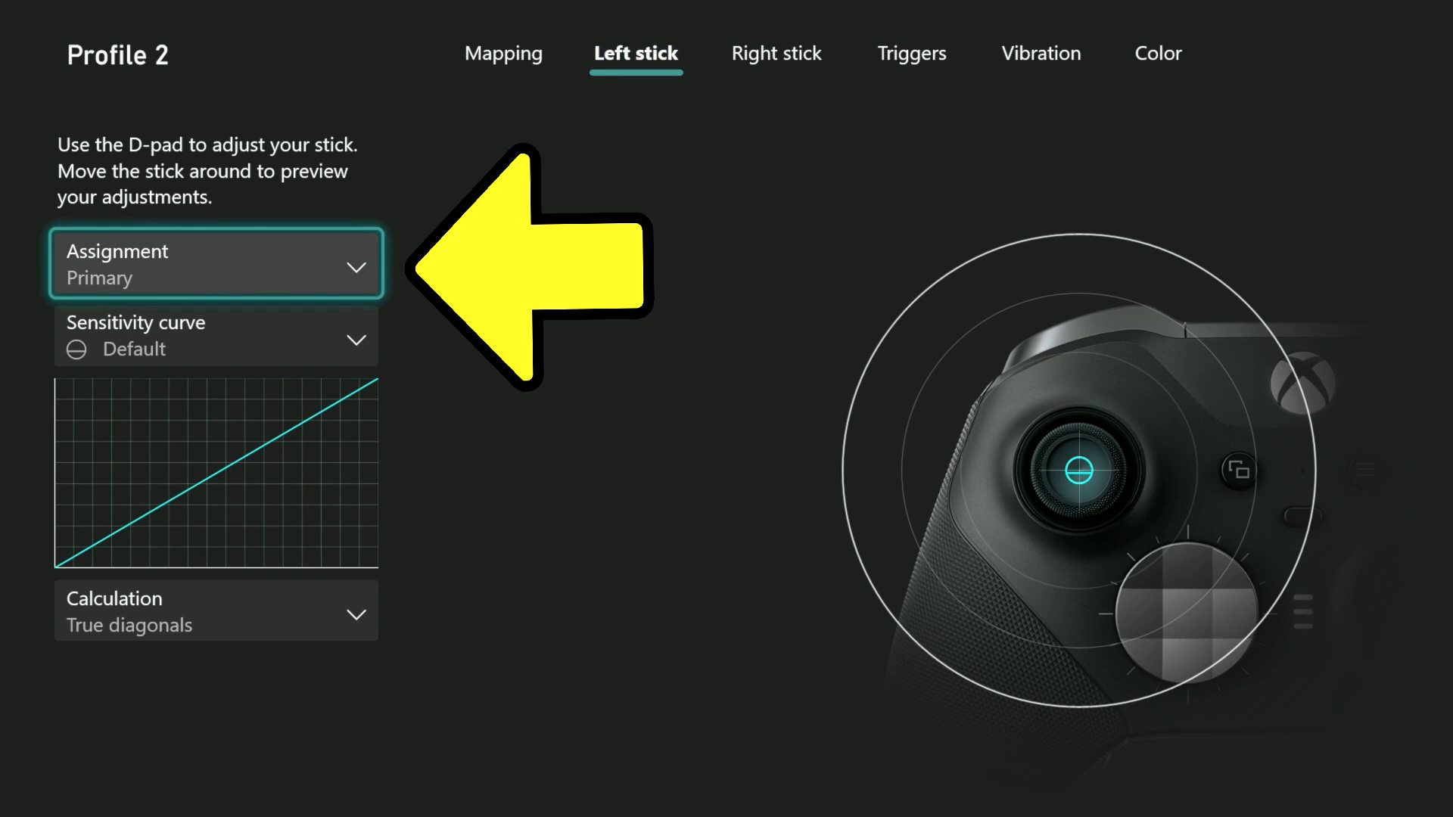
click(215, 263)
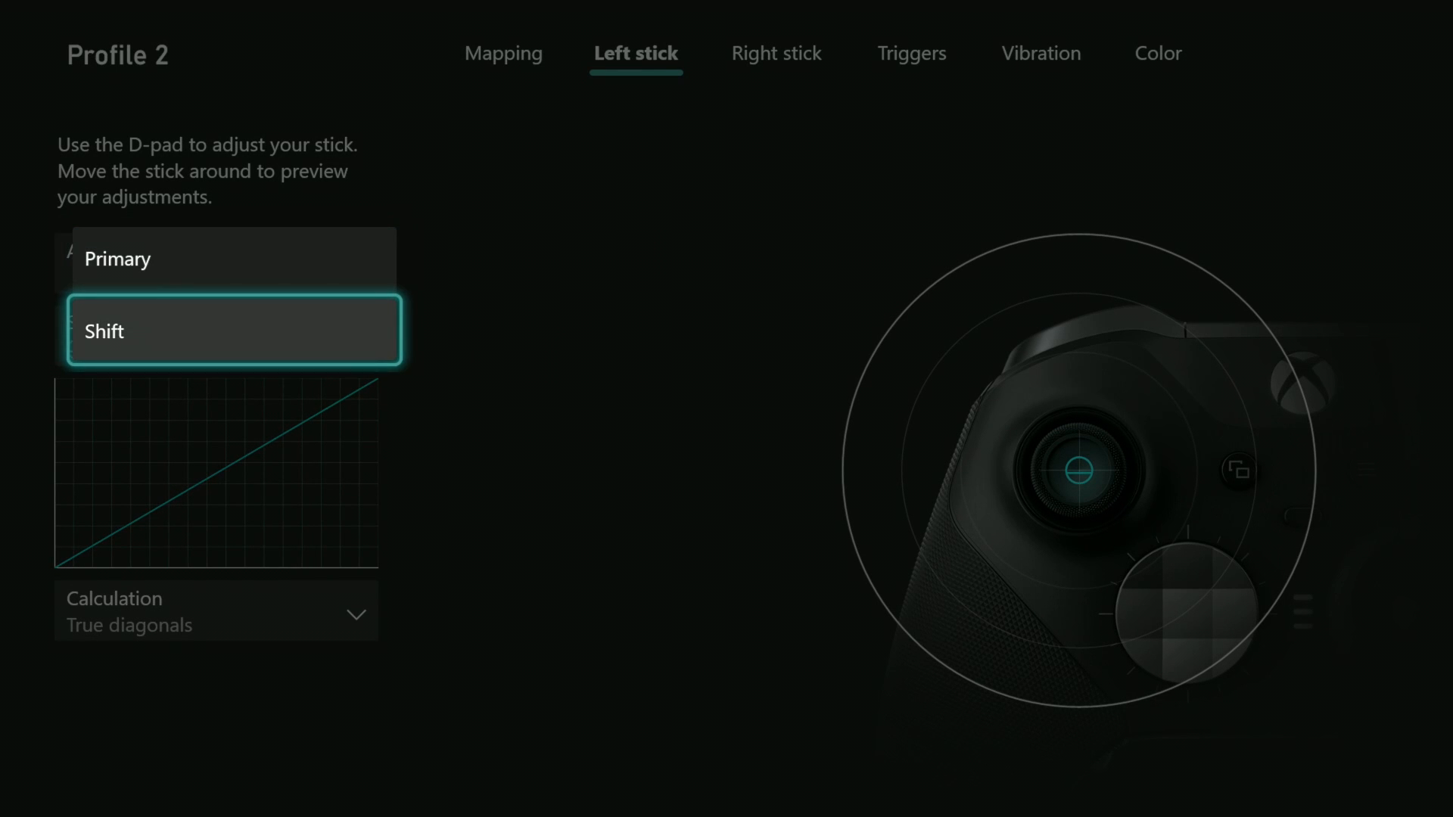
Step: Assign Profile 2's X-mapped paddle to the Shift button
click(503, 53)
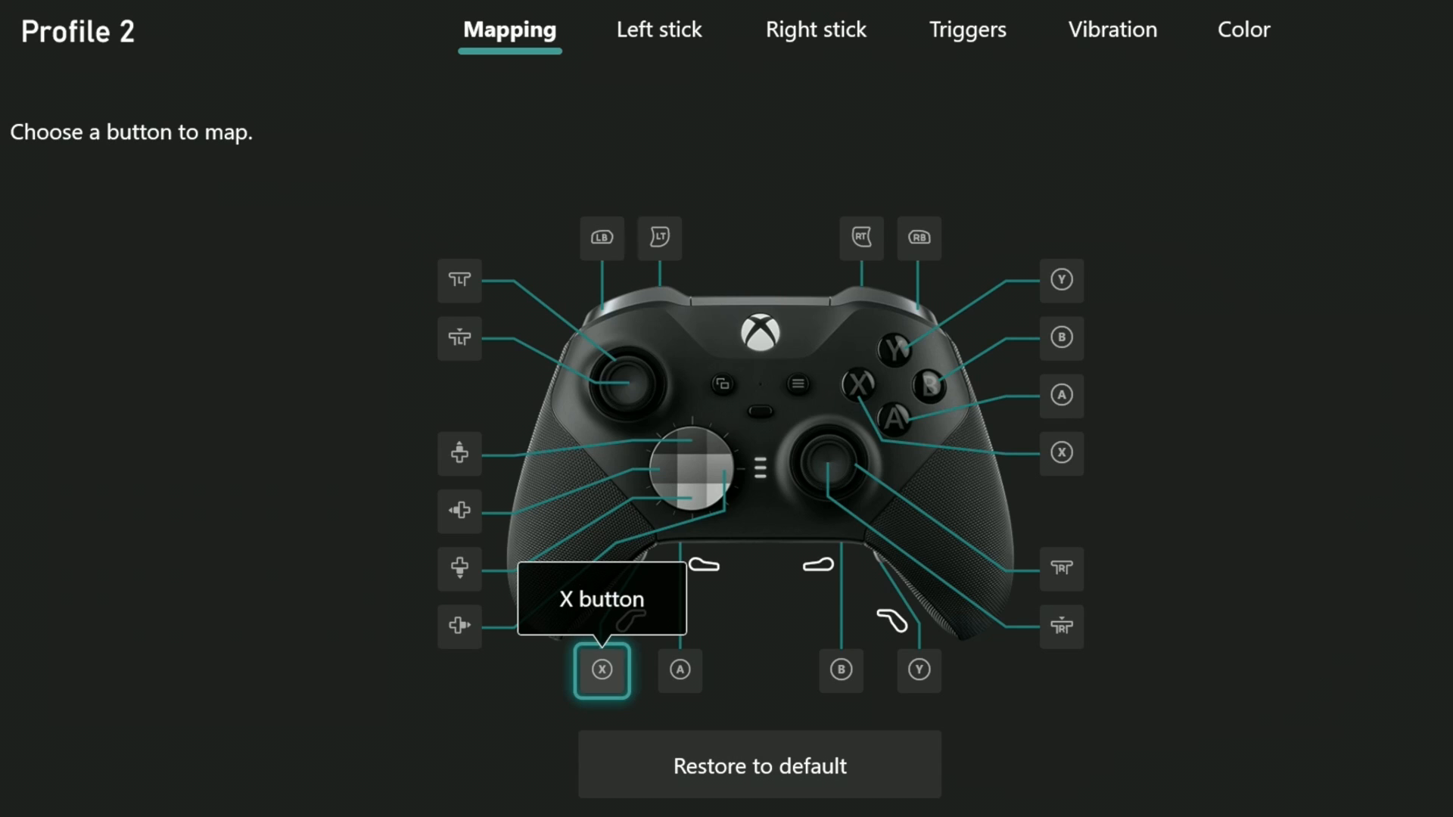
click(600, 670)
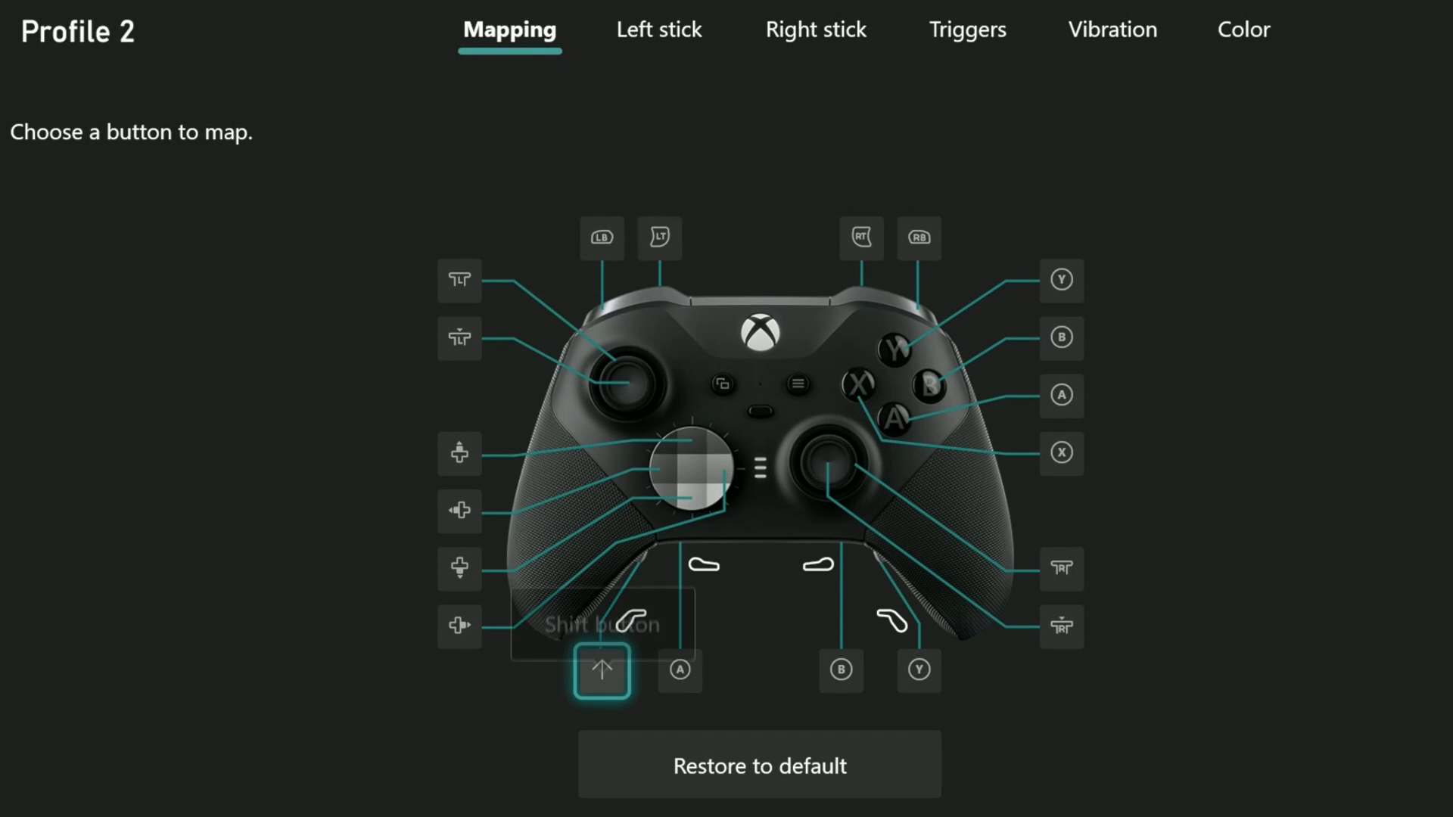
mouse_move(602, 669)
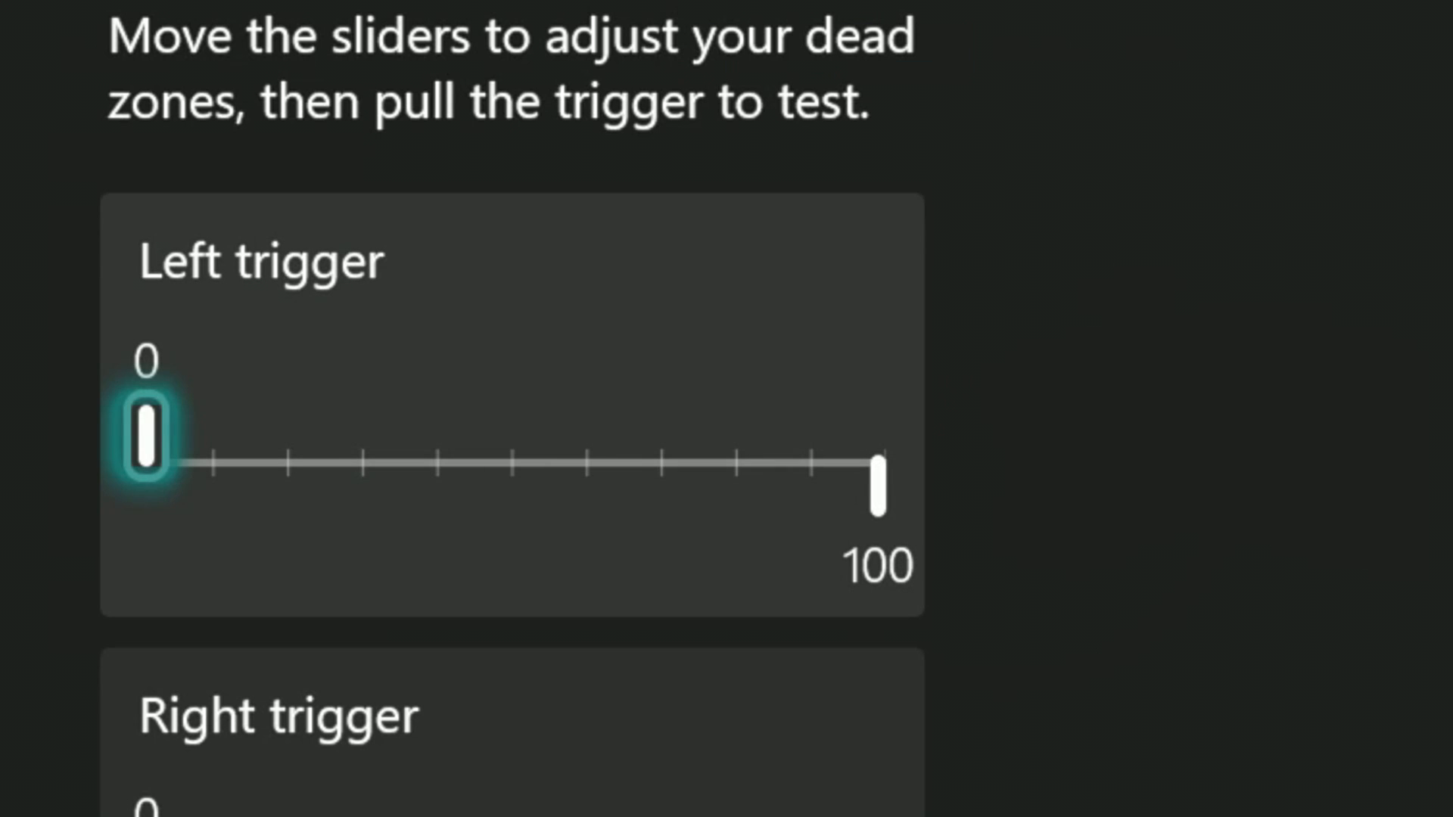
Step: Drag the left trigger dead zone slider toward the 18–68 range
drag(150, 438, 191, 438)
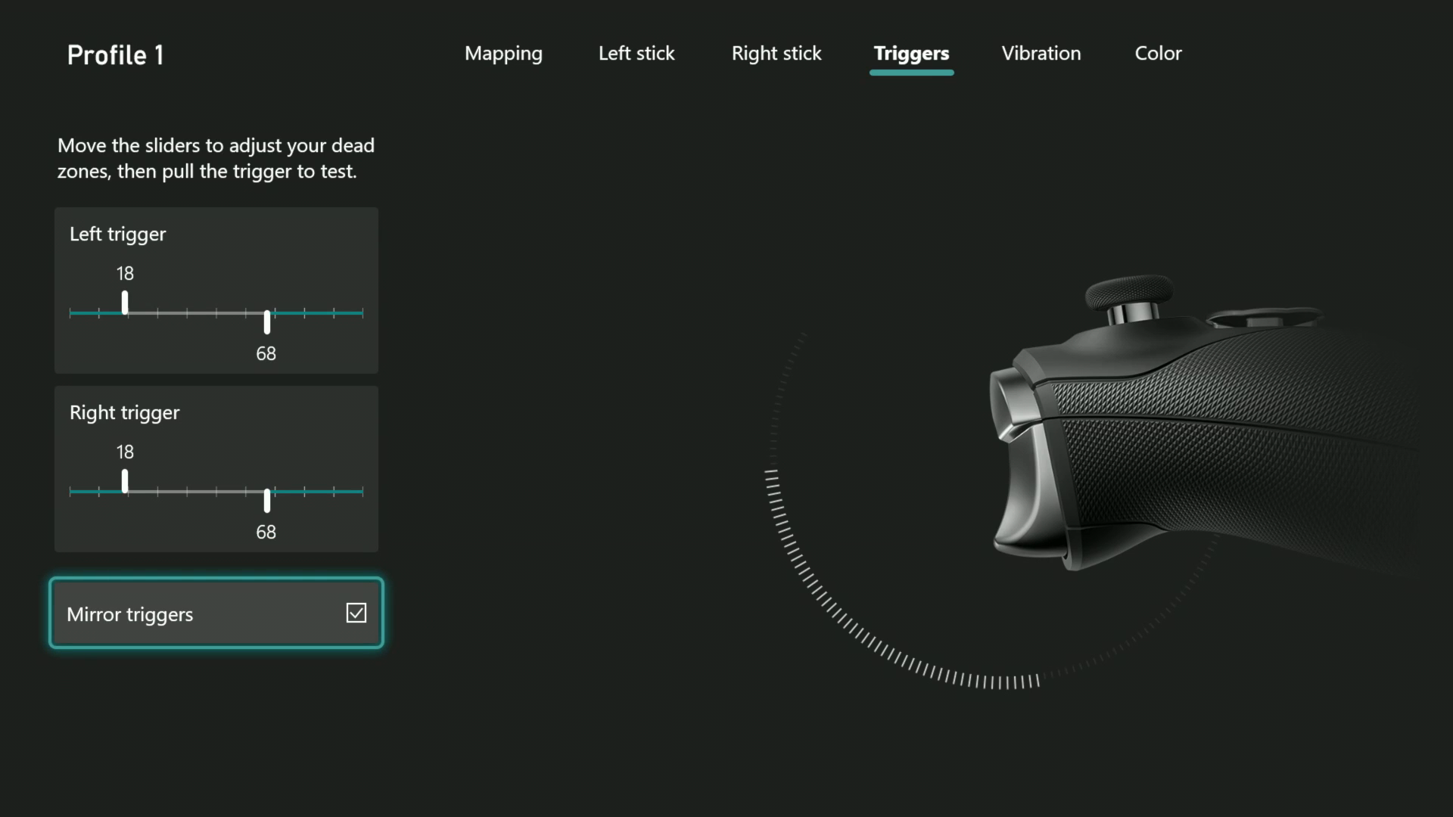
Step: Lower left trigger vibration to about half, then restore it to full
click(1040, 53)
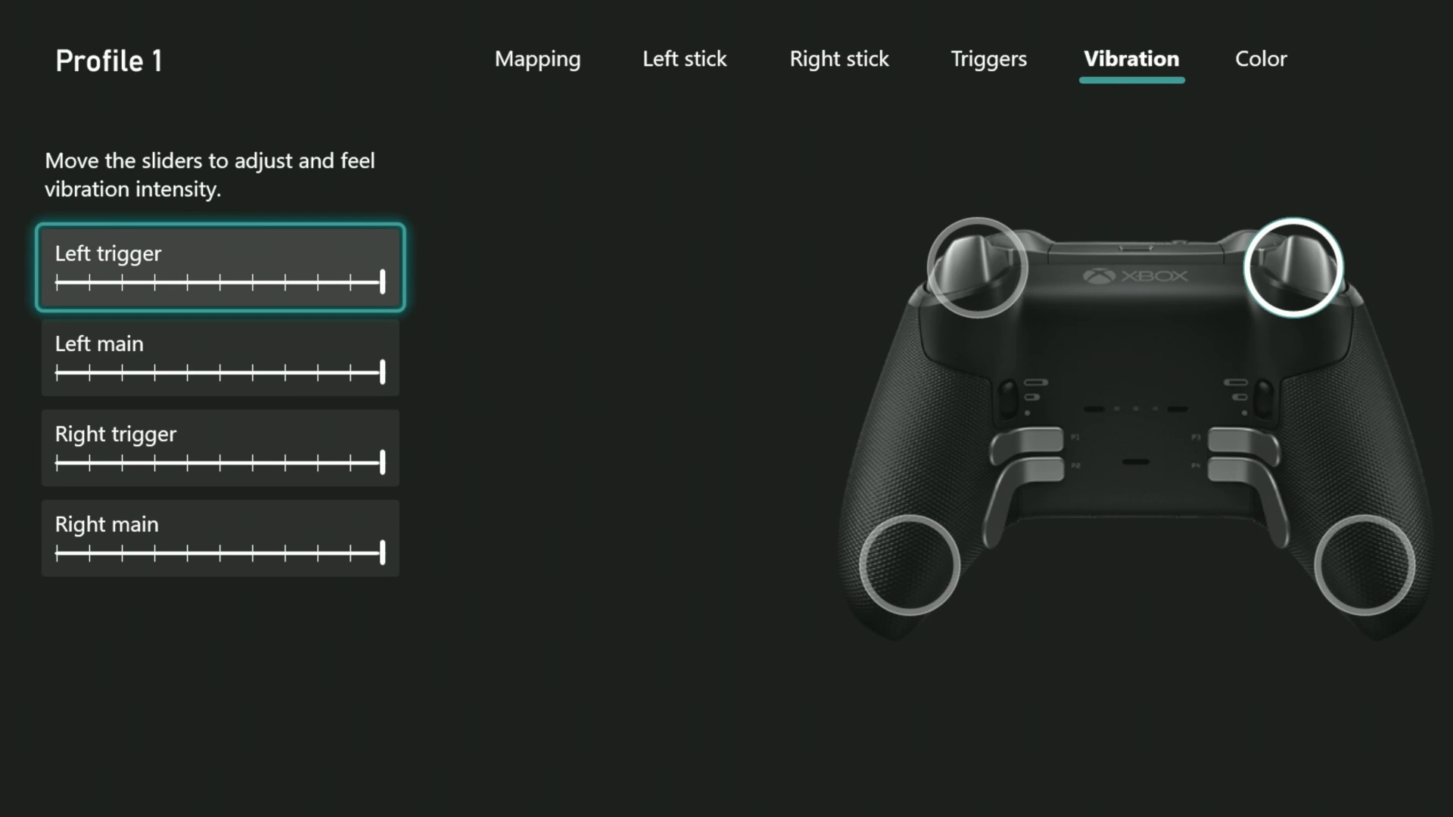
drag(380, 282, 236, 282)
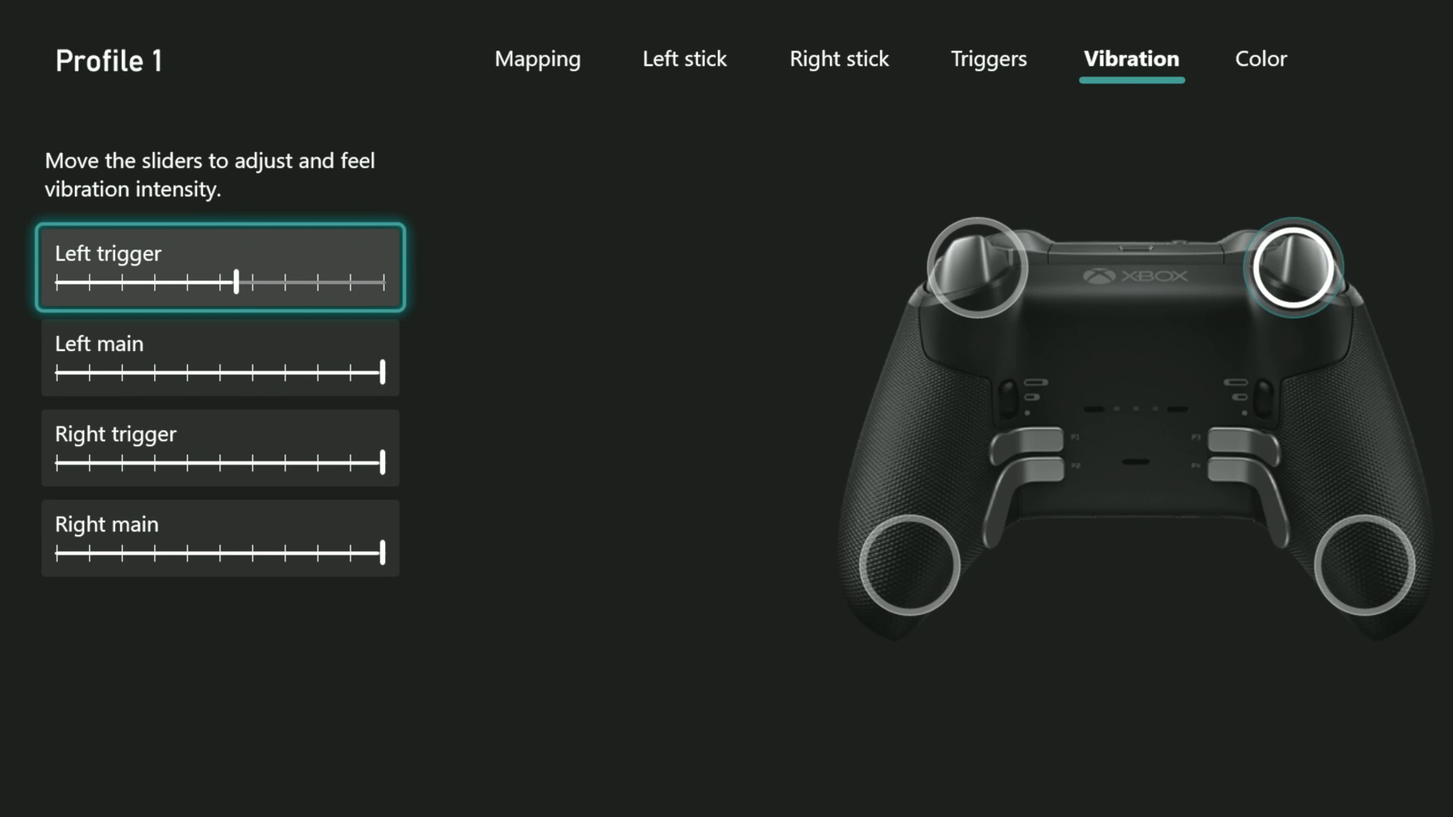
drag(237, 281, 371, 282)
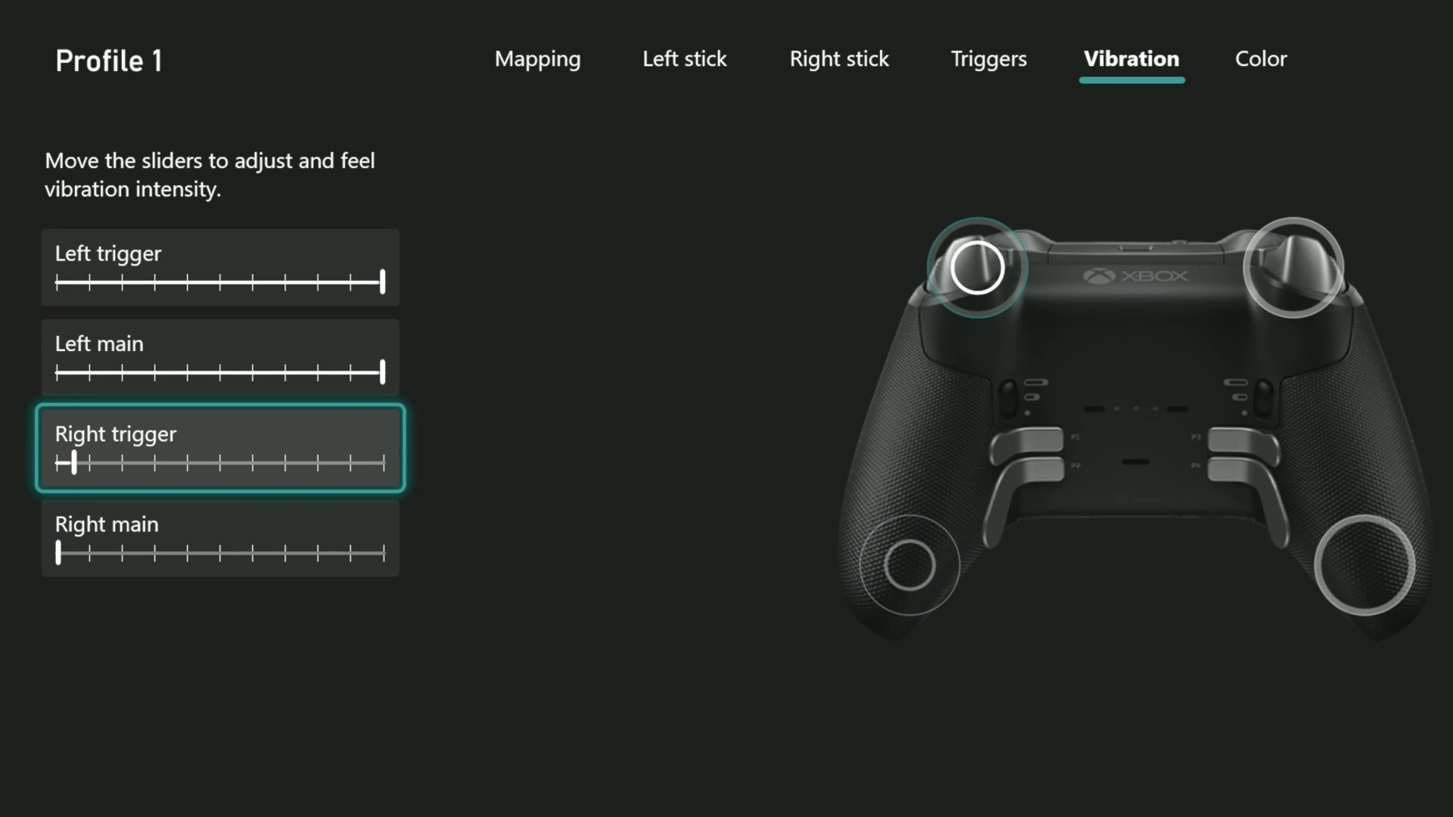
click(1260, 58)
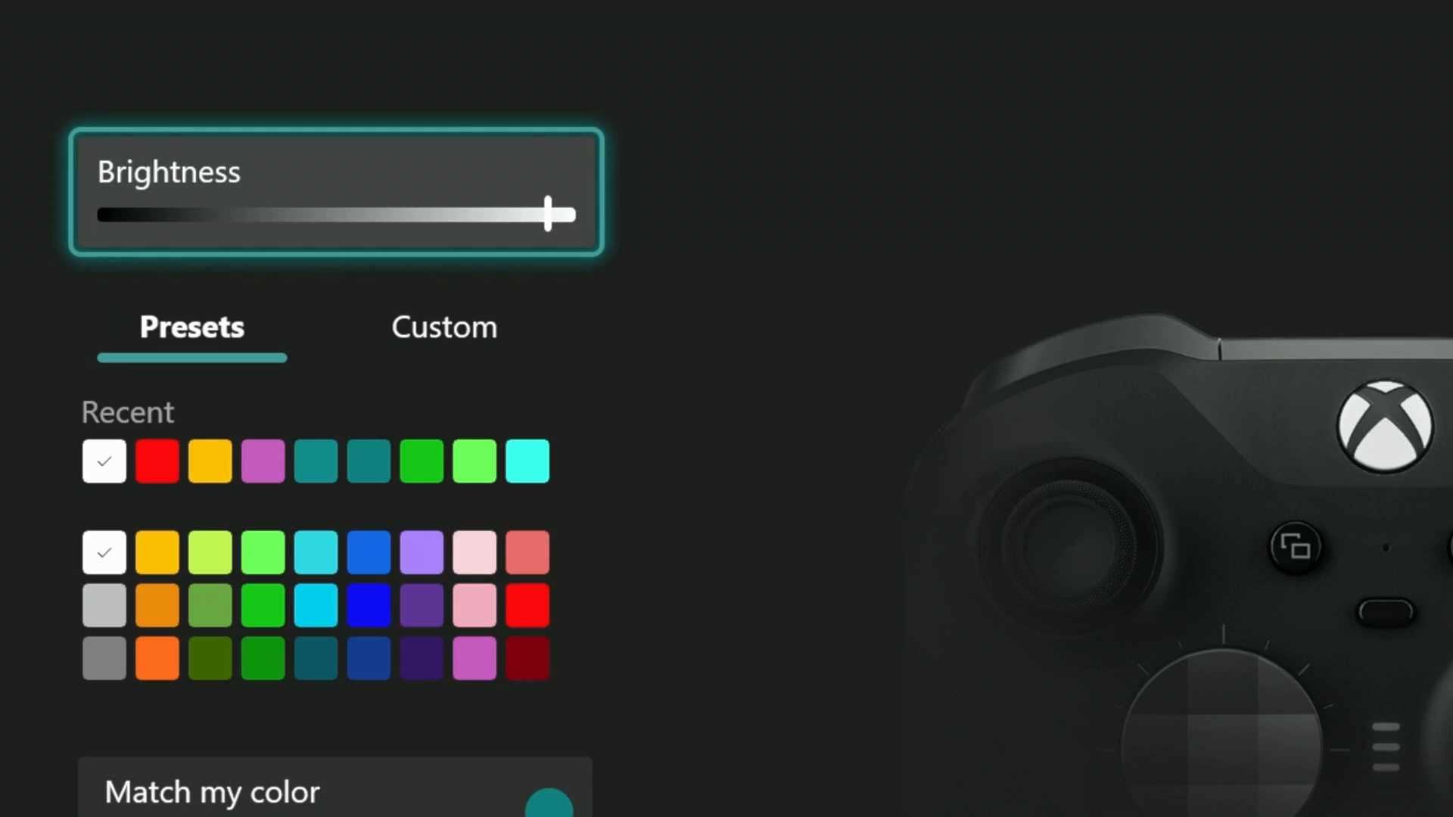
Step: Adjust the Xbox button brightness slider, then pick and confirm the red color
drag(556, 214, 311, 214)
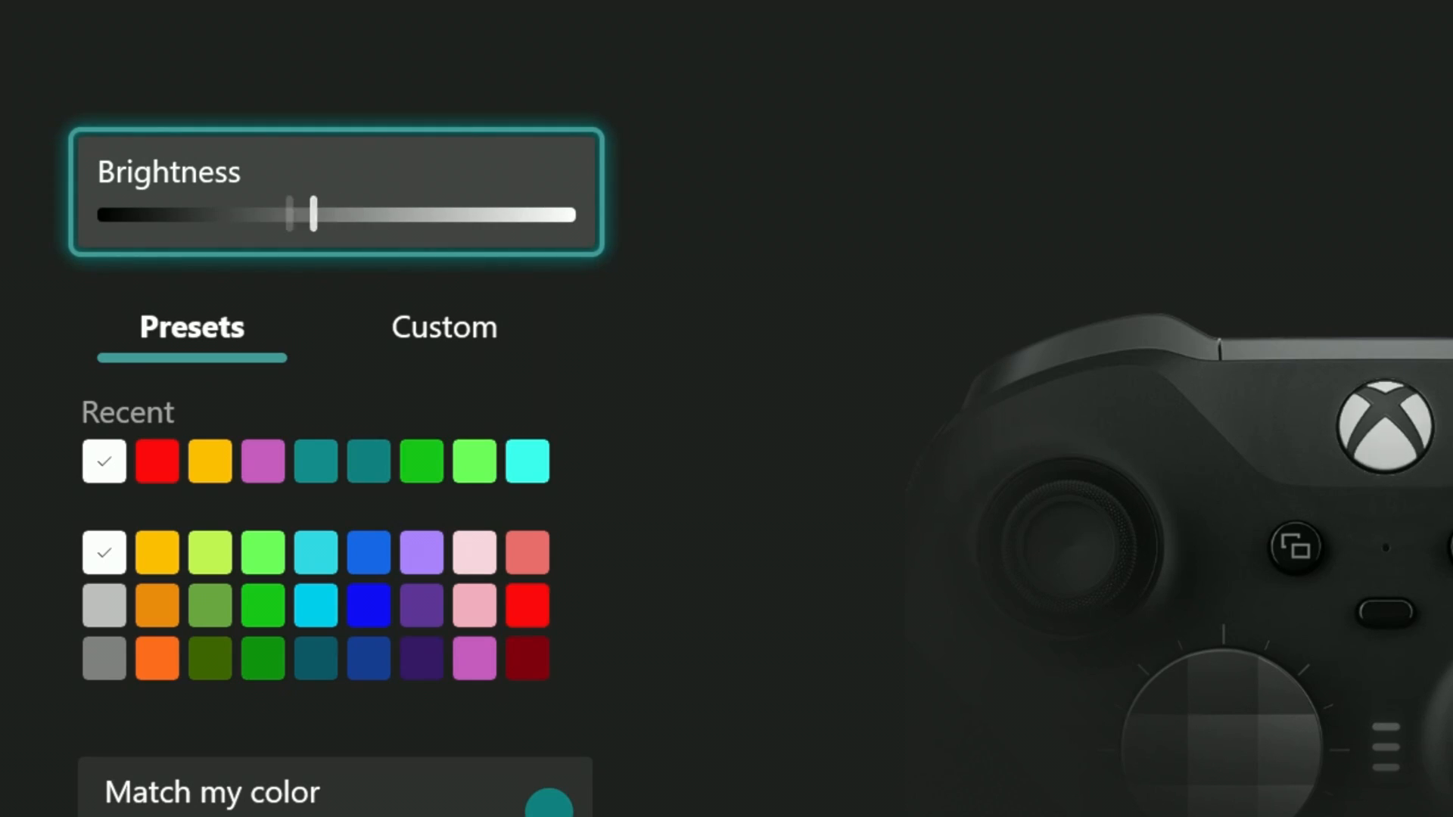
click(156, 462)
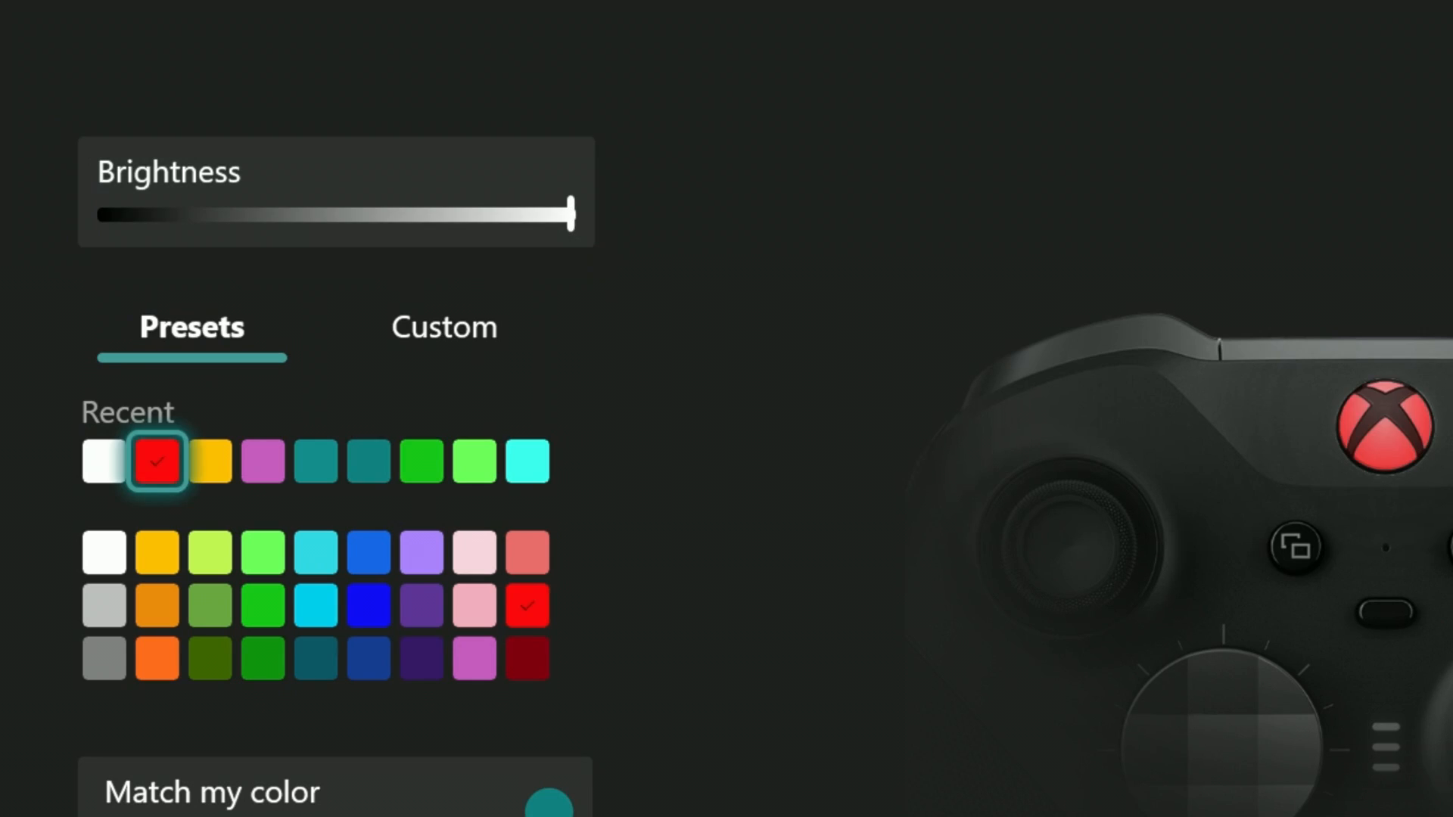
click(263, 461)
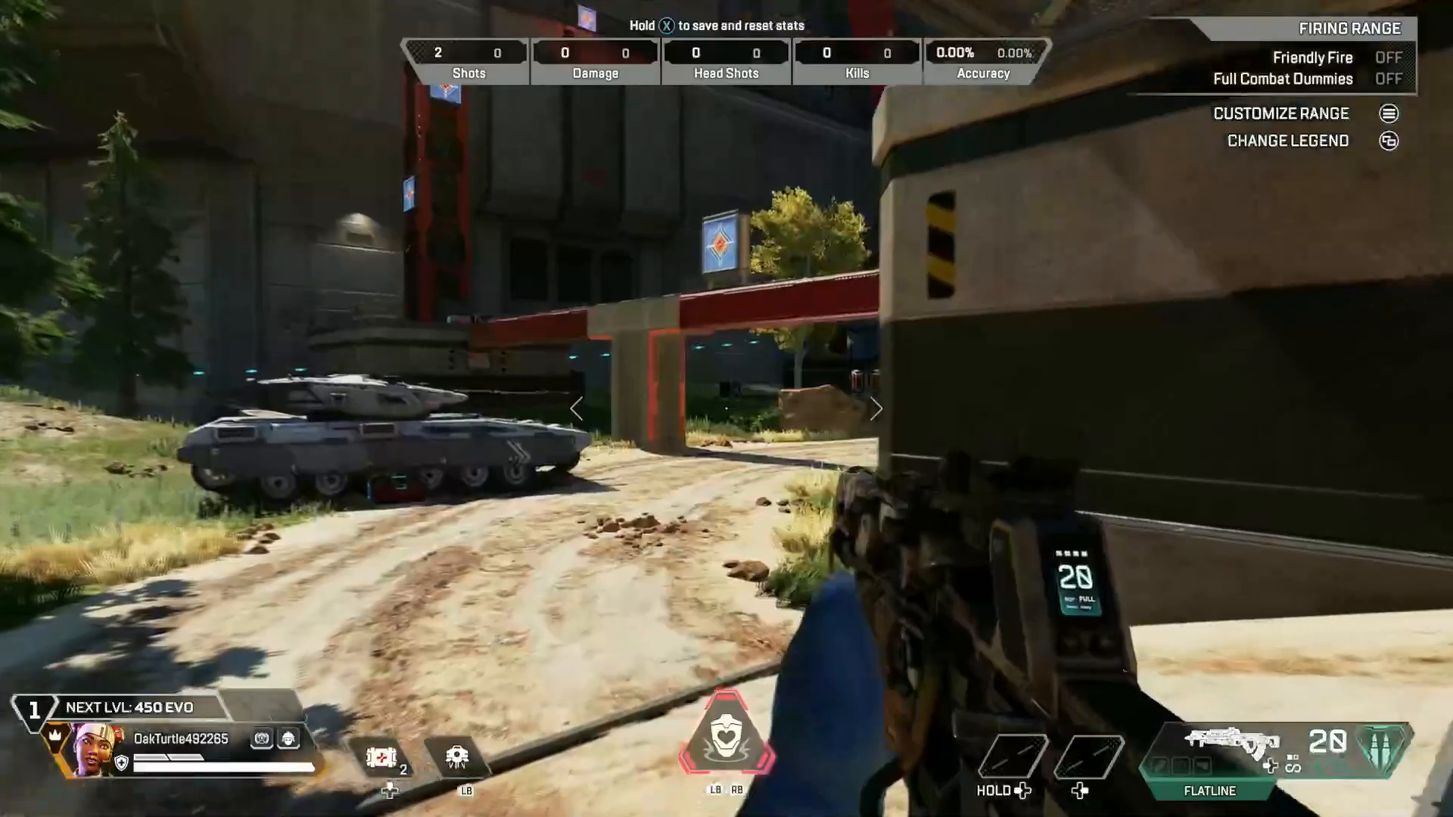
mouse_move(727, 409)
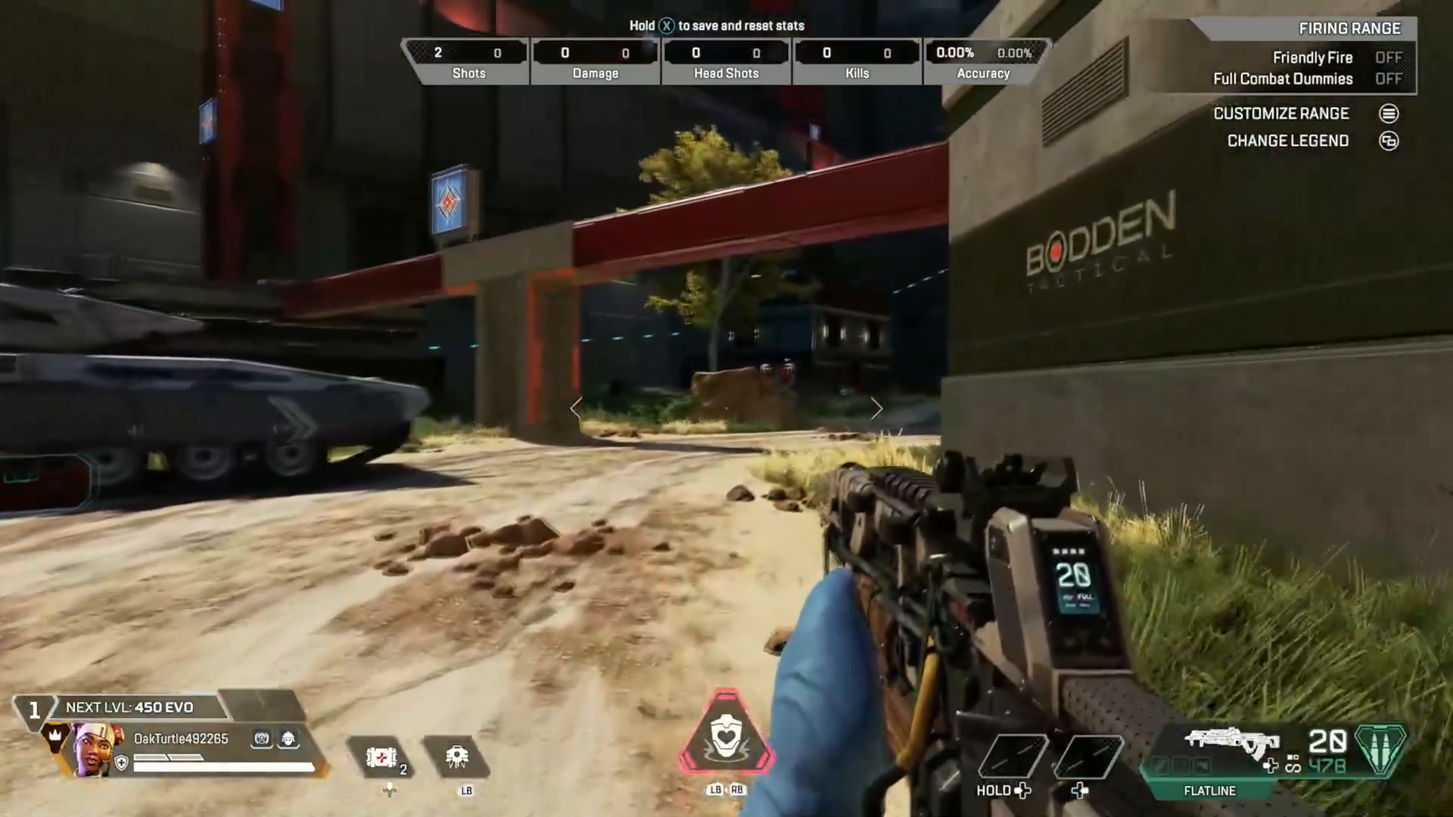